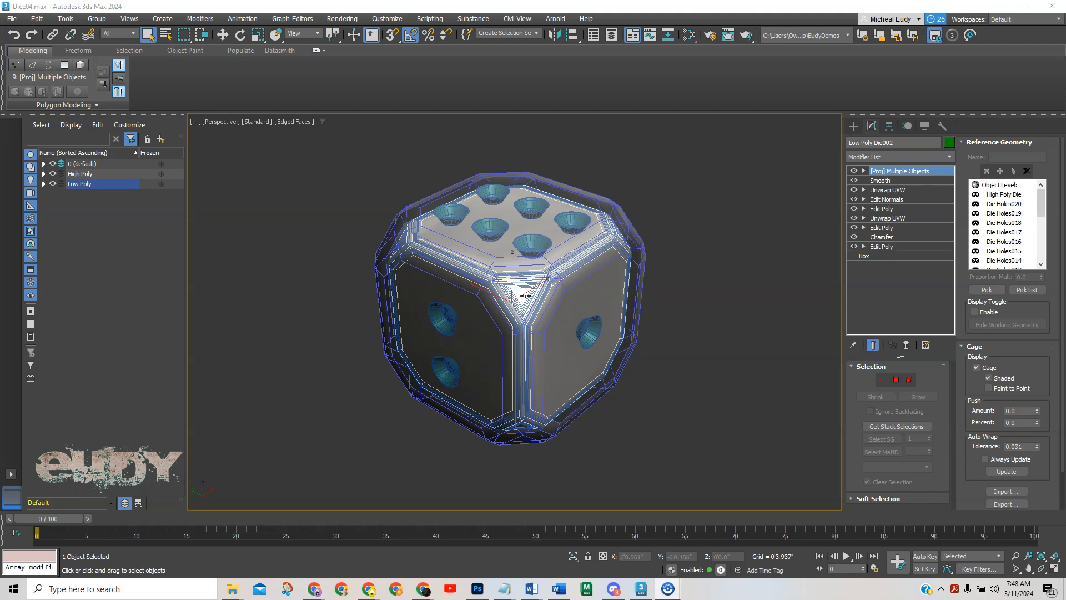
mouse_move(593, 245)
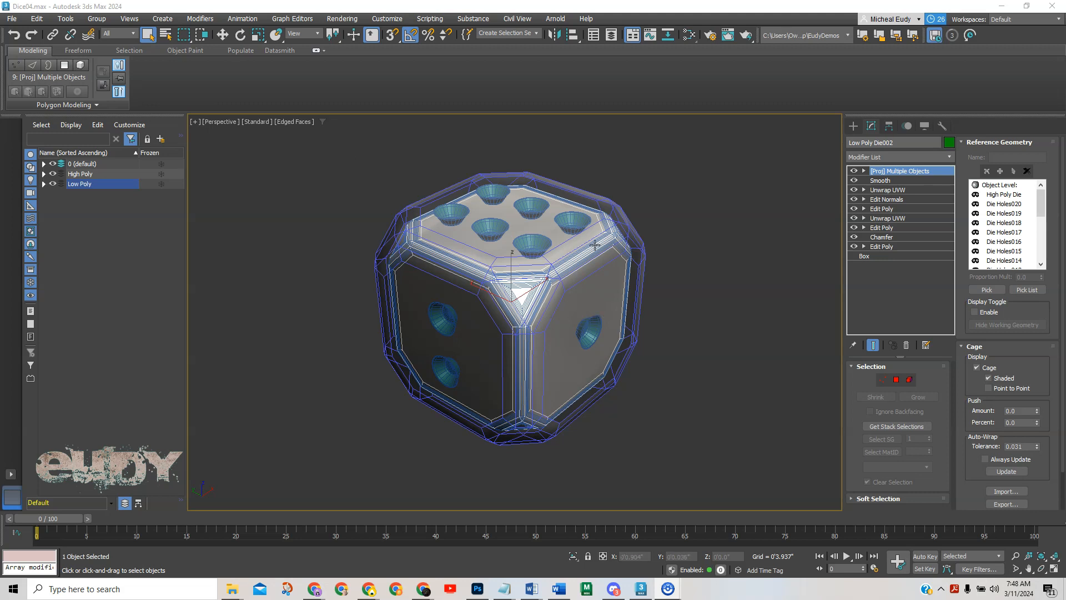
mouse_move(517, 277)
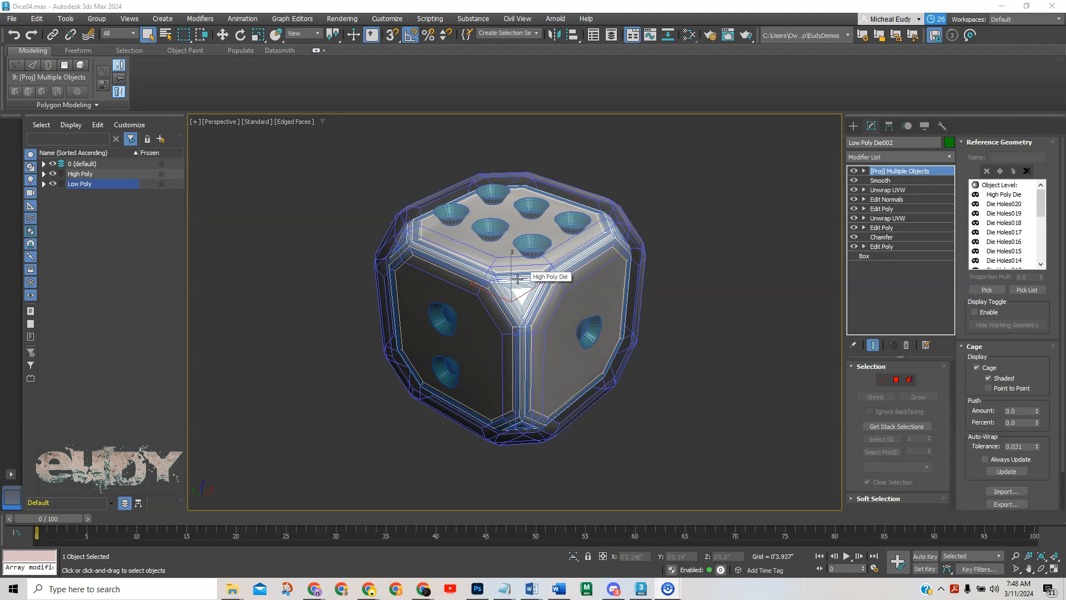
mouse_move(567, 316)
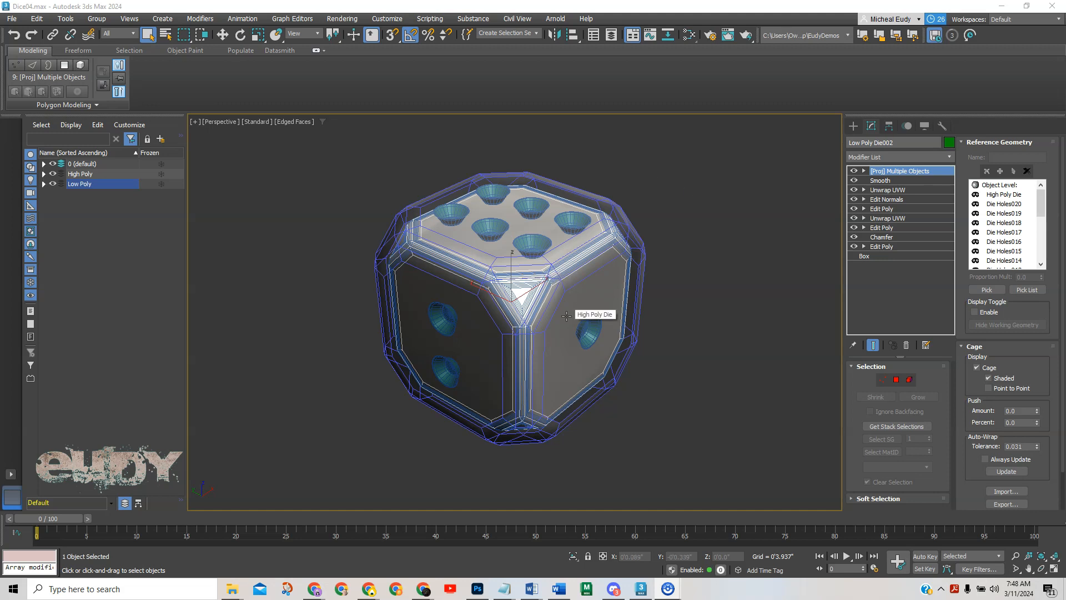
mouse_move(566, 315)
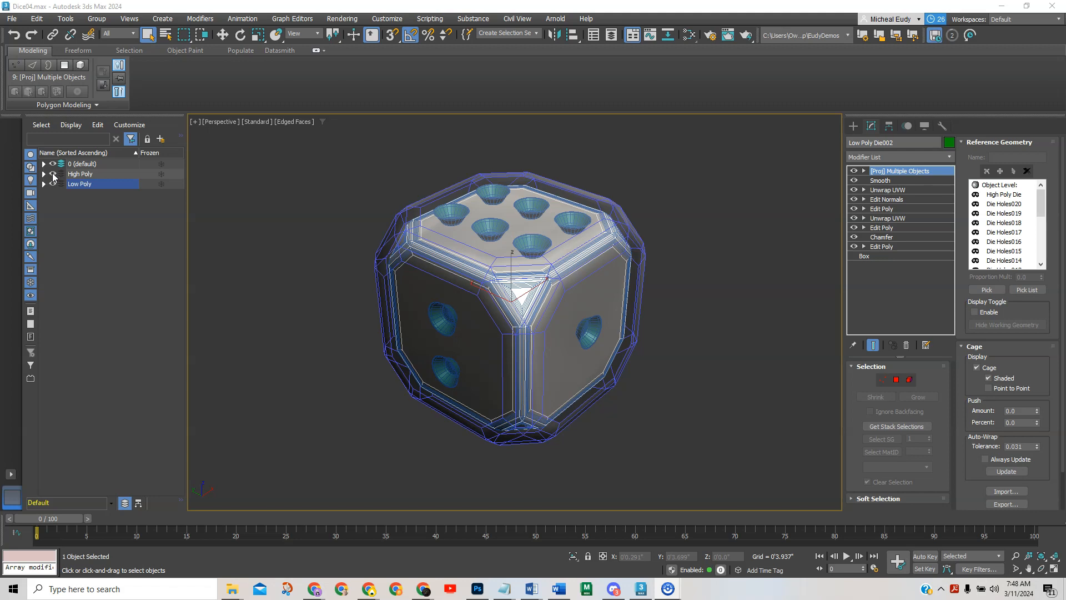
Step: Hide the High Poly layer, leaving only the low poly die and its cage visible
left_click(52, 173)
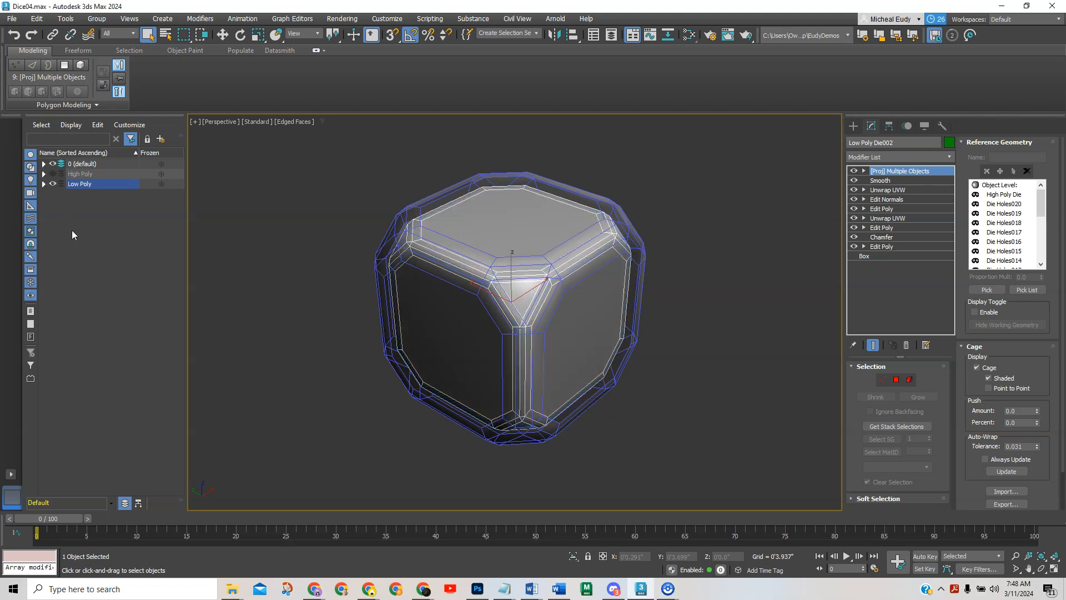
mouse_move(626, 264)
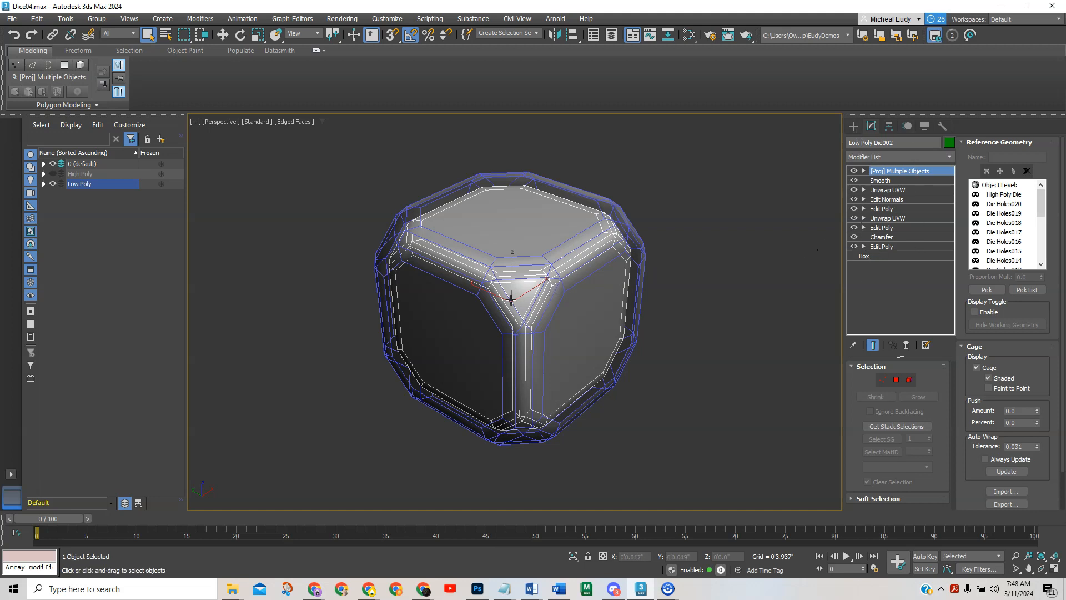
Step: Clone the low poly die as an independent Copy named 'Low Poly Die Left'
right_click(510, 299)
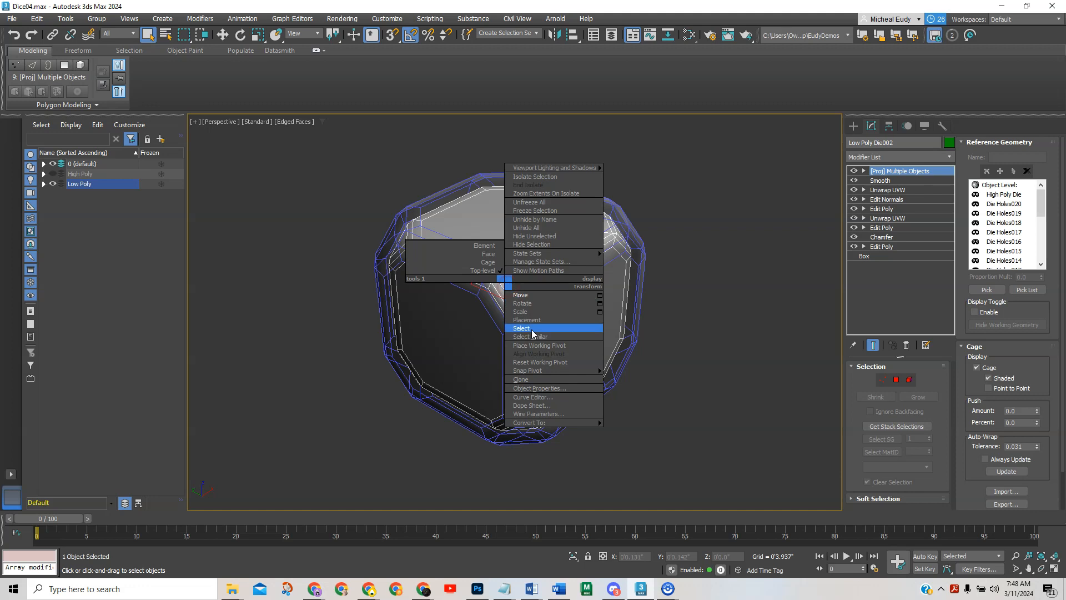
left_click(521, 378)
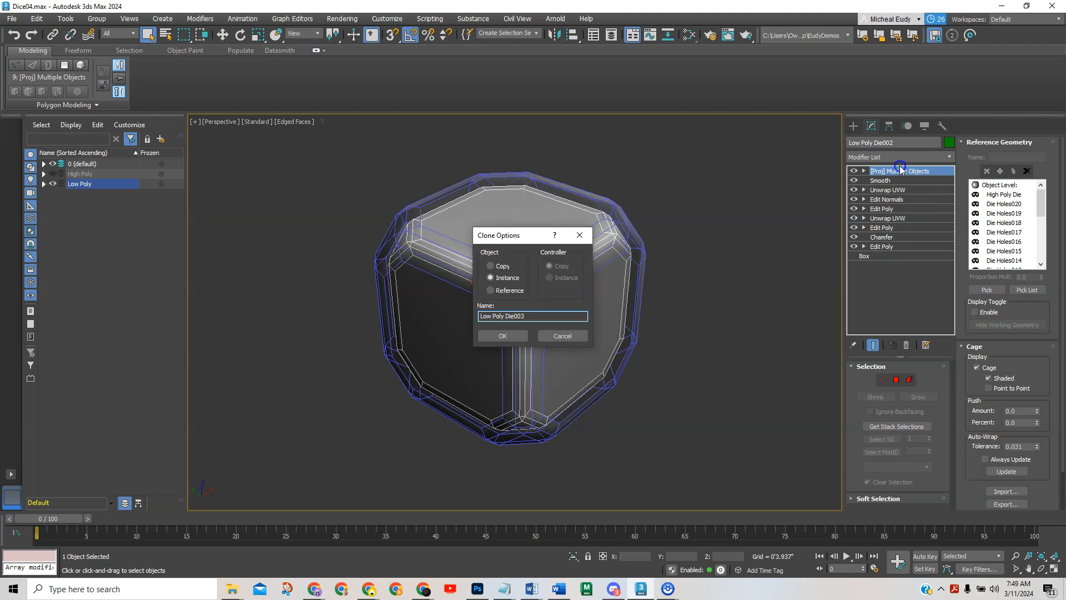
mouse_move(874, 216)
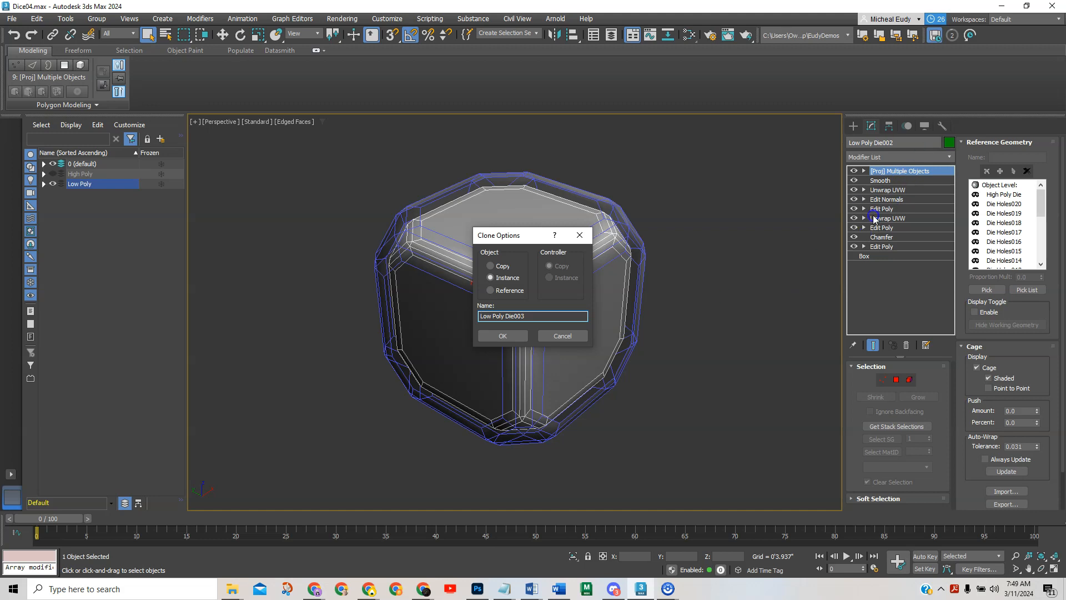
left_click(491, 266)
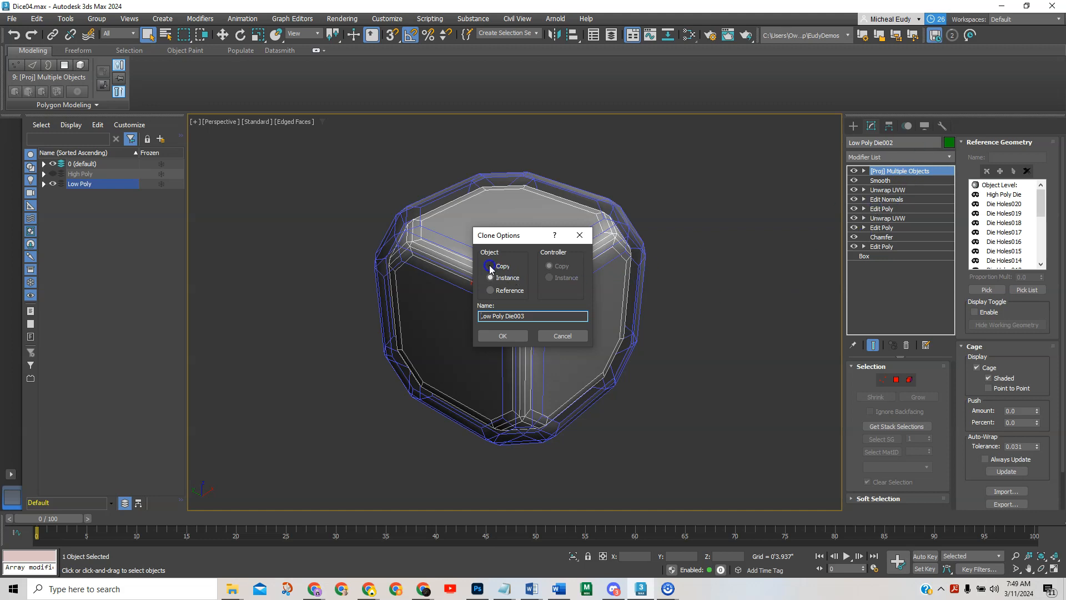
left_click(492, 266)
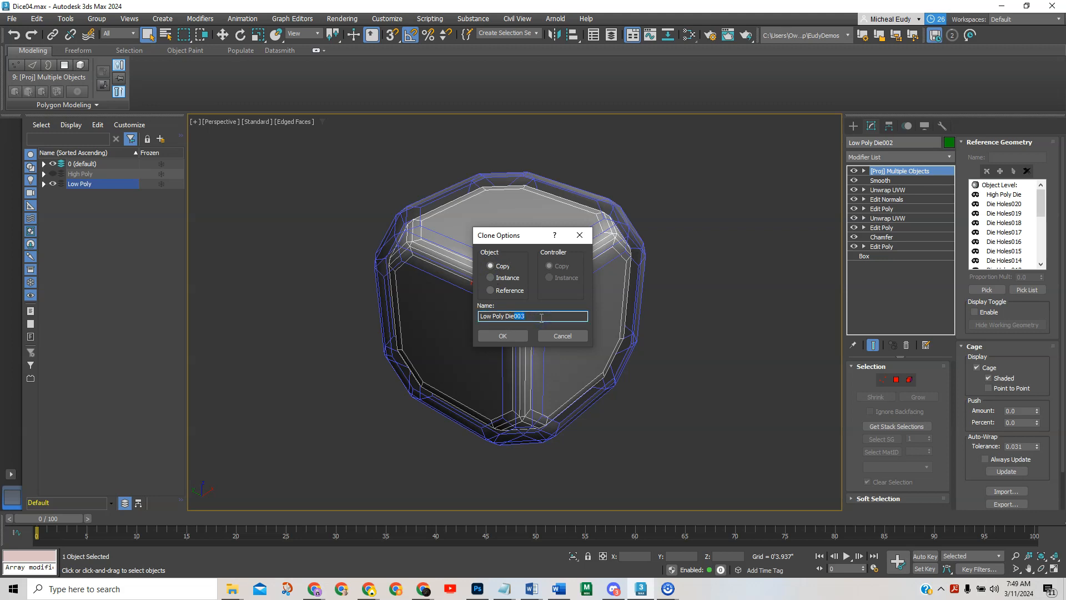
type("Low Poly Die L")
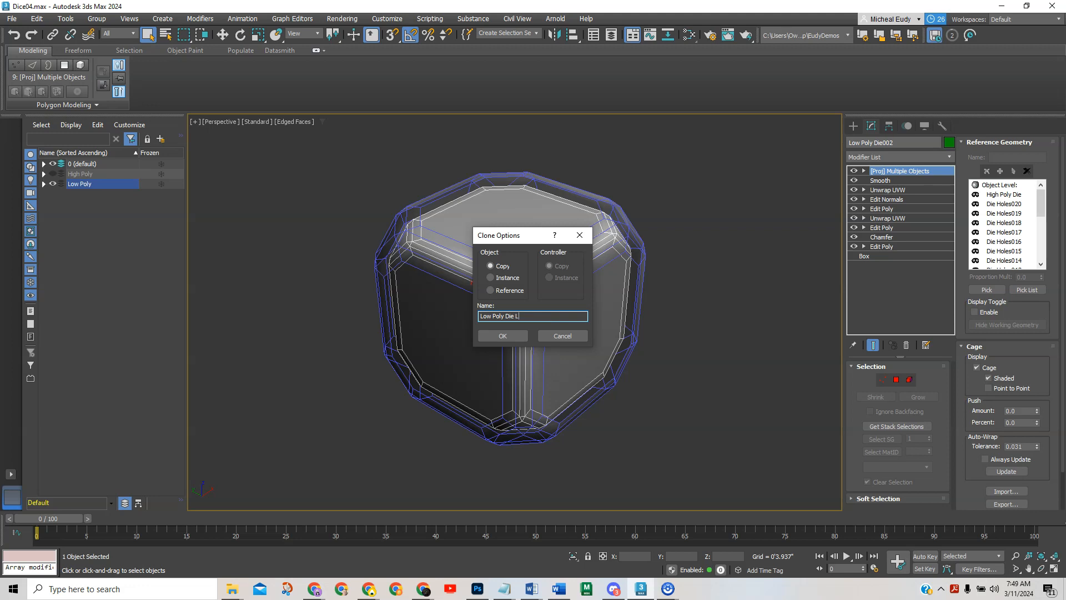
type("eft")
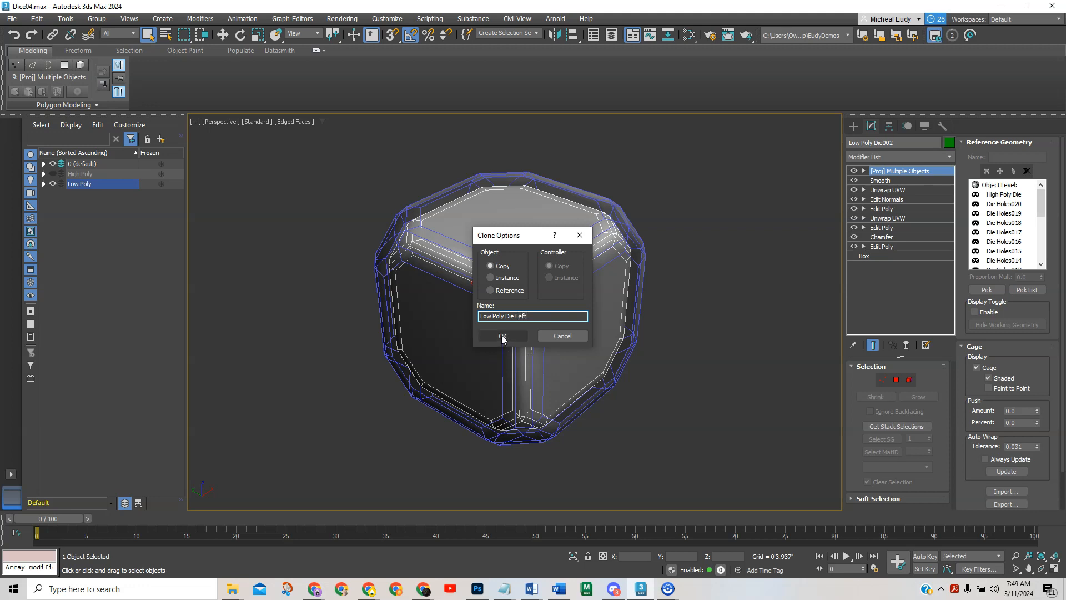
left_click(502, 338)
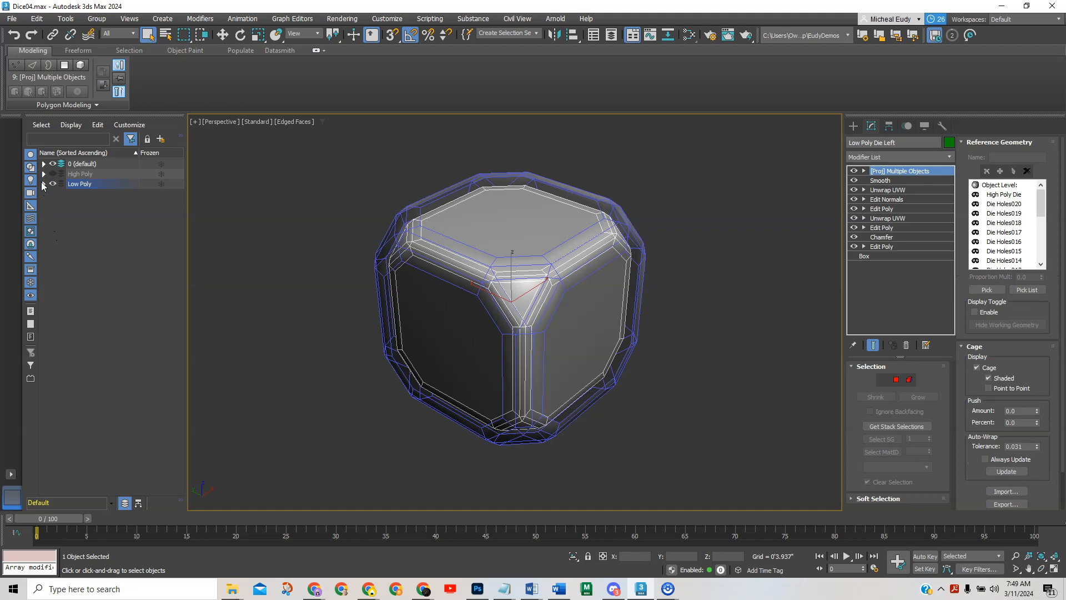
Step: Convert Low Poly Die Left to an Editable Poly, discarding its modifiers and projection cage
left_click(42, 184)
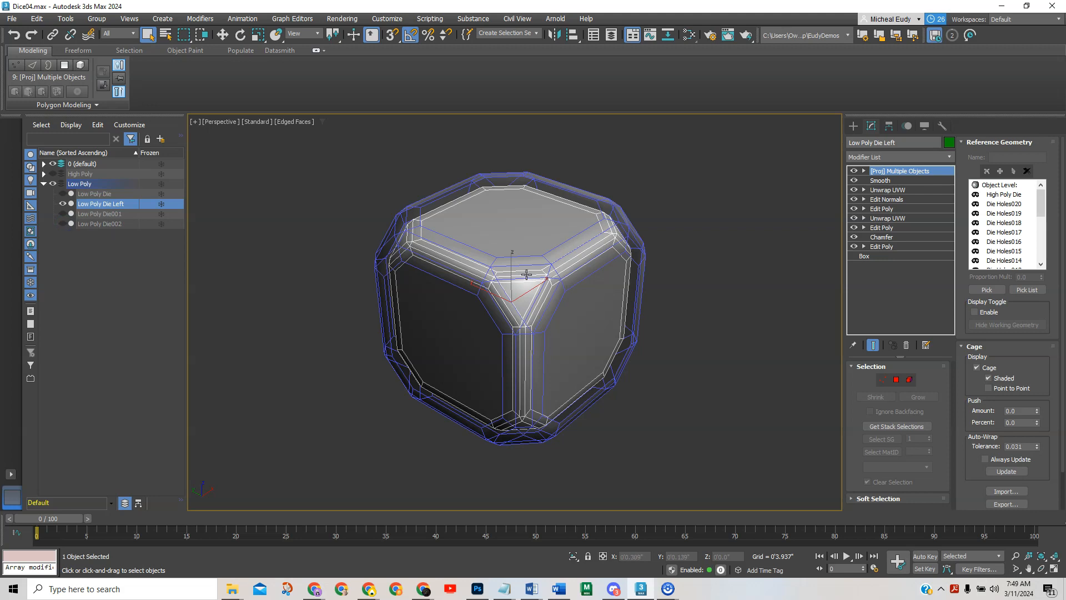
right_click(527, 275)
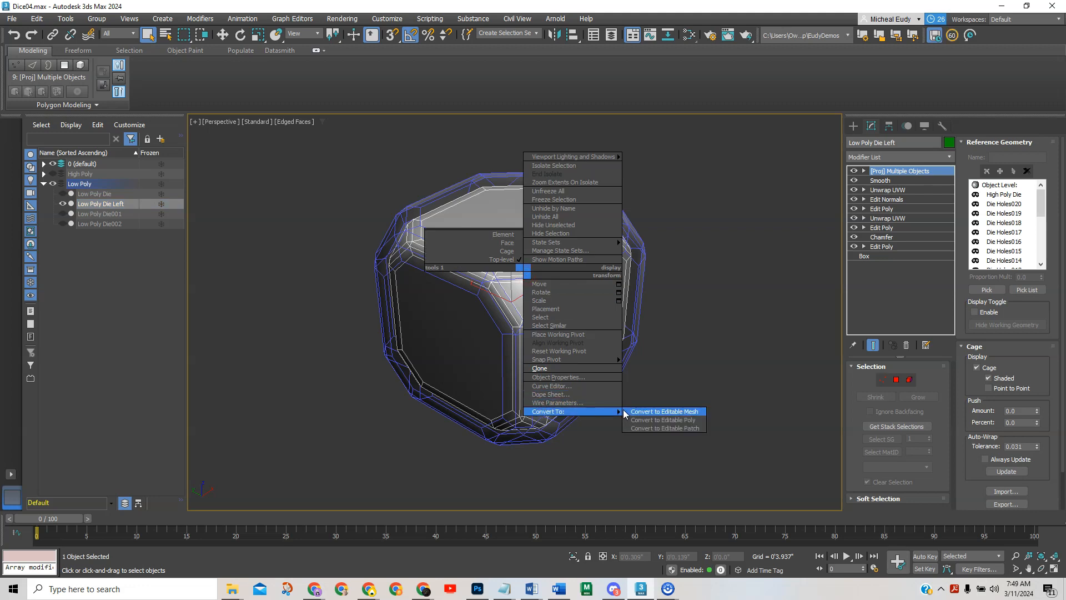
left_click(659, 420)
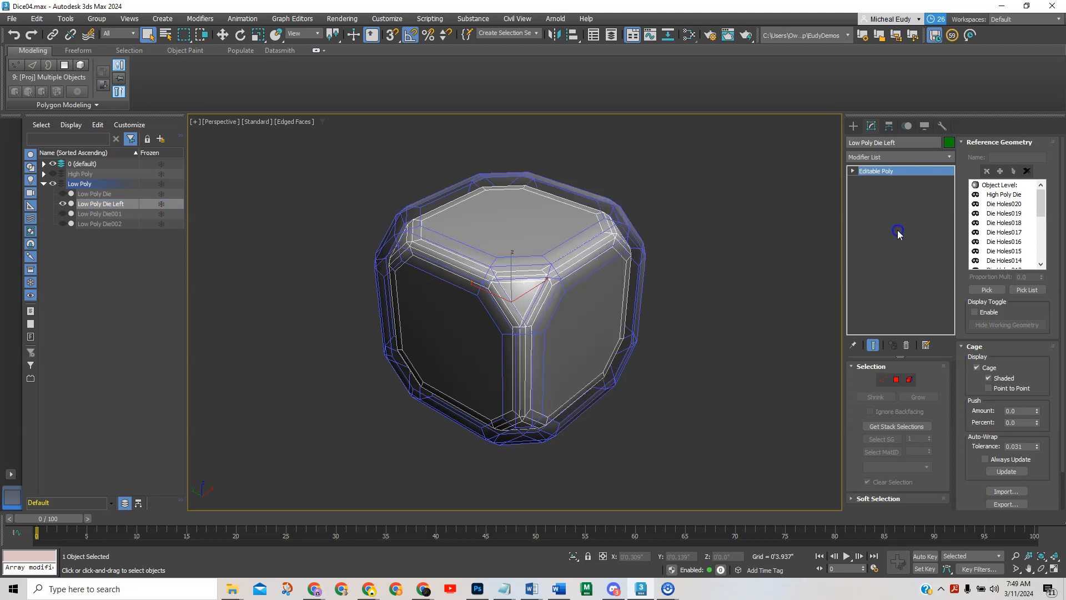
left_click(549, 331)
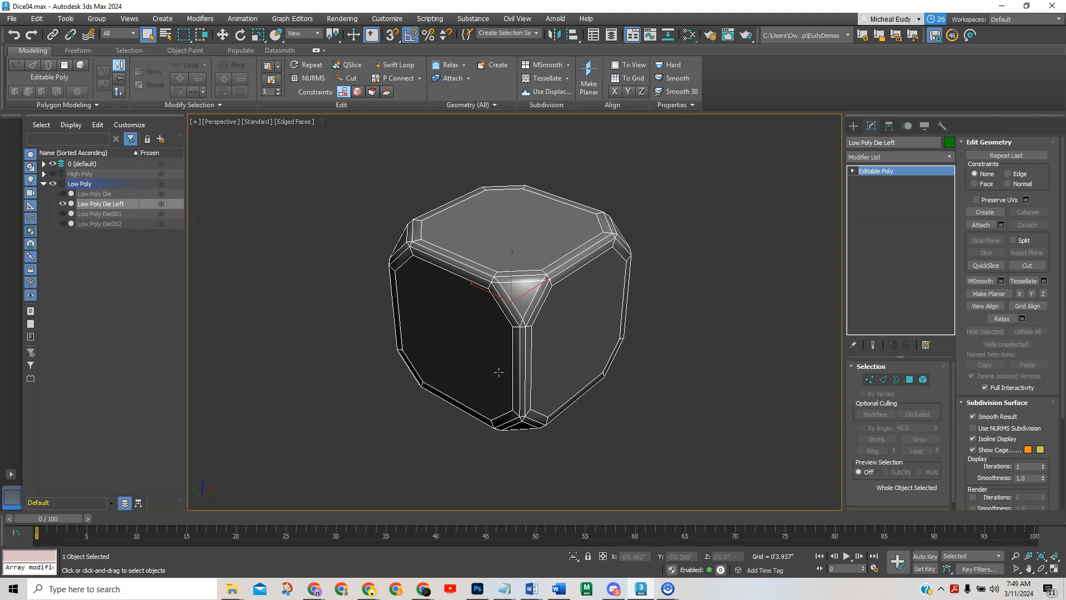
mouse_move(529, 361)
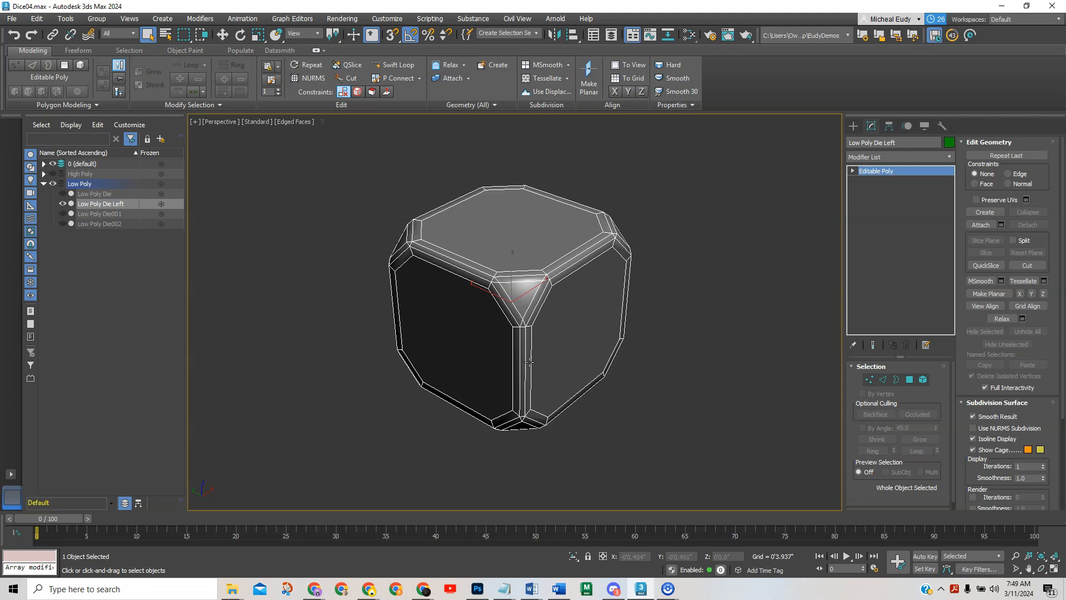
mouse_move(481, 381)
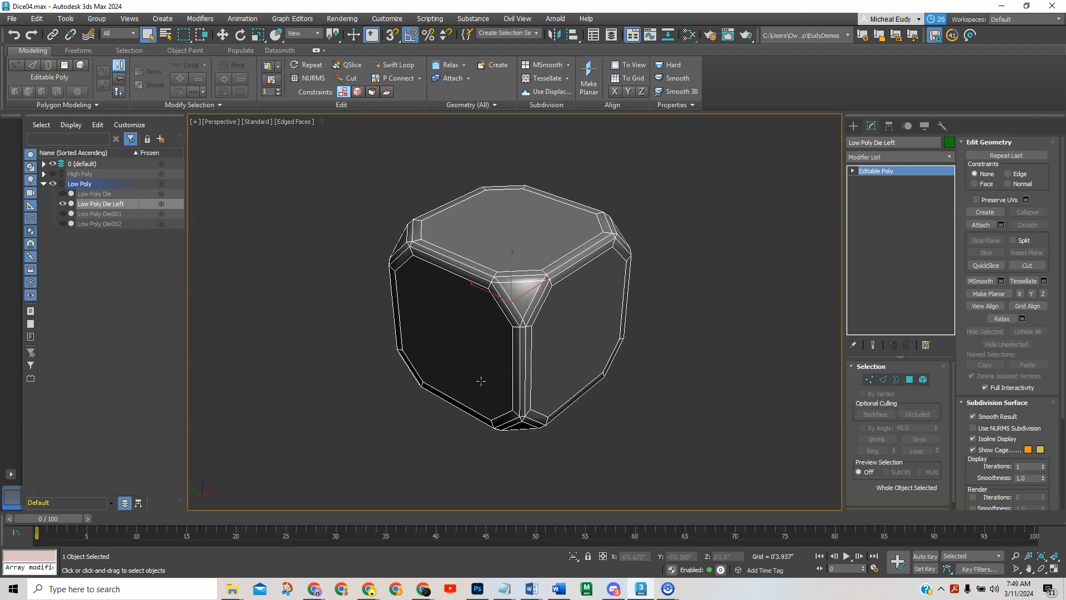
mouse_move(508, 309)
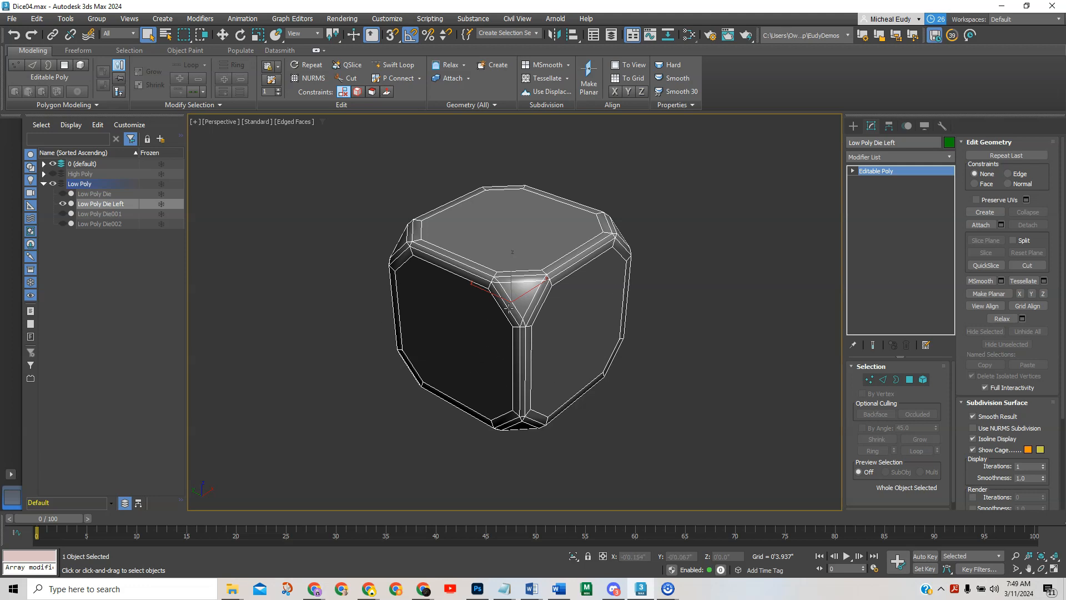
mouse_move(458, 353)
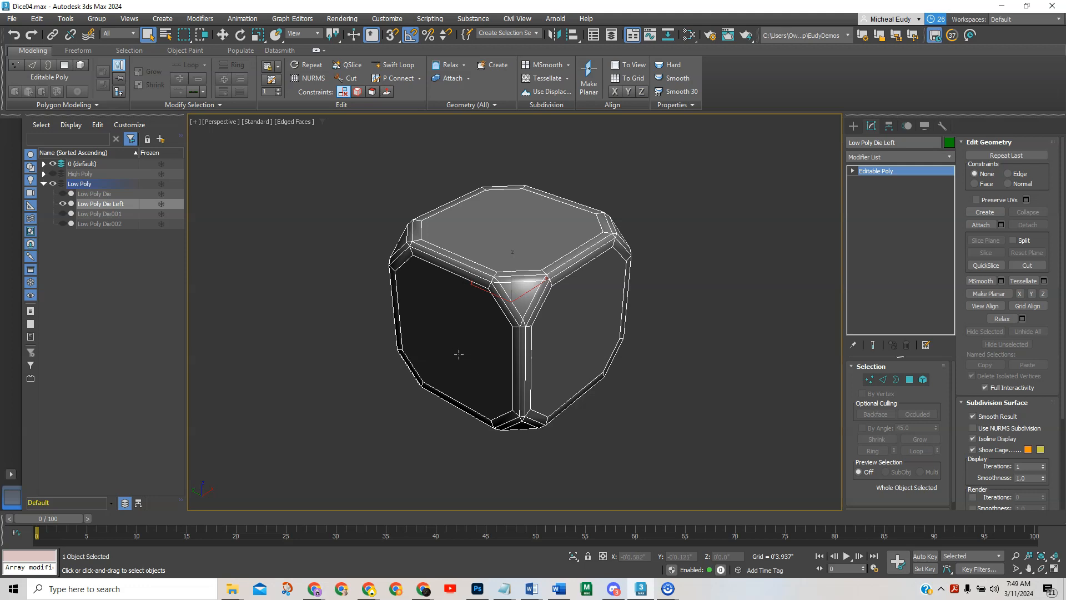
mouse_move(490, 353)
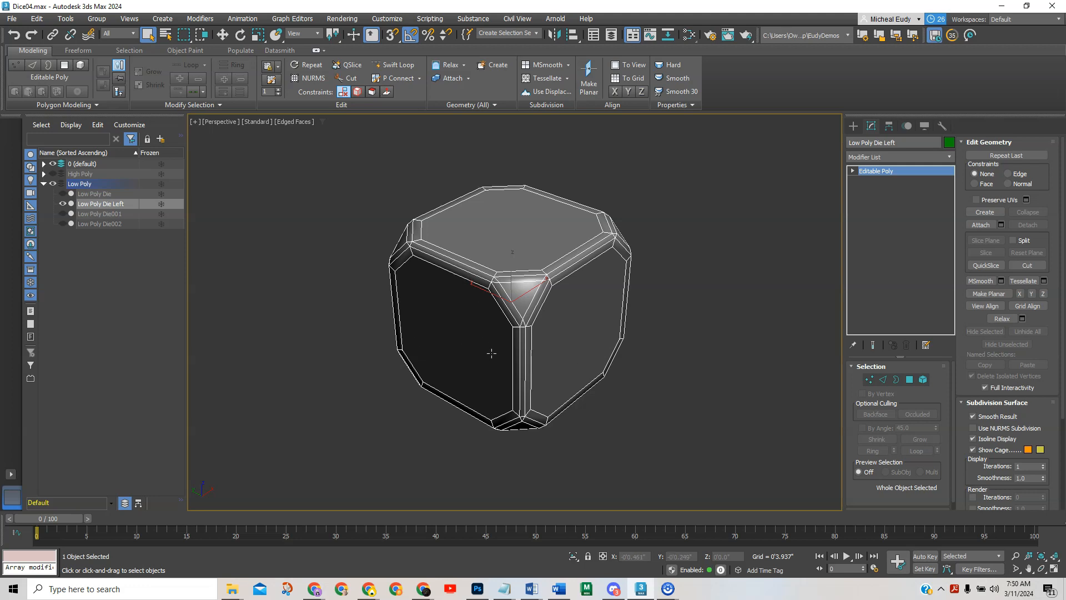
mouse_move(658, 122)
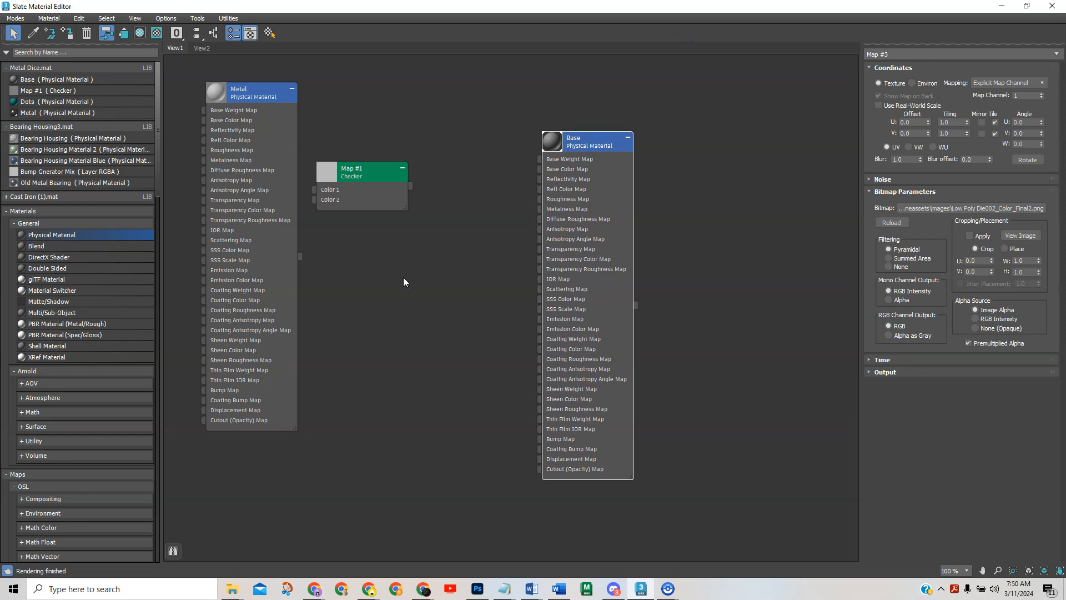
Step: Load Low Poly Die002_Color.png as the die's bitmap texture in the Slate Material Editor
right_click(404, 281)
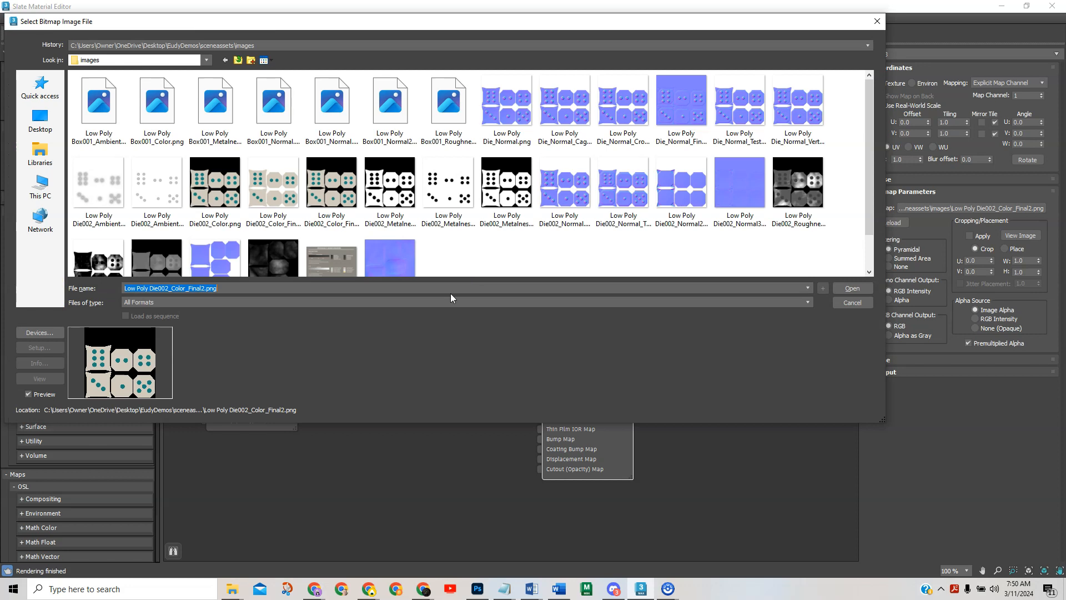
mouse_move(373, 233)
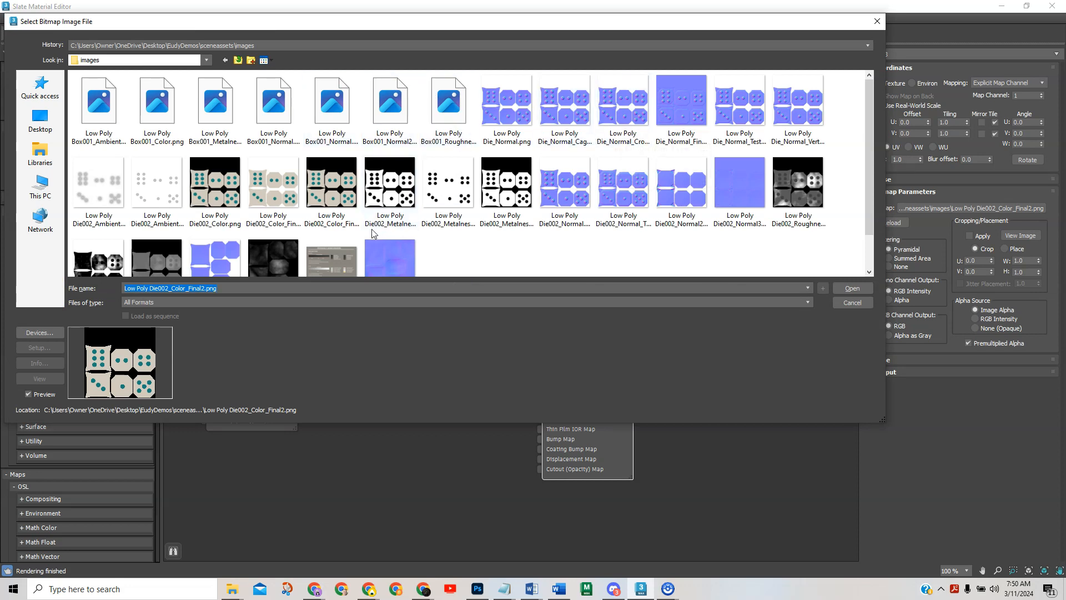
mouse_move(214, 180)
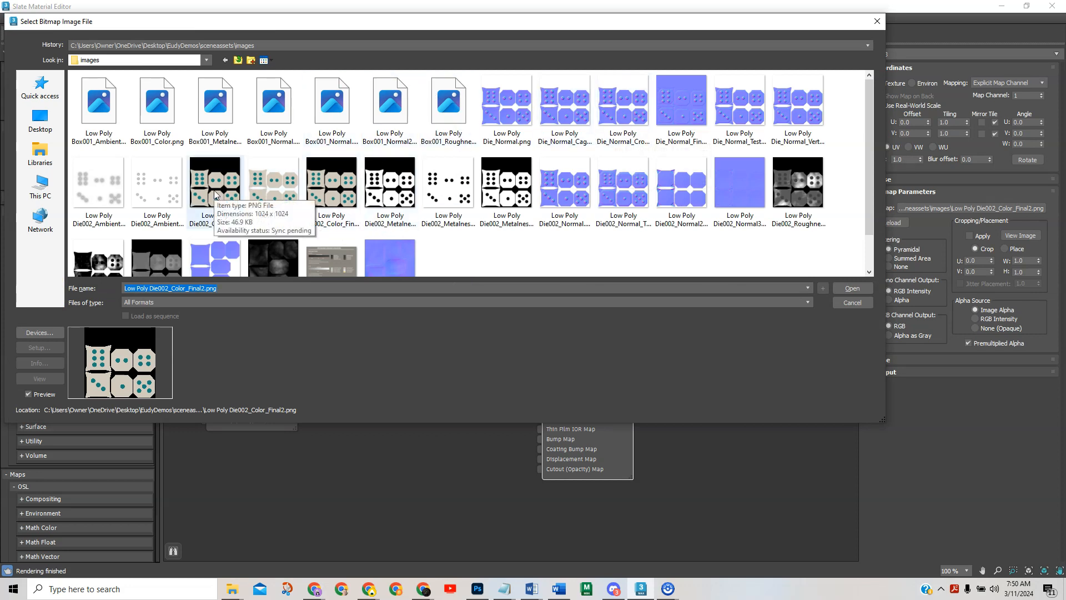
left_click(214, 181)
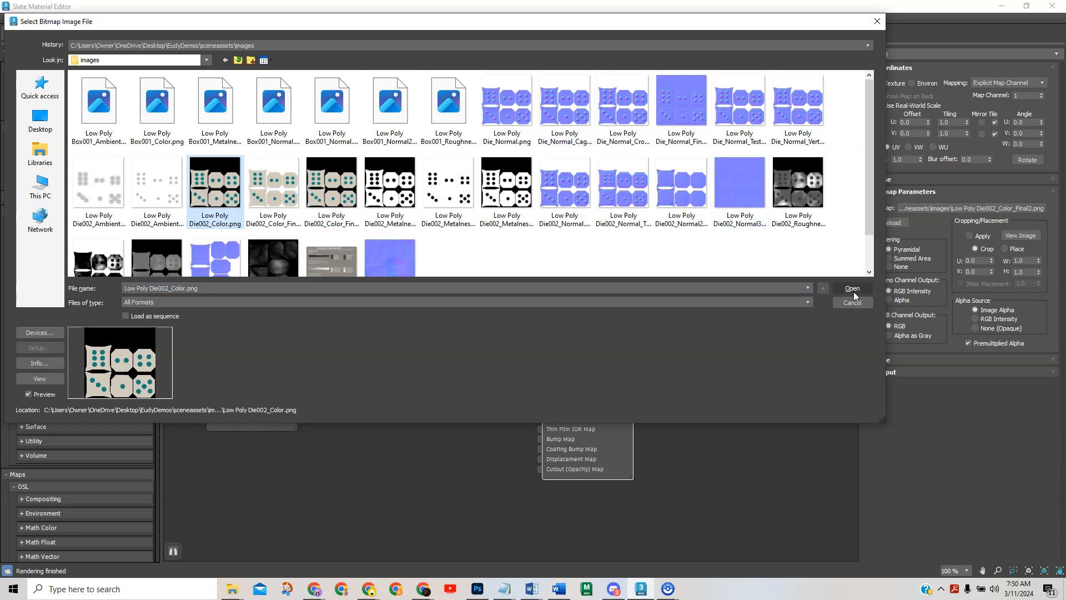
left_click(851, 288)
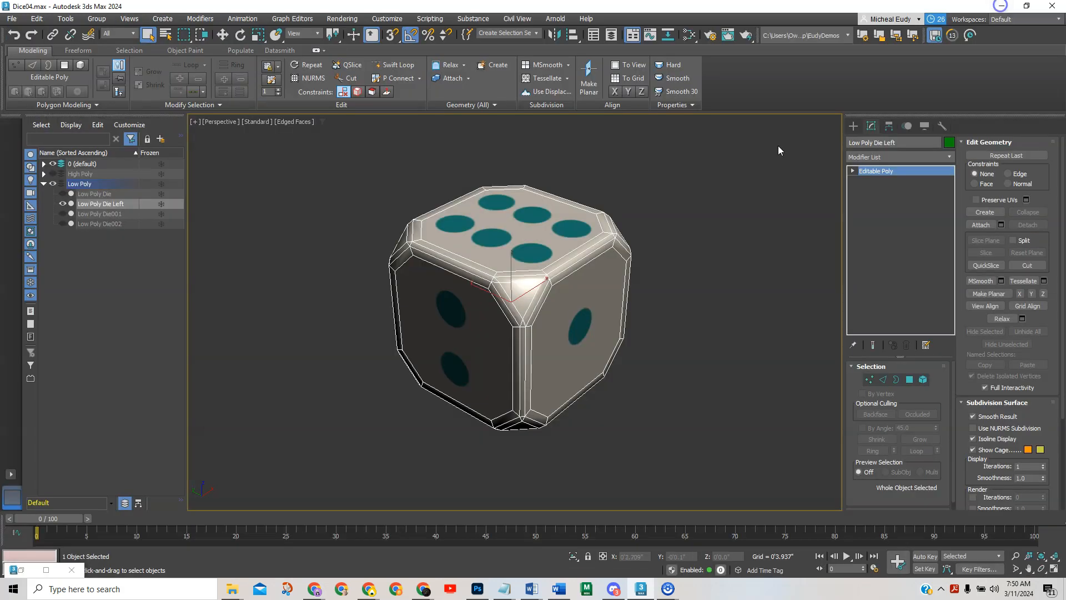
mouse_move(482, 330)
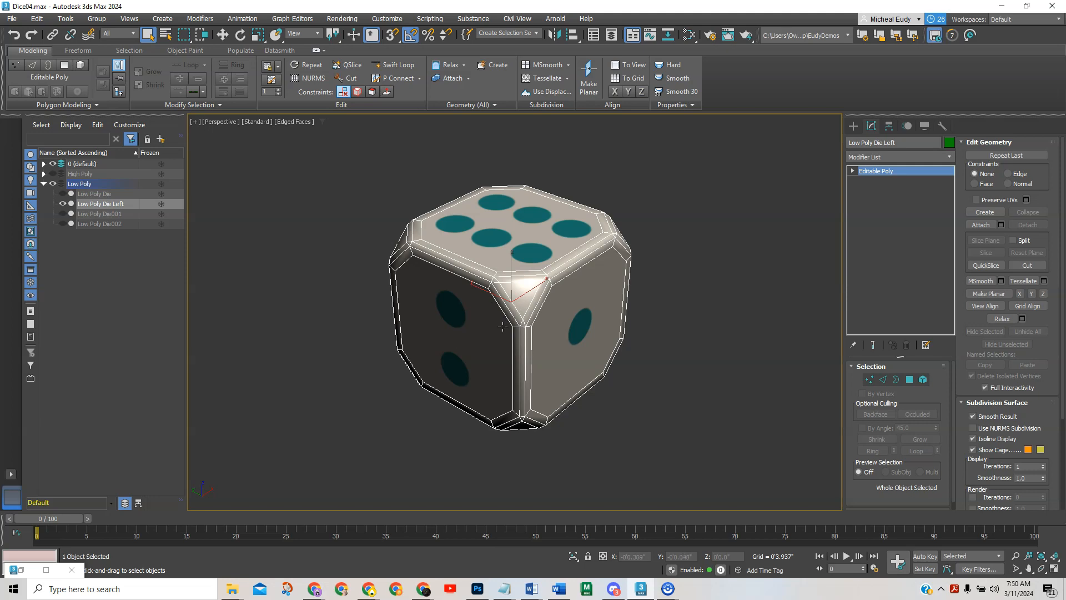
mouse_move(504, 333)
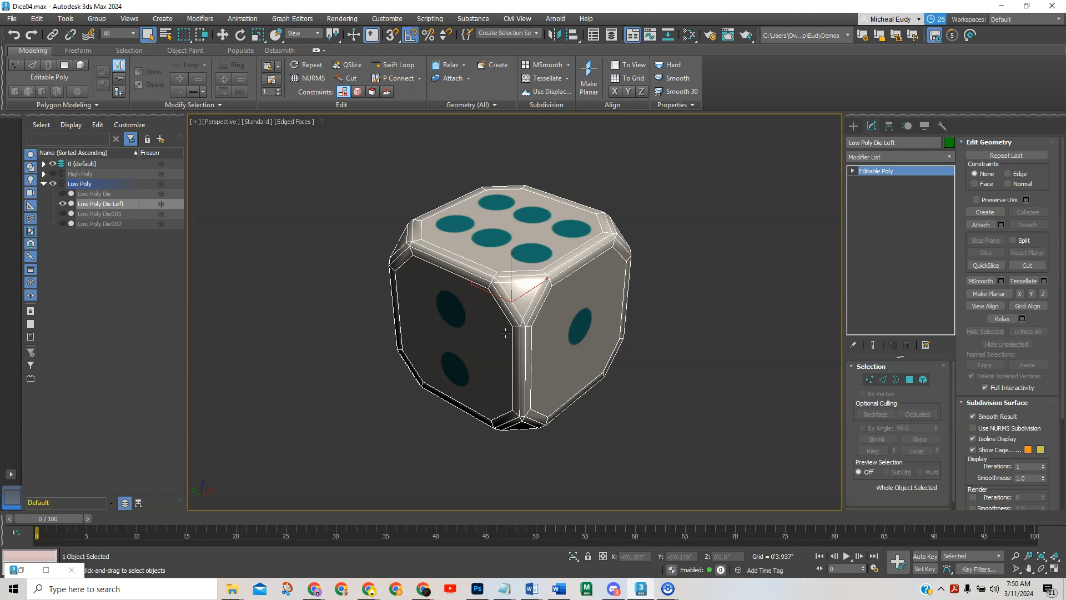
Step: Switch to Top view and zoom to frame the die's six-pip face
key("t")
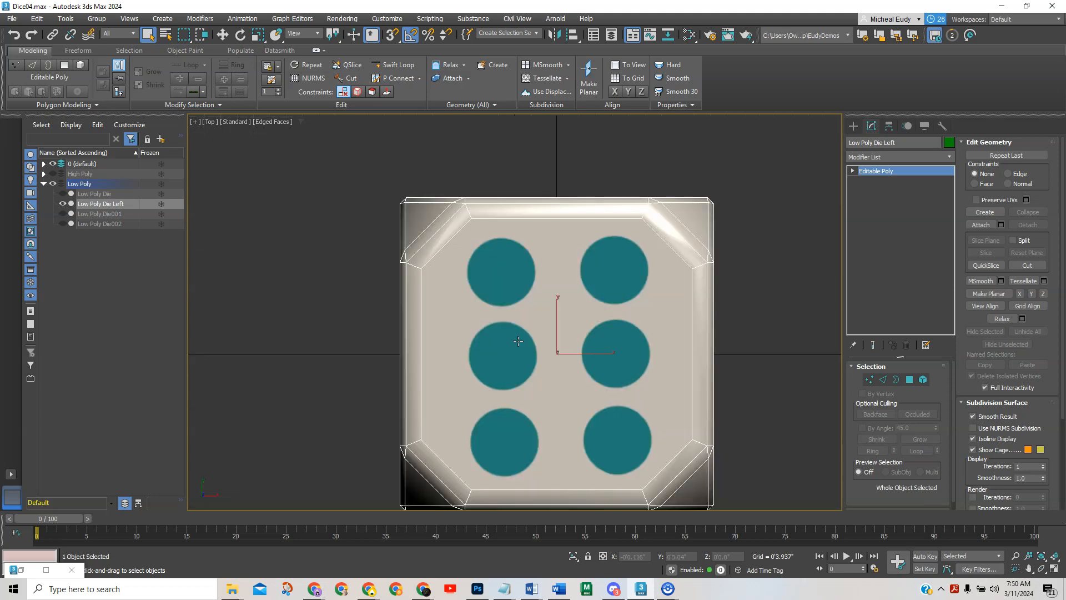
scroll("down", 3)
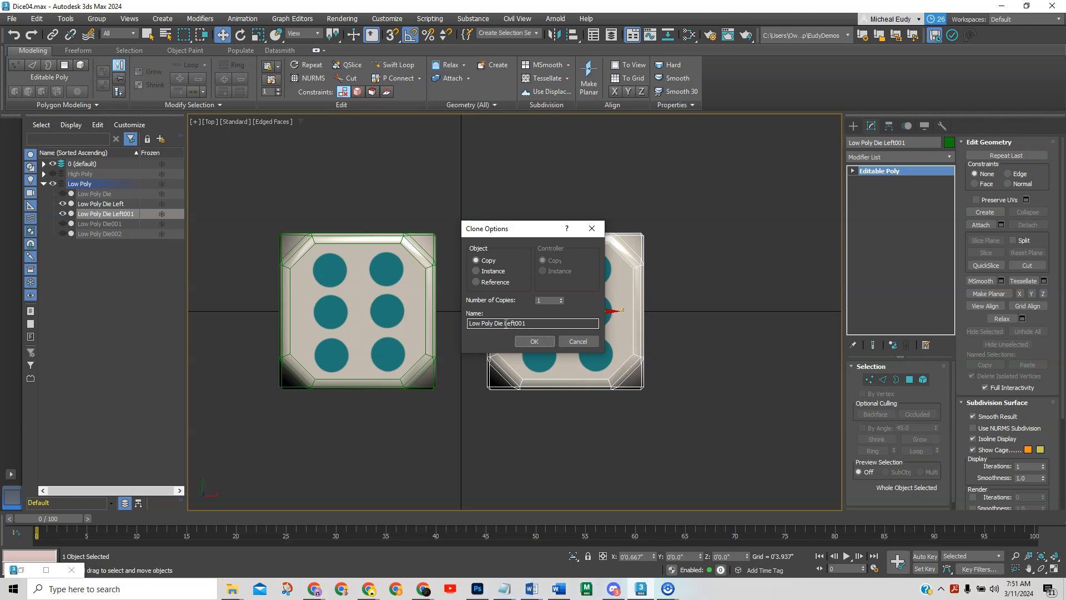
Step: Name the cloned copy 'Low Poly Die Right' and confirm the clone
type("Low Poly Die R")
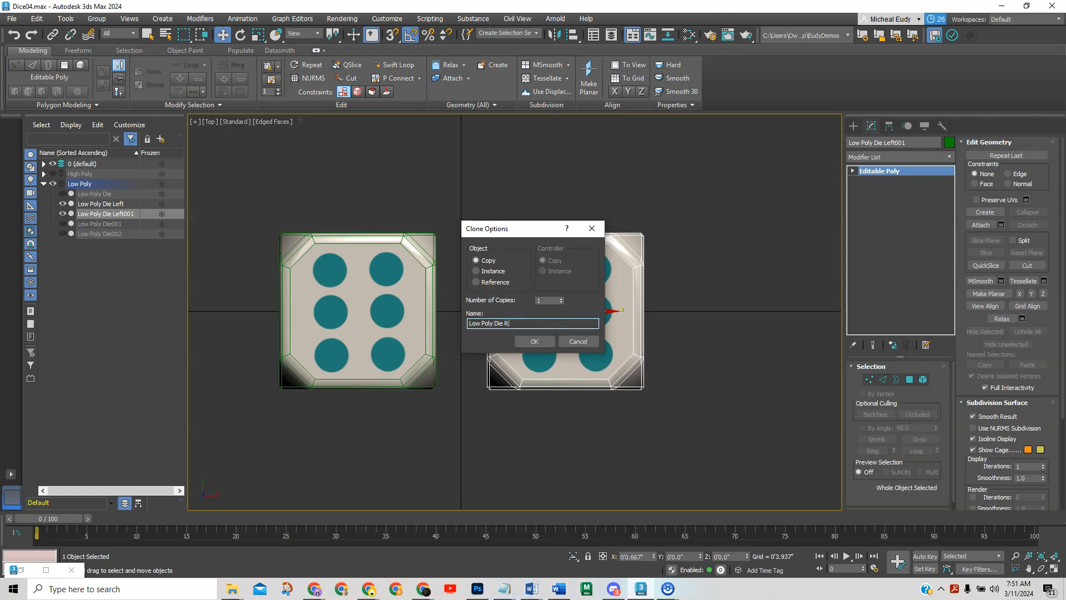
type("ight")
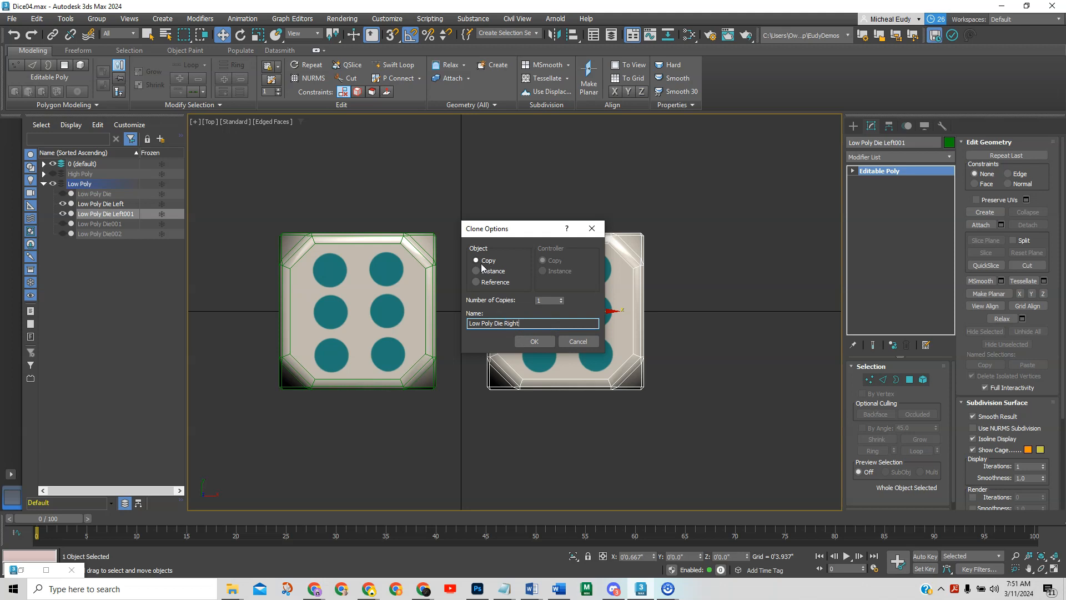
left_click(534, 342)
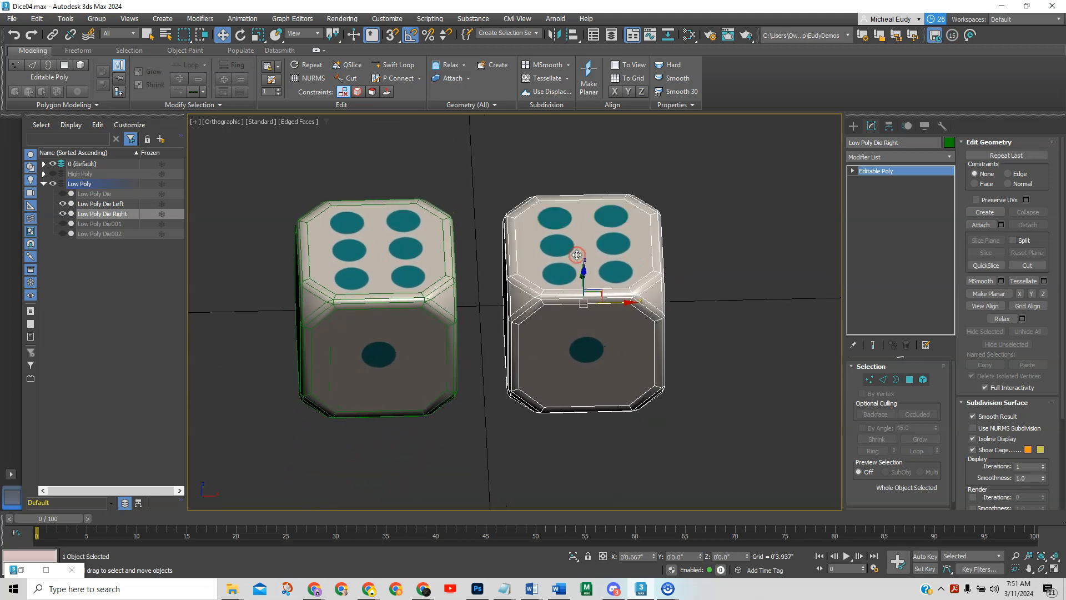
Step: Choose Rotate from the right die's quad menu to turn its four-pip face forward
right_click(577, 255)
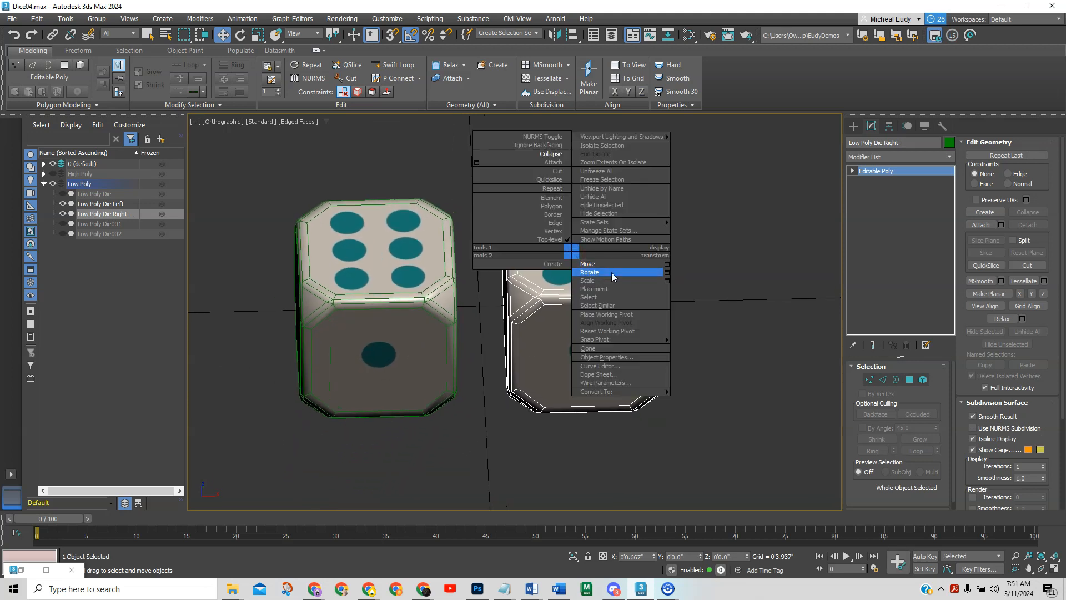
left_click(590, 272)
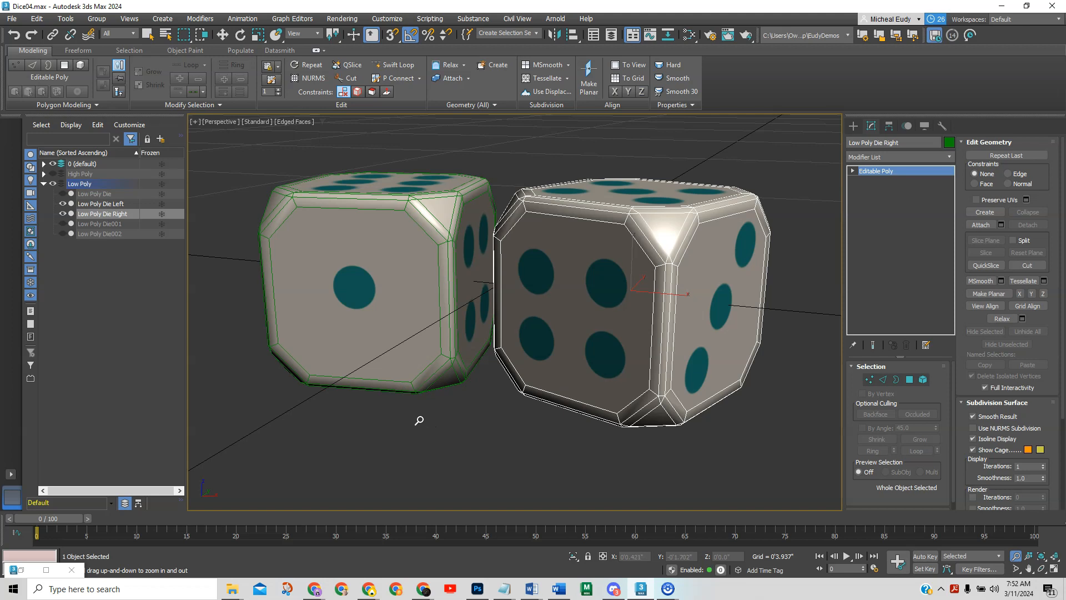
Step: Select both Low Poly dice and bring up the File menu for exporting
left_click(515, 436)
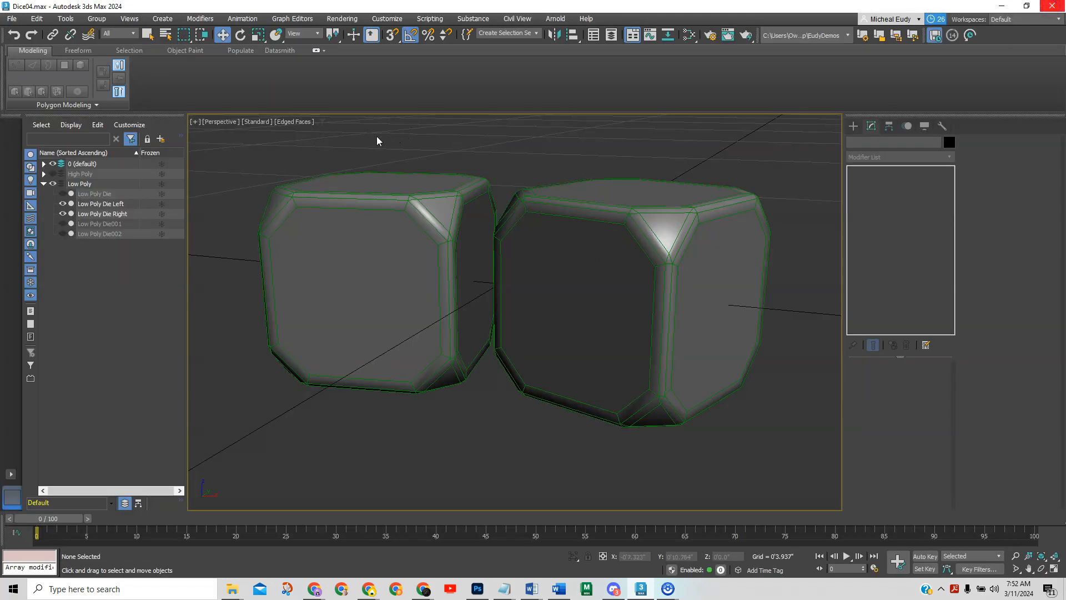
left_click(79, 184)
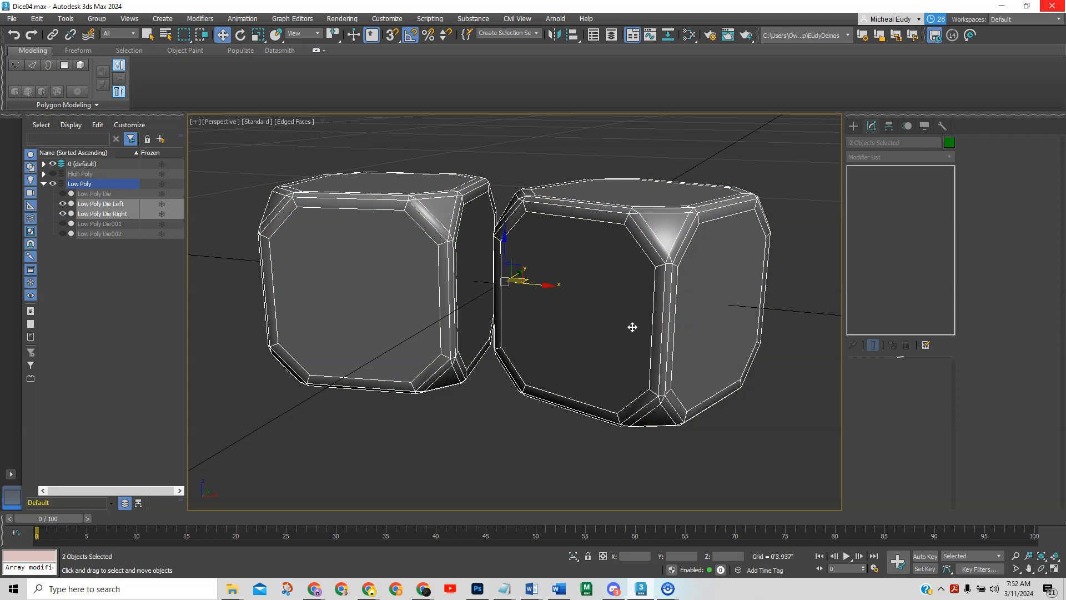
mouse_move(601, 321)
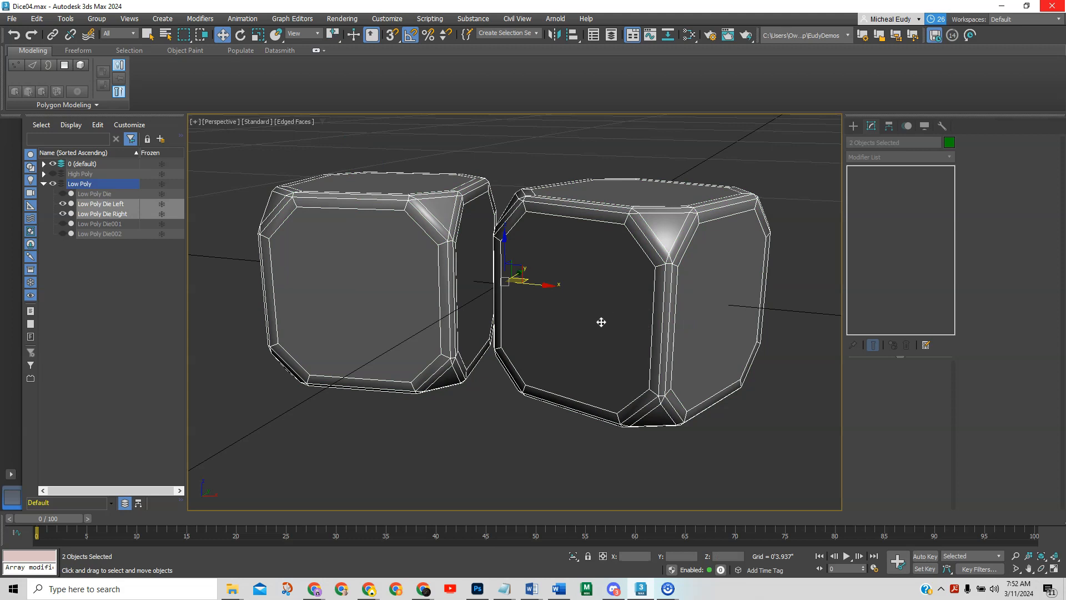
mouse_move(11, 18)
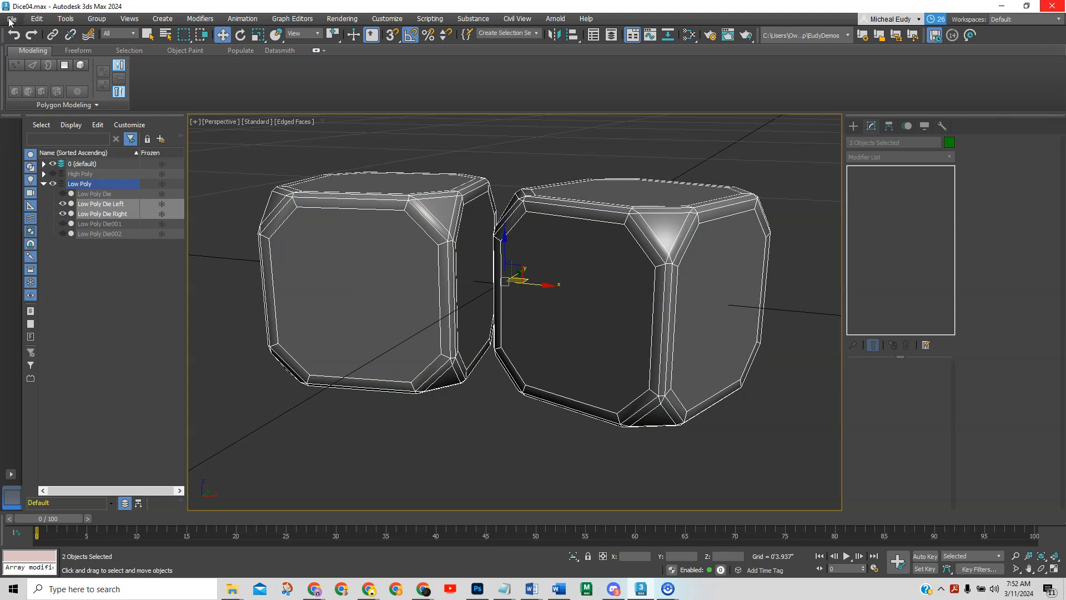
left_click(12, 18)
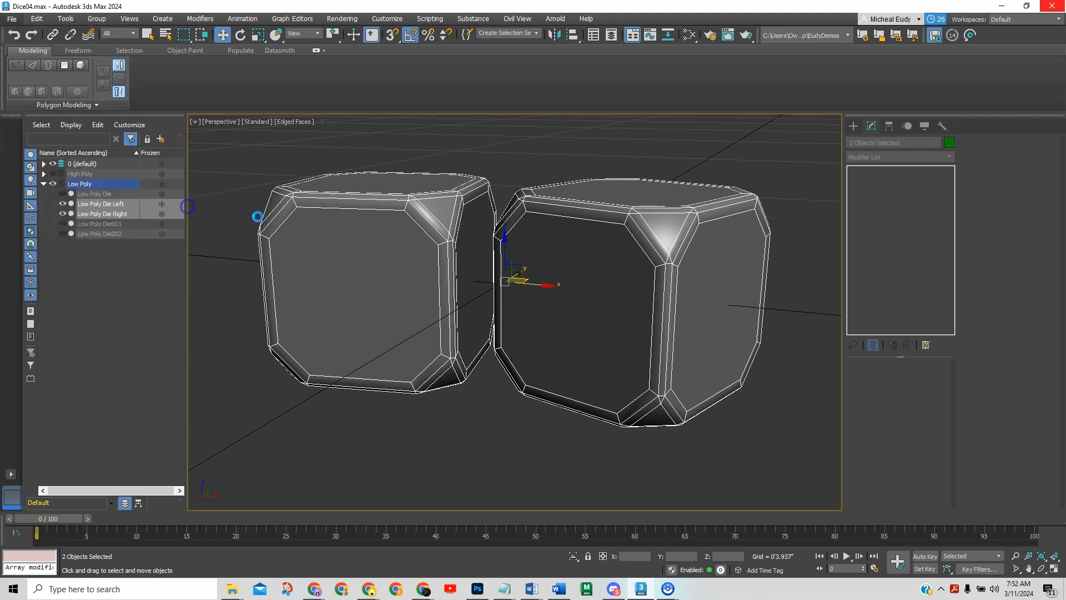
mouse_move(434, 433)
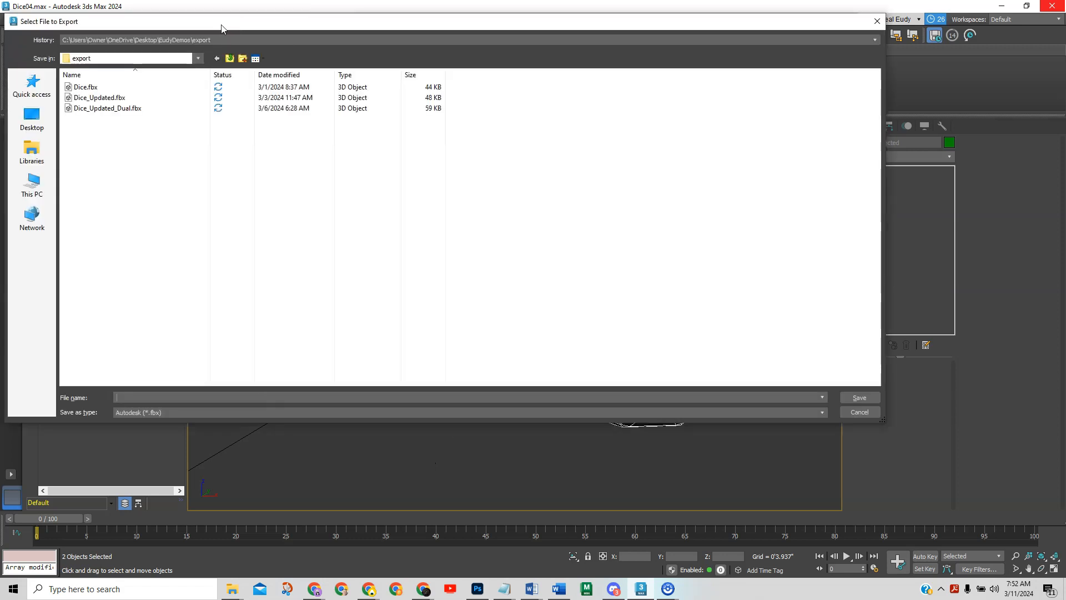
Step: Save the selected dice as Dice_Updated_Dual2.fbx with the default FBX export settings
left_click(107, 108)
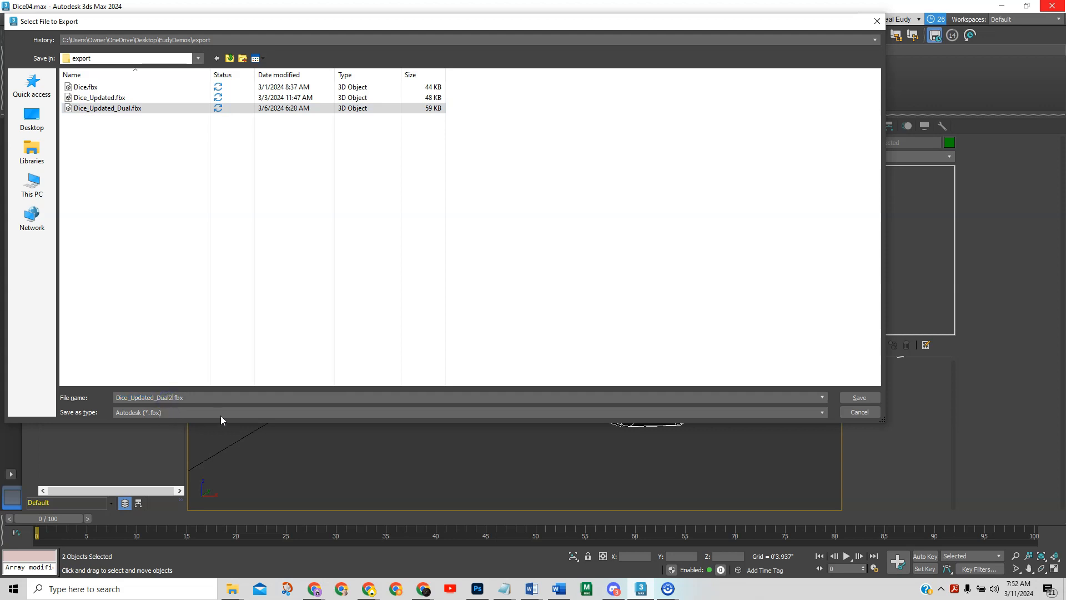
left_click(858, 397)
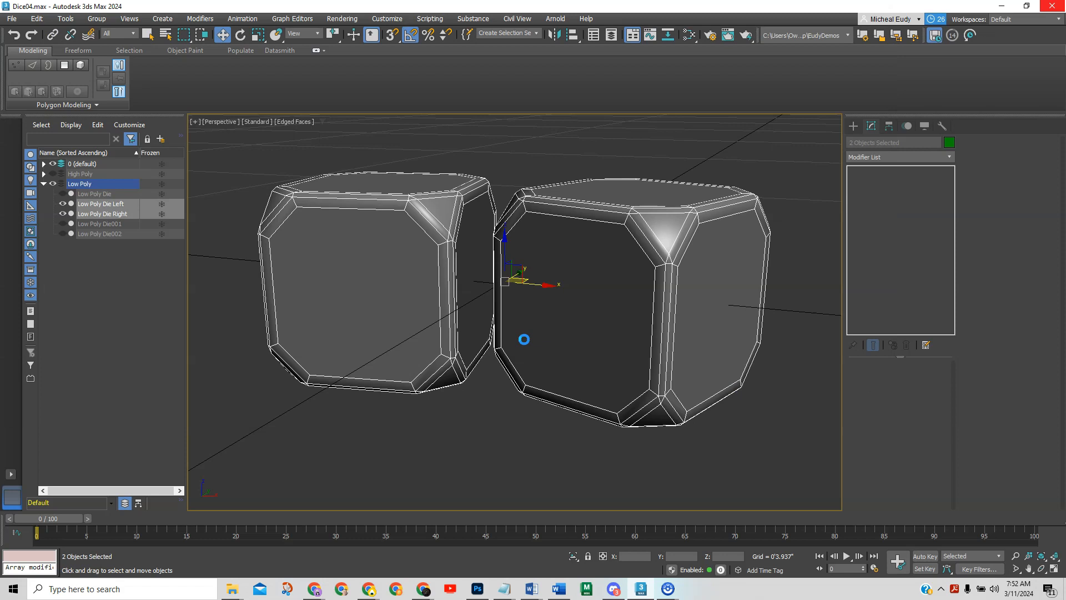
mouse_move(523, 344)
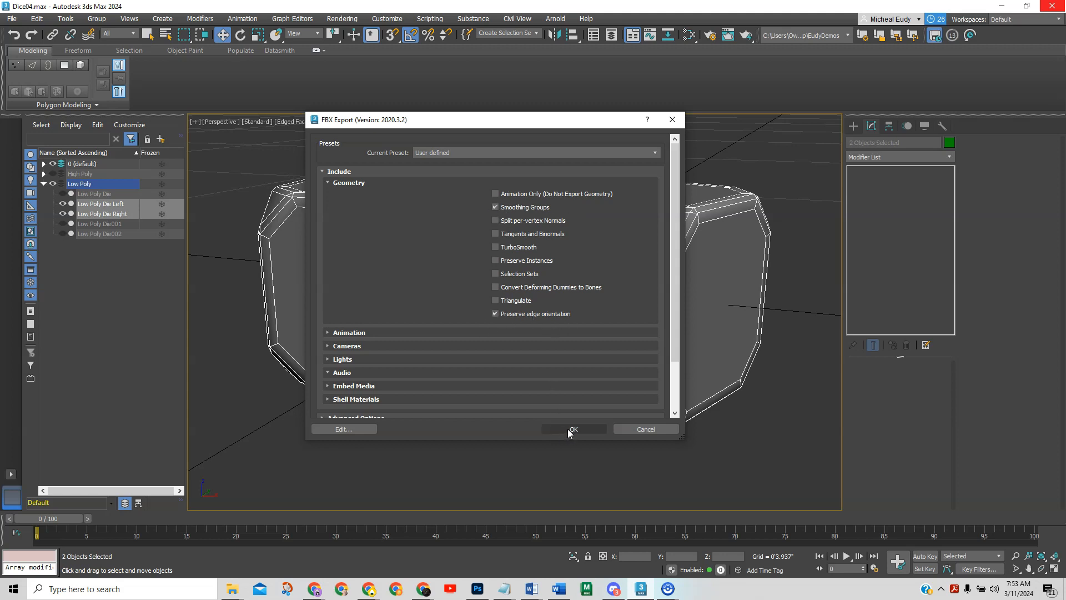
left_click(572, 429)
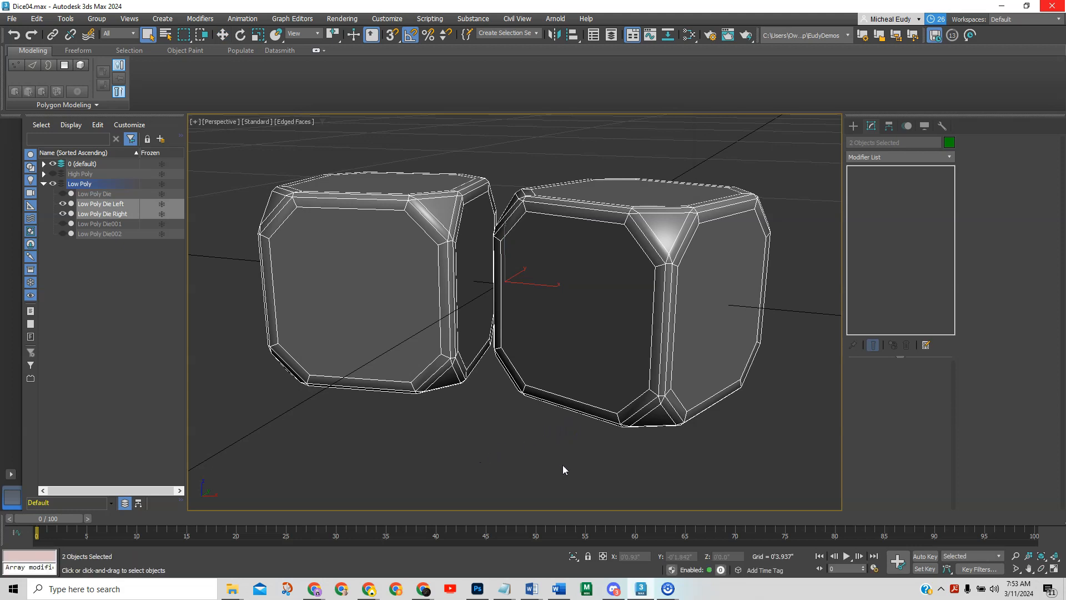
mouse_move(694, 443)
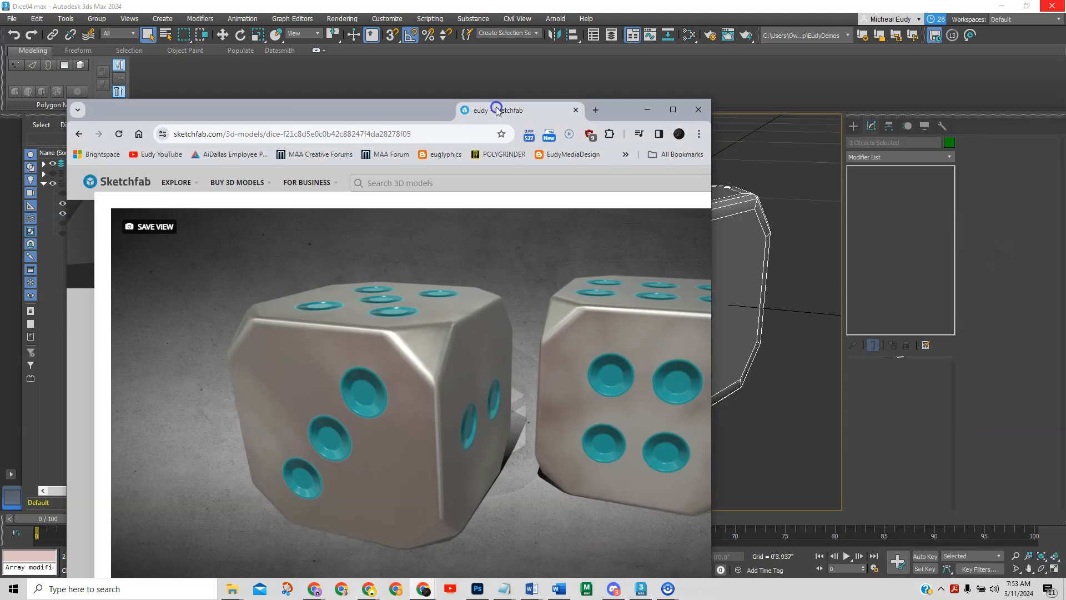
Step: On the Sketchfab Dice page, edit the model's properties and choose Reupload
left_click(672, 109)
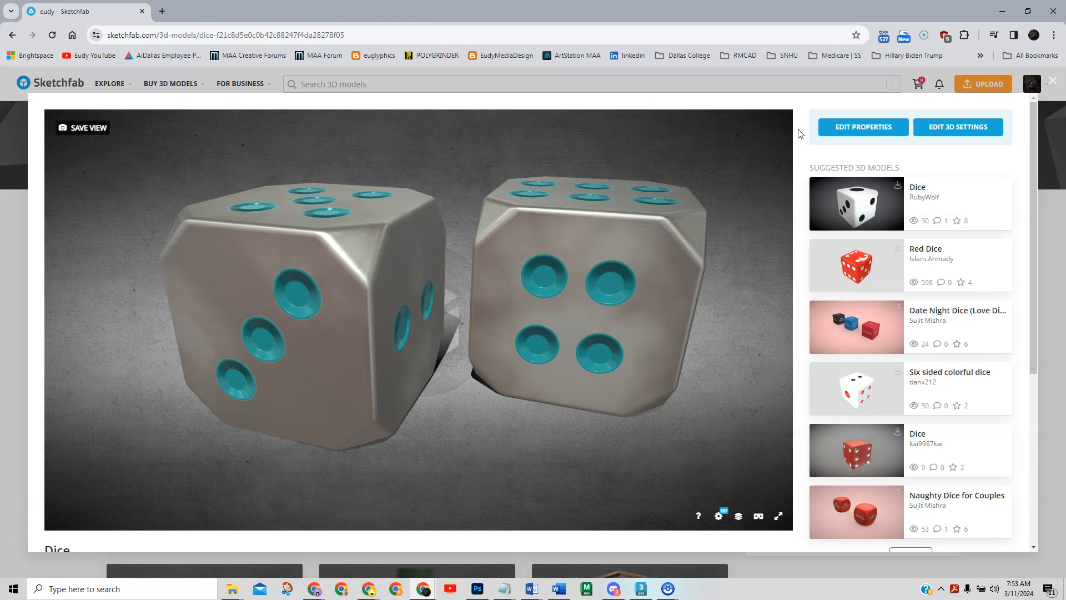
left_click(862, 127)
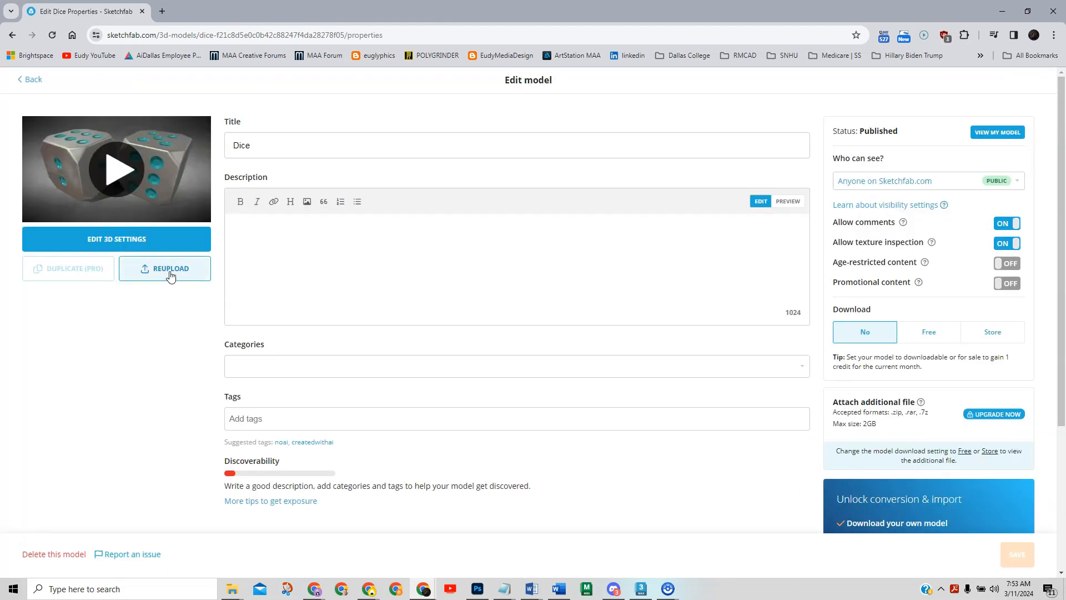
left_click(164, 267)
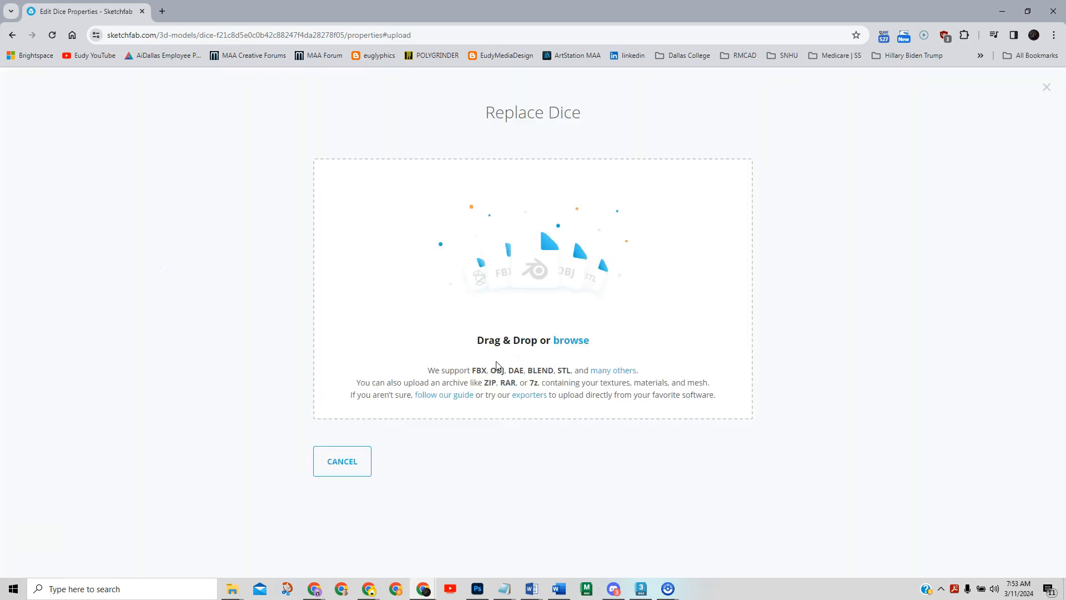
mouse_move(570, 340)
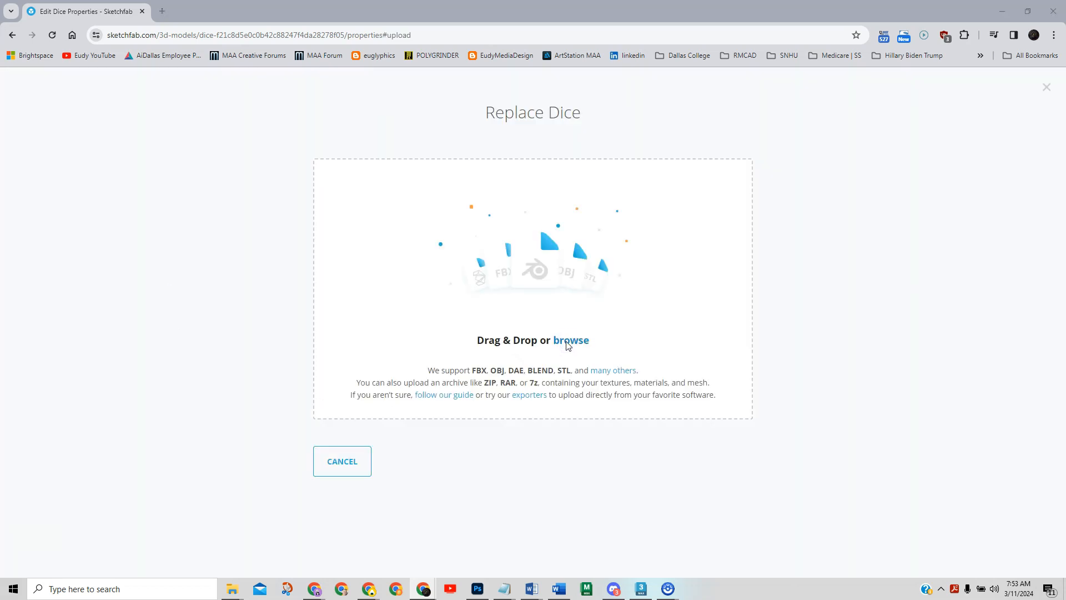
Step: Reupload the Dice model on Sketchfab with Dice_Updated_Dual2.fbx
left_click(570, 339)
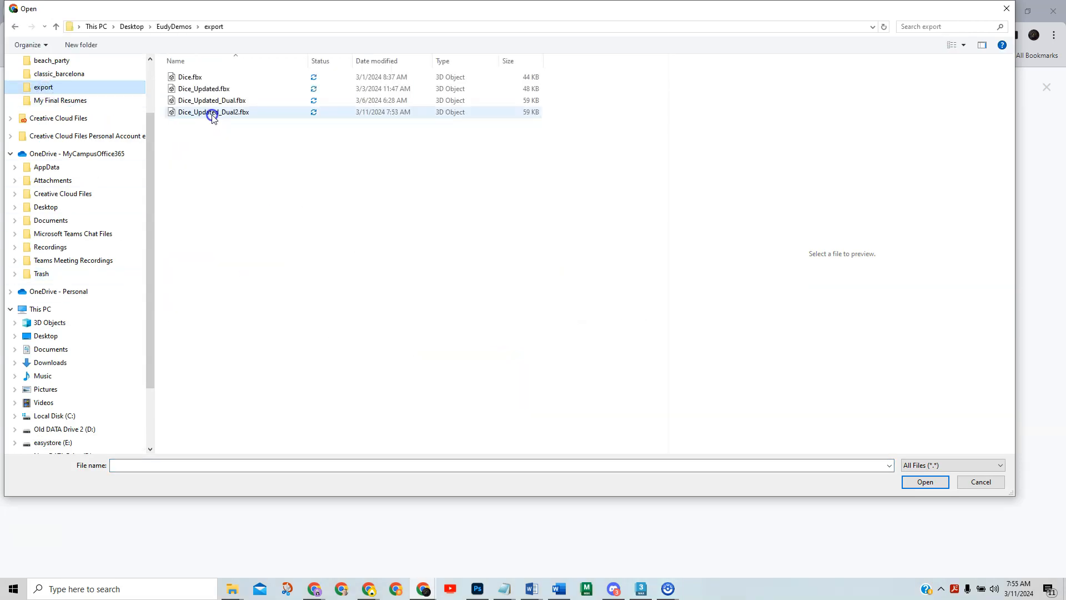
left_click(212, 112)
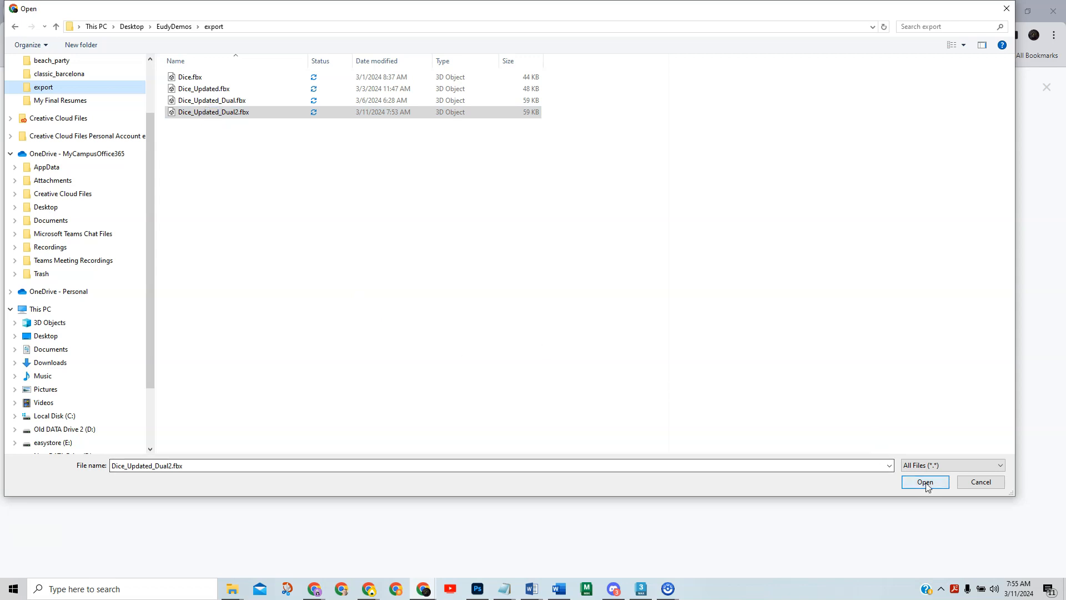
left_click(925, 482)
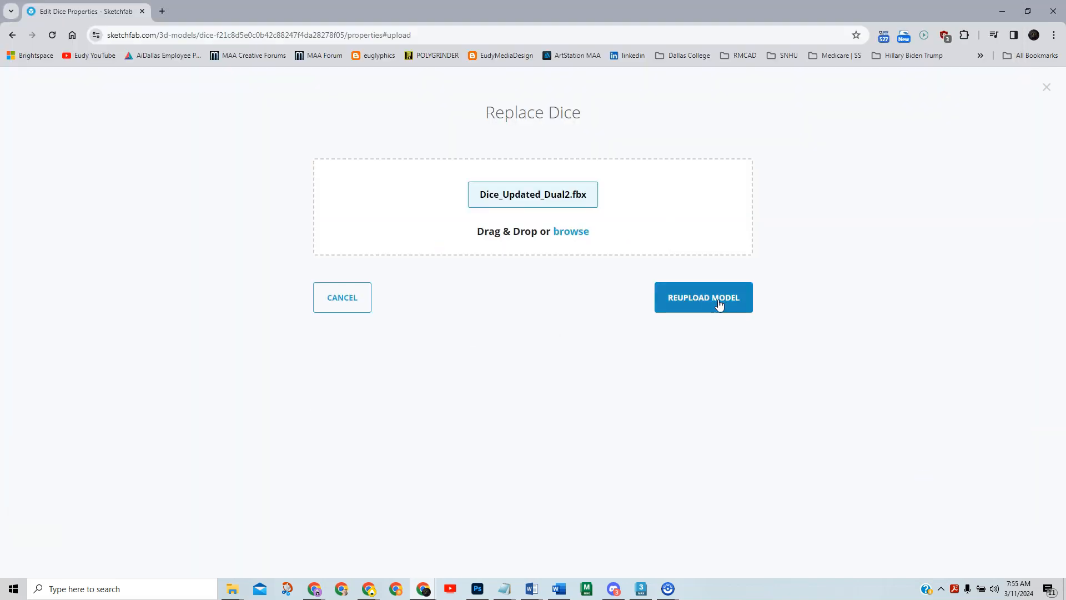
mouse_move(691, 299)
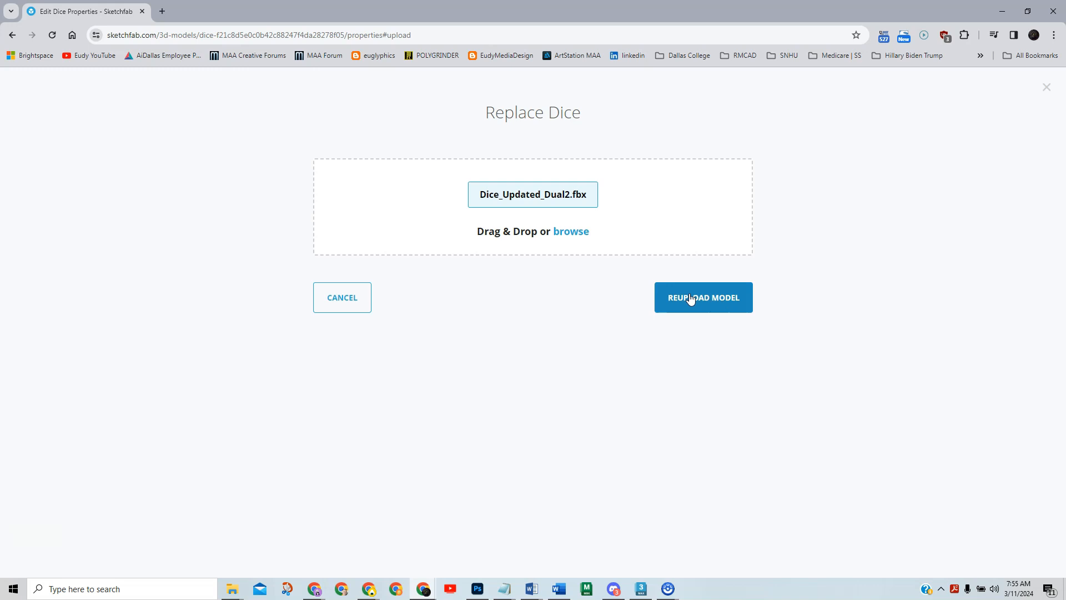
left_click(702, 297)
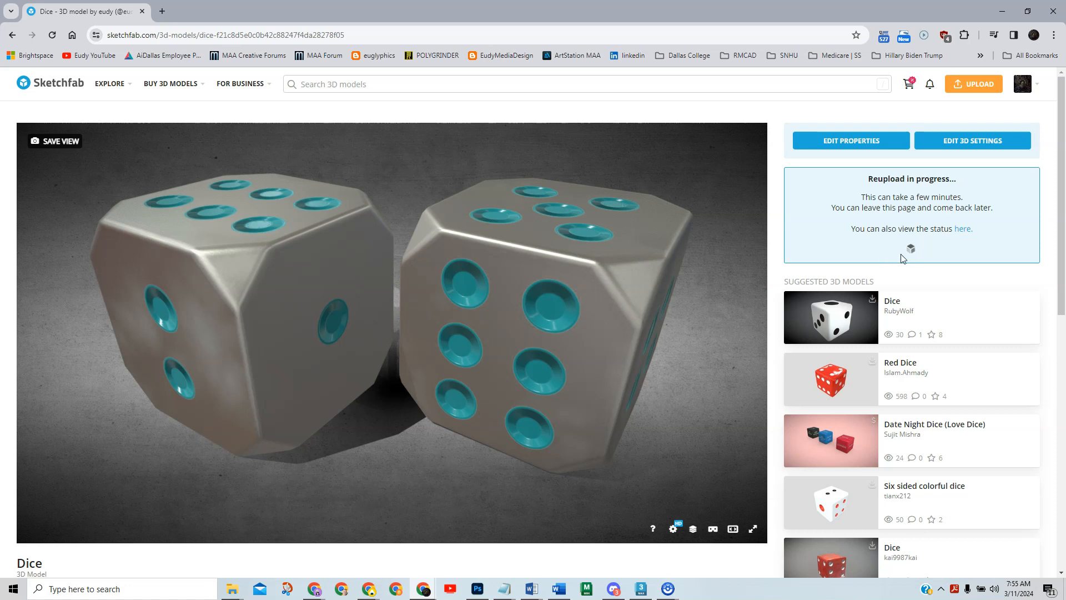
mouse_move(910, 252)
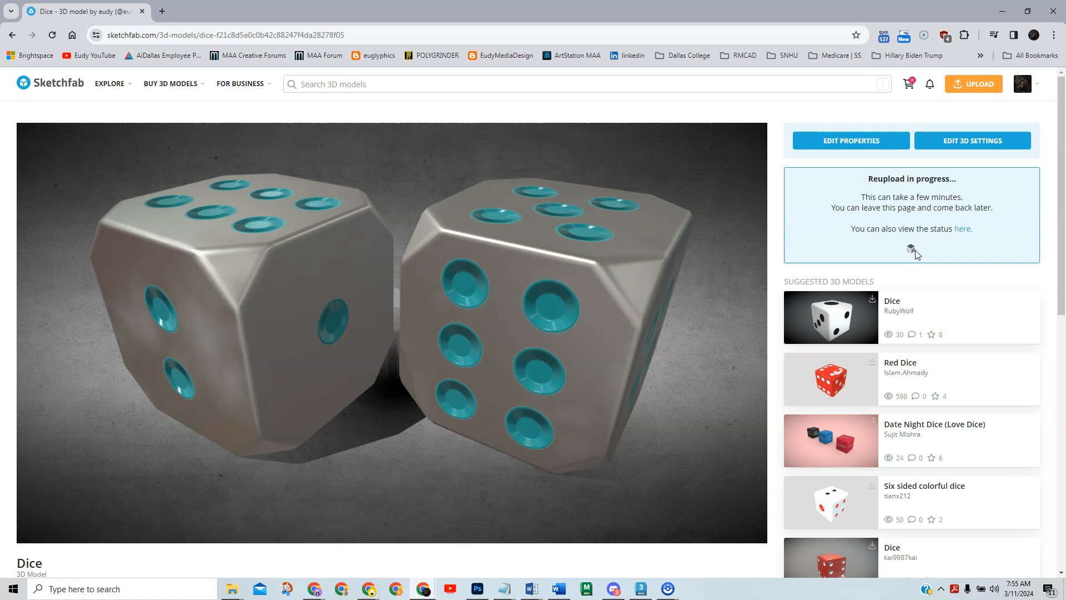
mouse_move(922, 255)
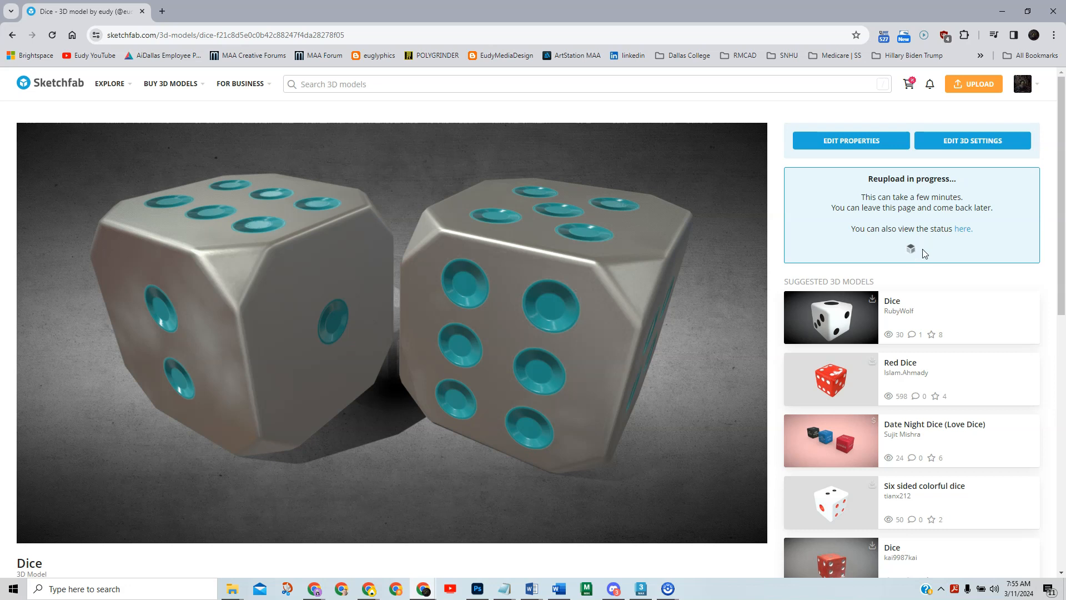
mouse_move(203, 582)
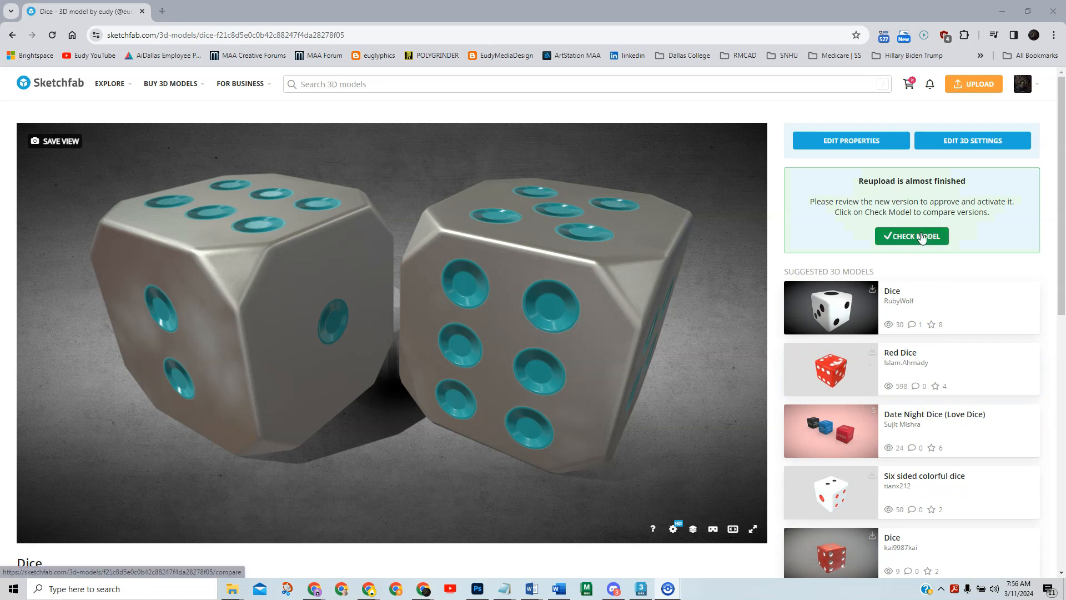
Step: Review the finished reupload and choose the reuploaded dice as the active model
left_click(911, 236)
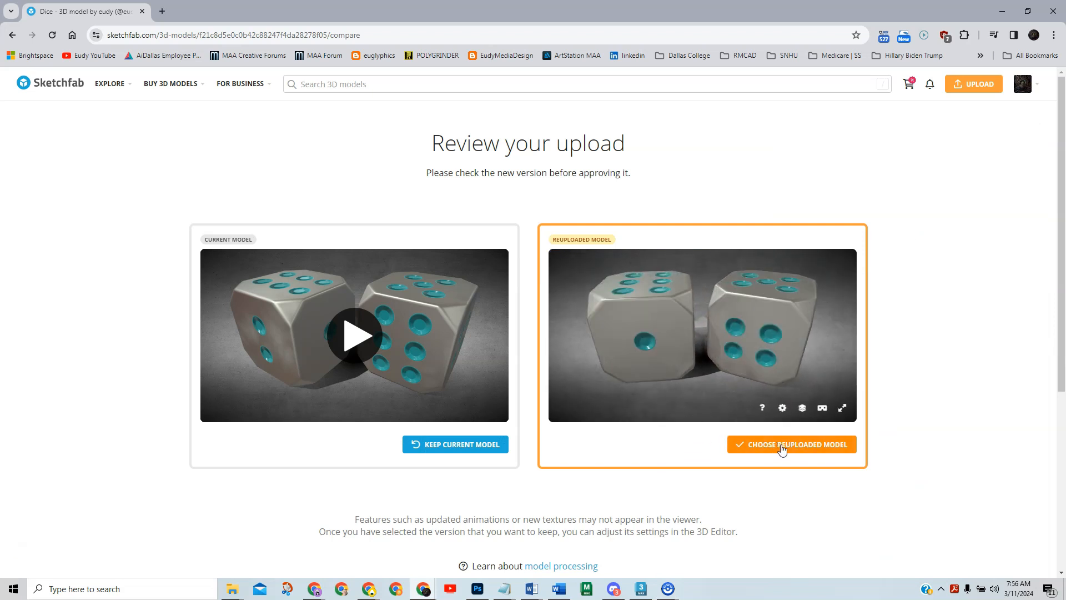
left_click(790, 444)
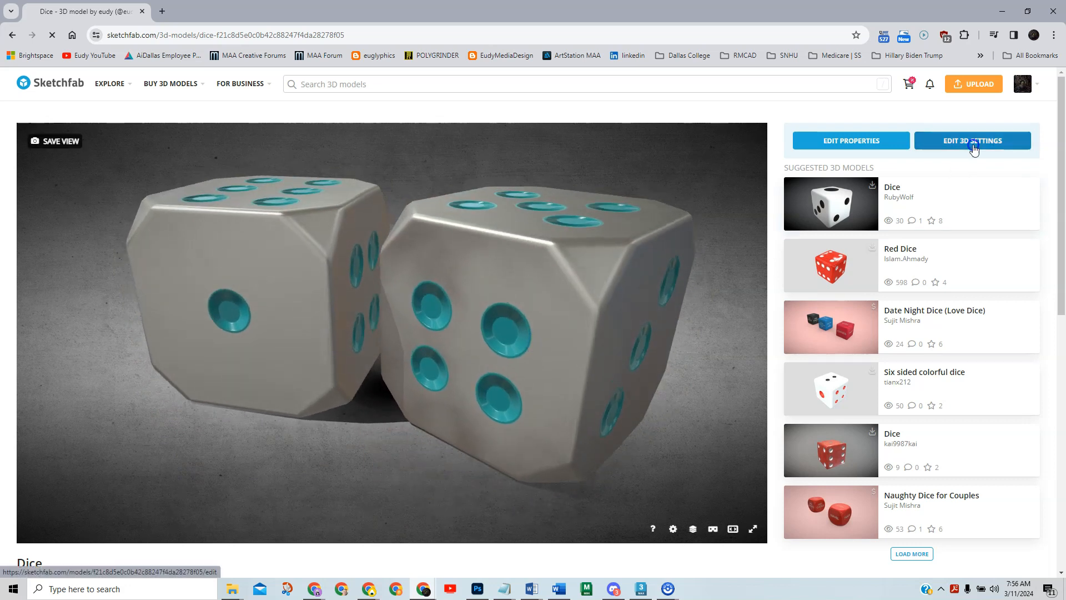
Step: In the 3D settings editor, save the current two-dice view as the thumbnail, then exit
left_click(972, 140)
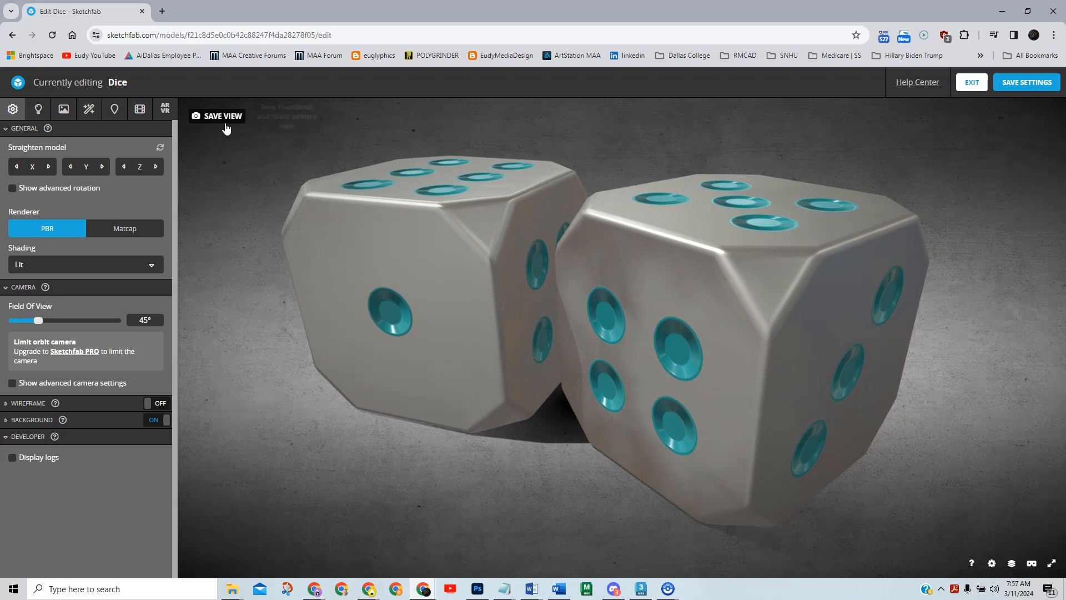
left_click(221, 115)
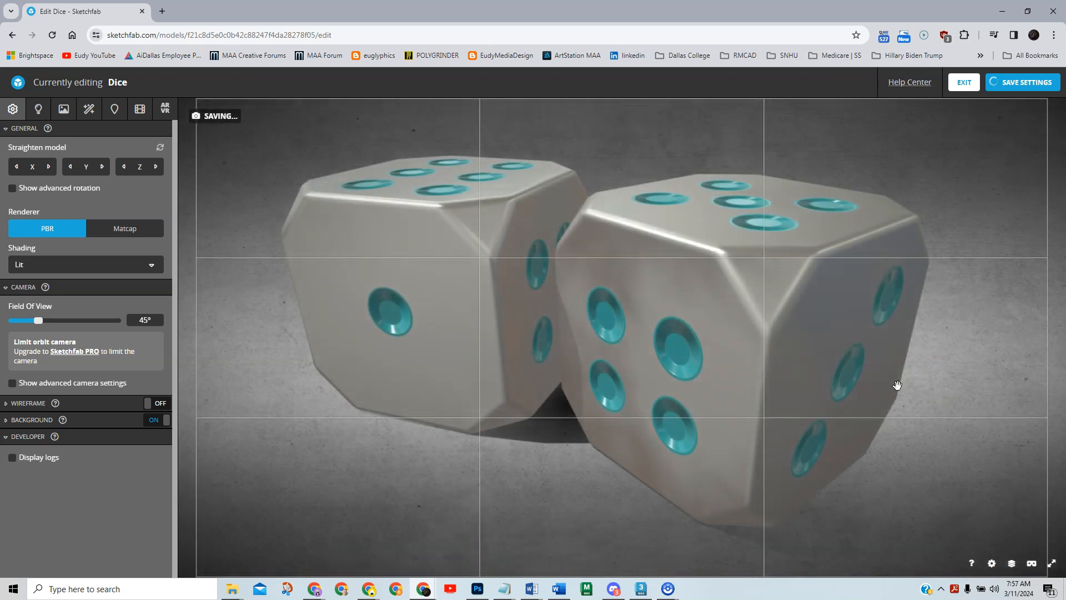
left_click(1020, 82)
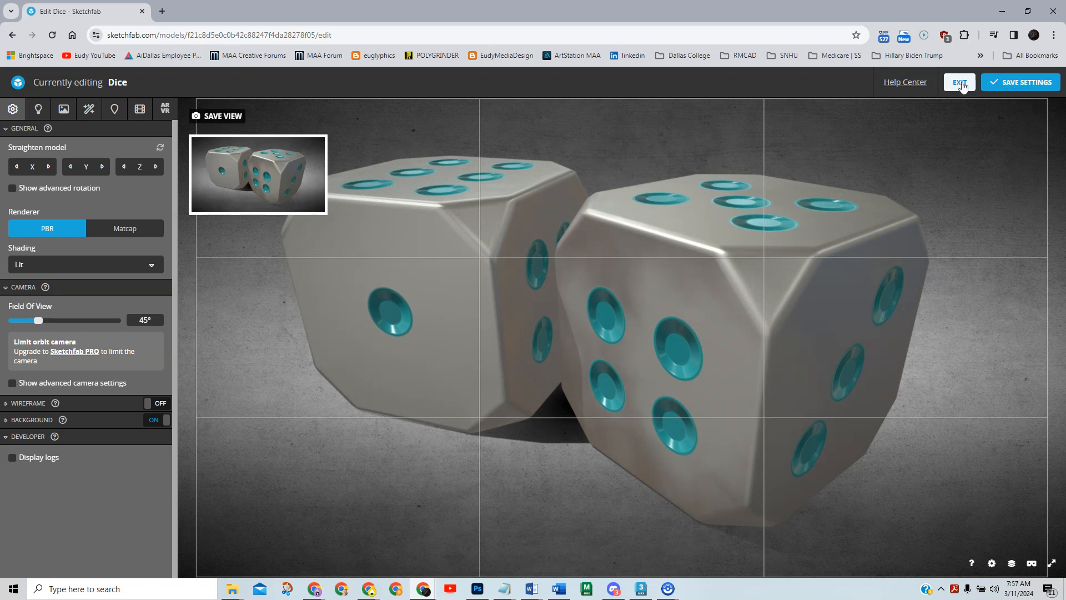
left_click(960, 82)
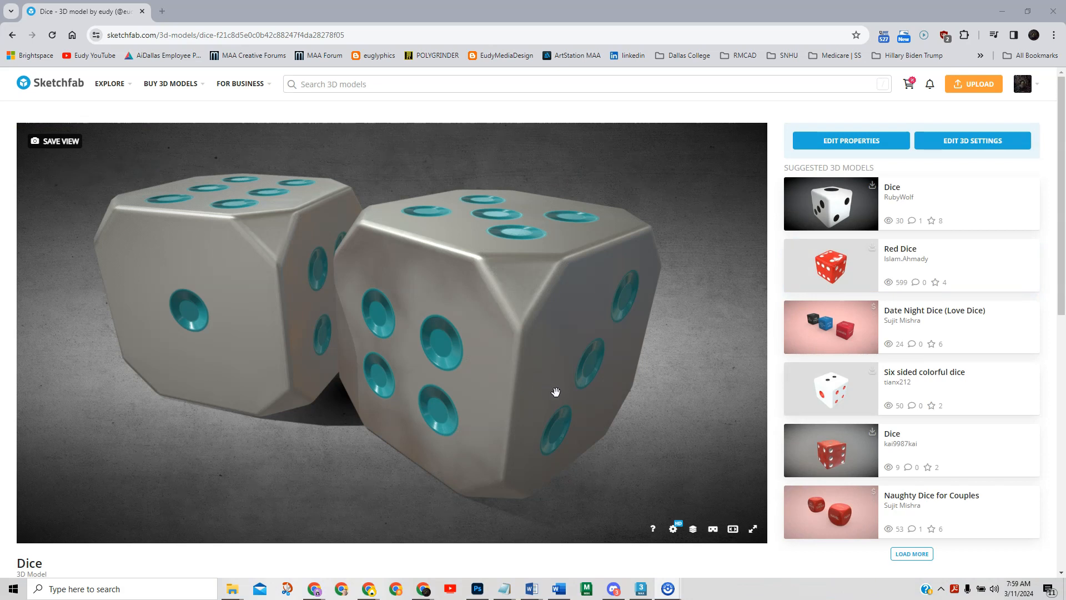
mouse_move(519, 381)
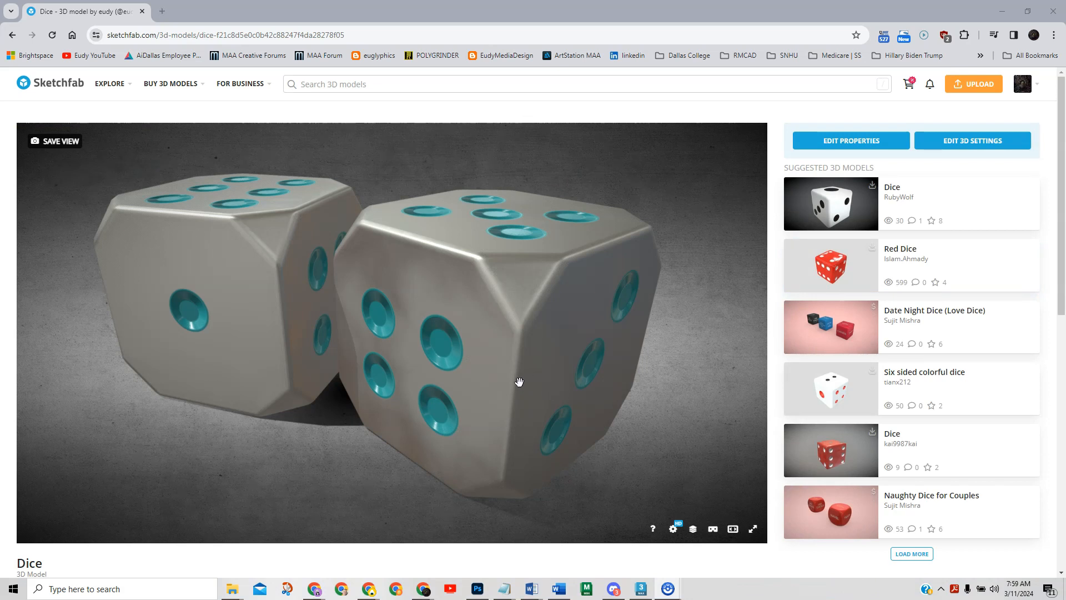
mouse_move(850, 140)
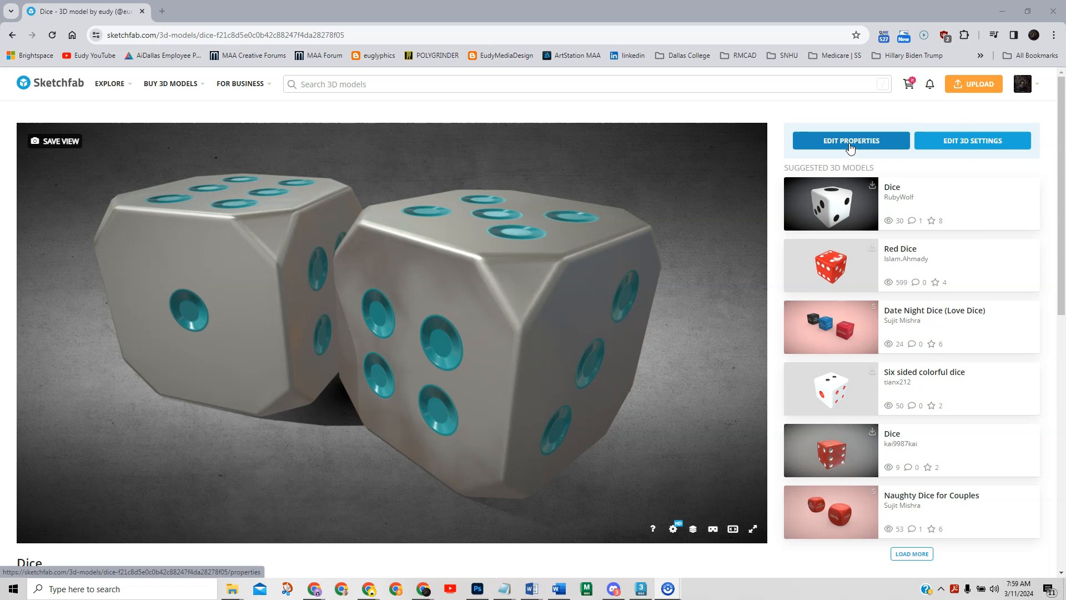
Step: Edit the Dice properties, toggling texture inspection off and on, then save without changes
left_click(850, 140)
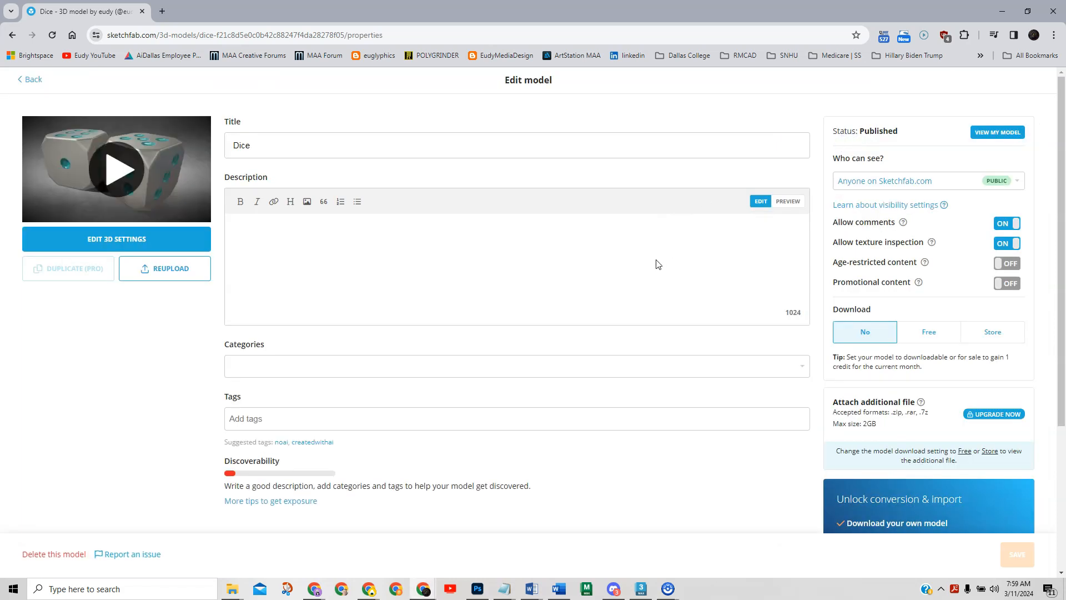
mouse_move(648, 296)
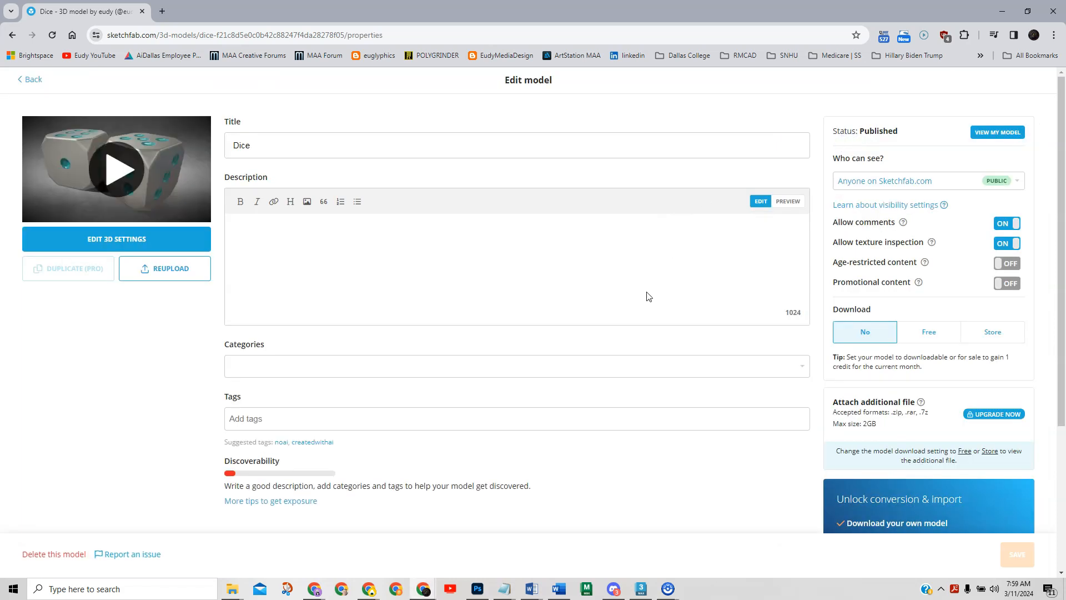
mouse_move(1043, 223)
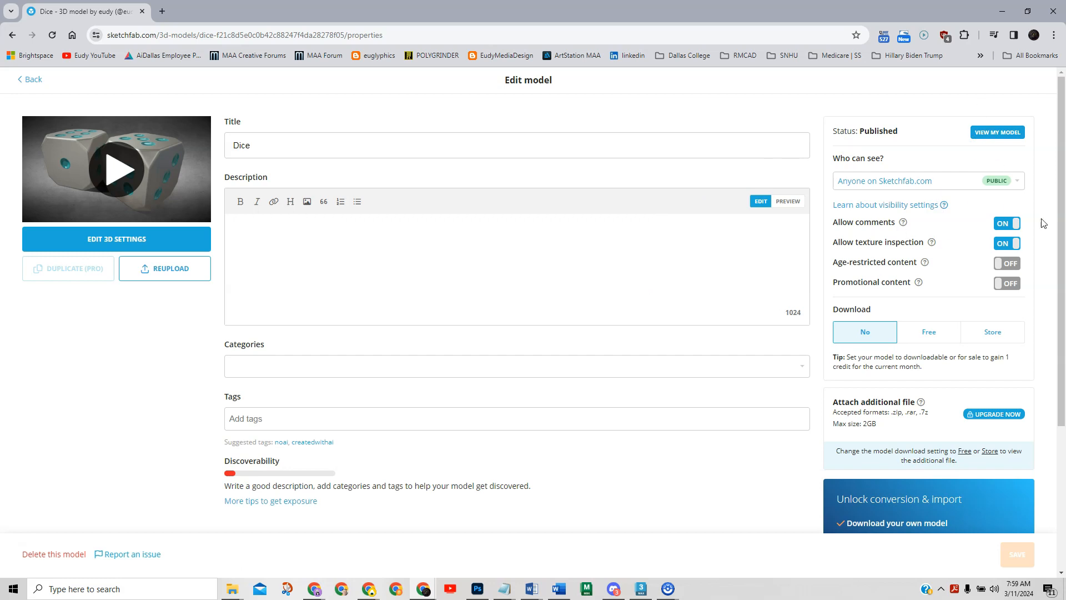
mouse_move(875, 243)
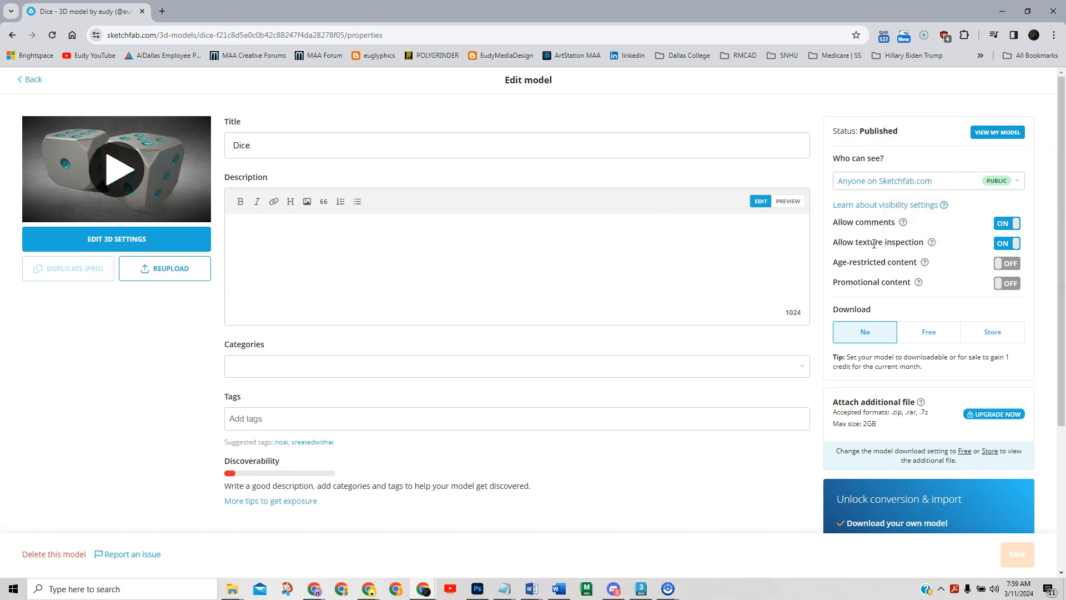
left_click(1006, 242)
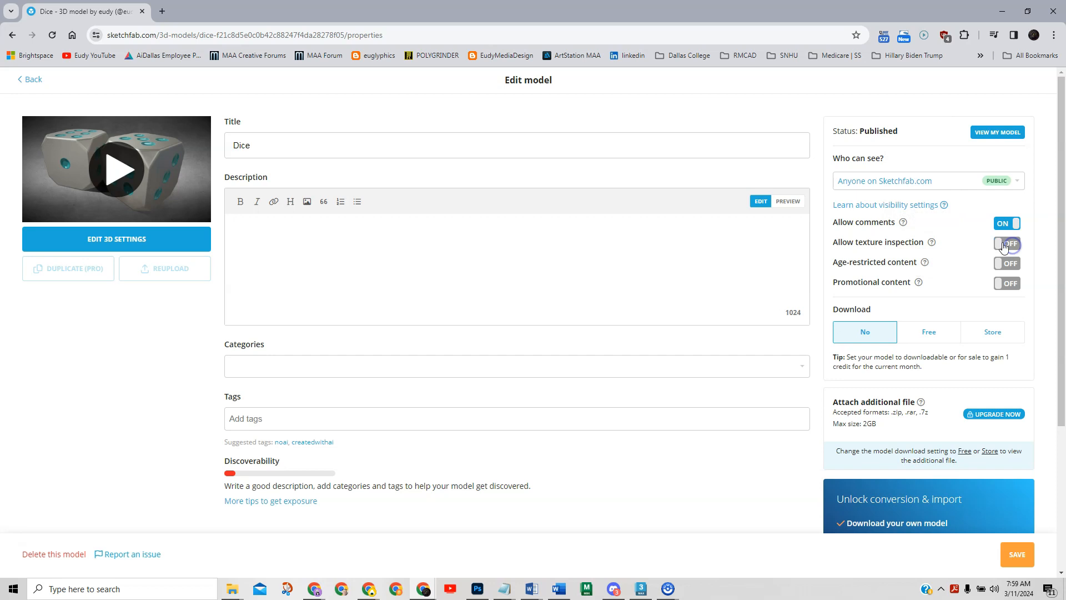
left_click(1007, 243)
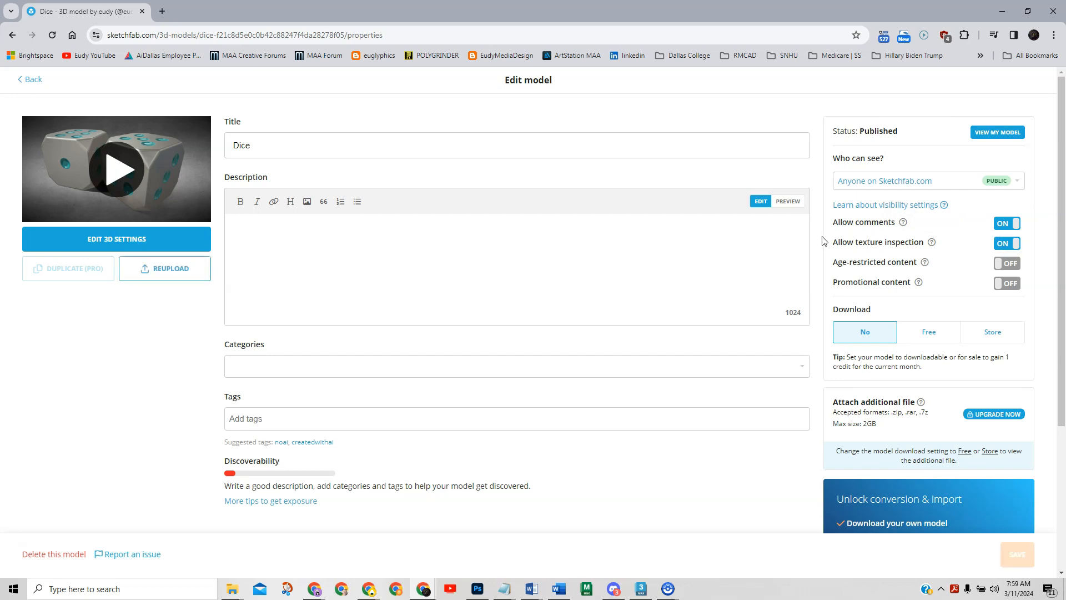
mouse_move(900, 245)
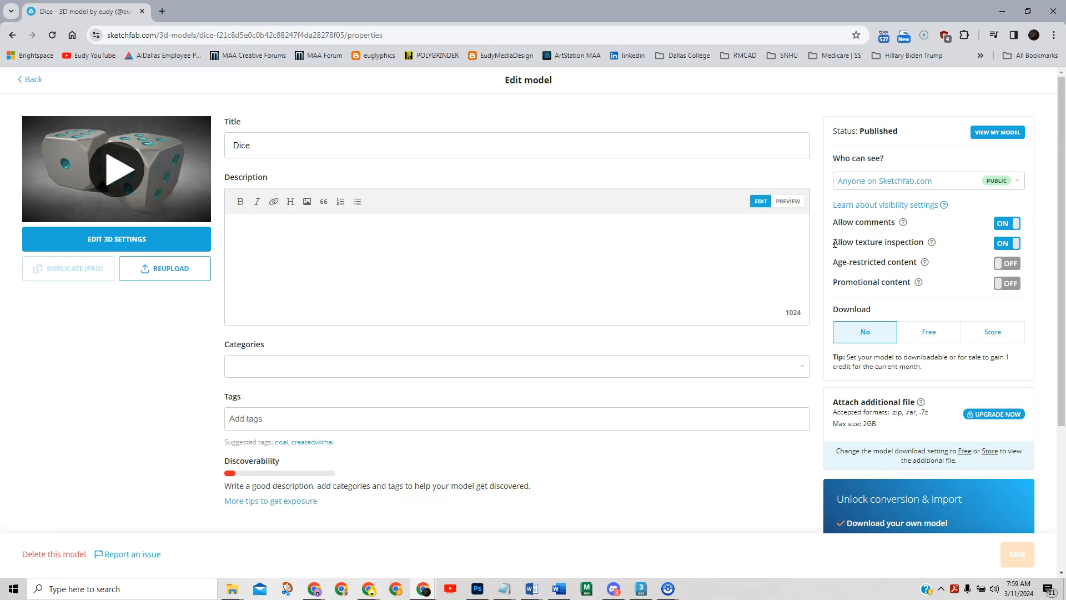
mouse_move(915, 245)
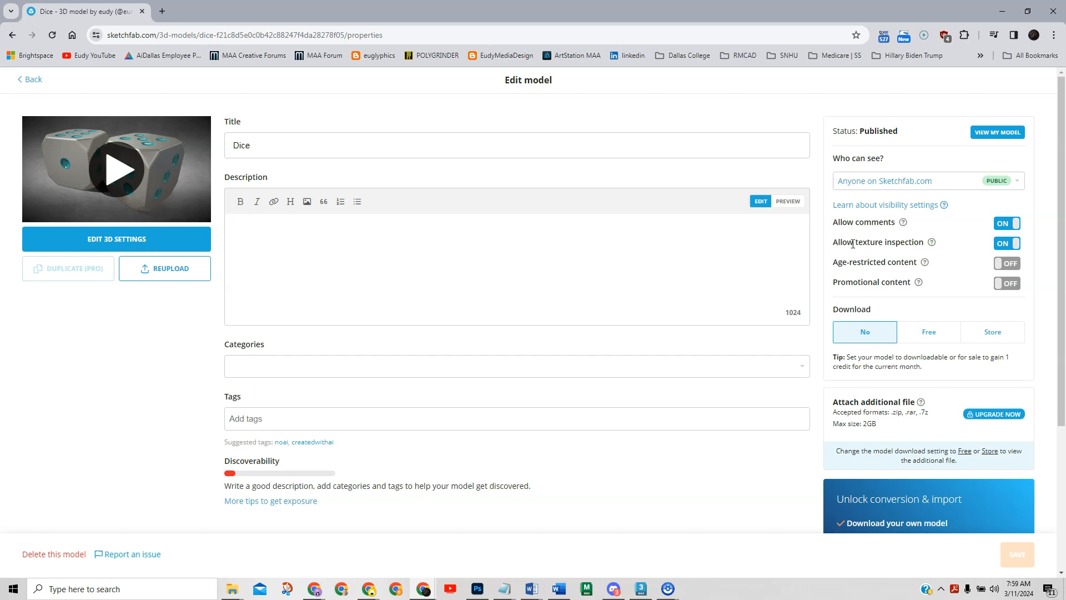
mouse_move(890, 242)
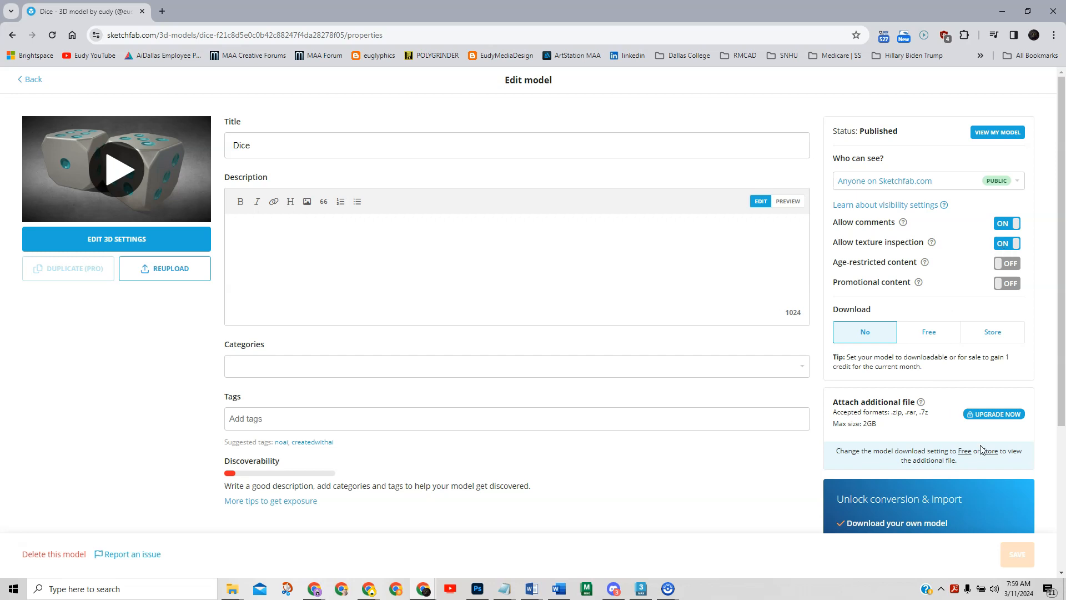
mouse_move(1020, 215)
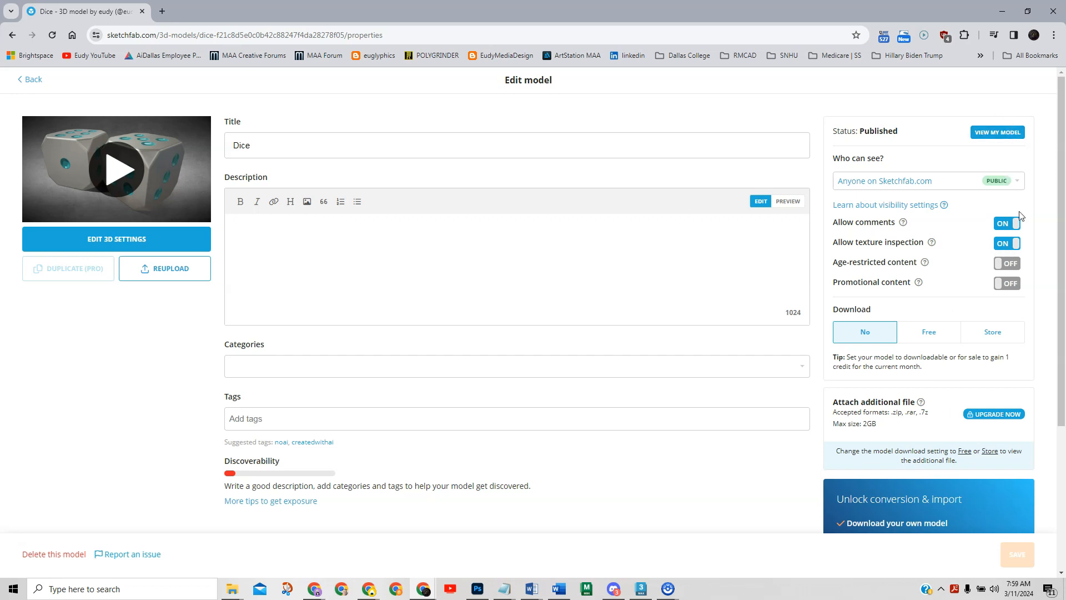
left_click(1017, 555)
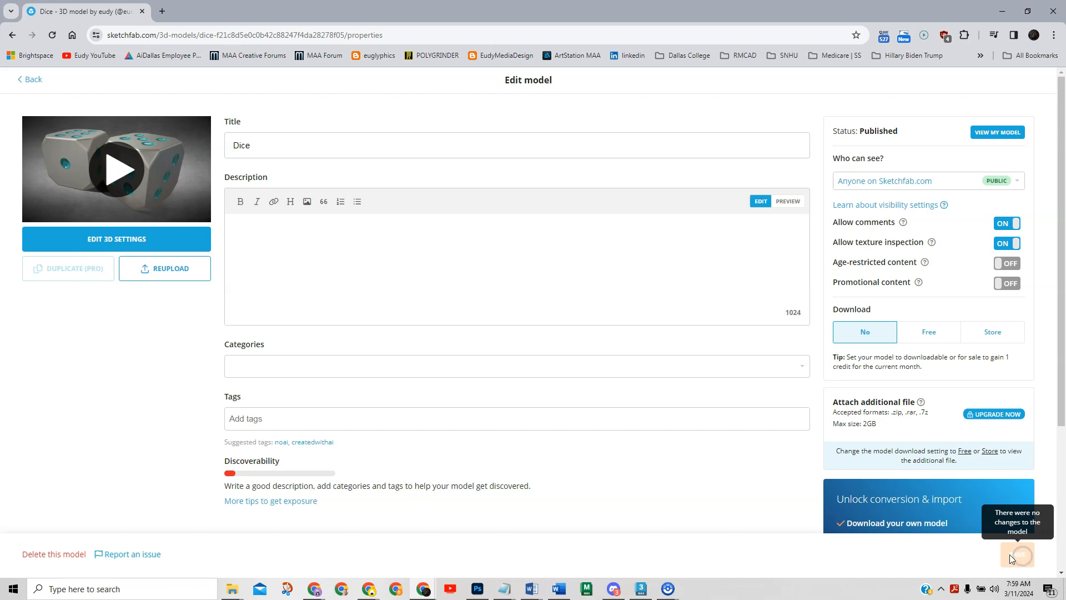
mouse_move(128, 111)
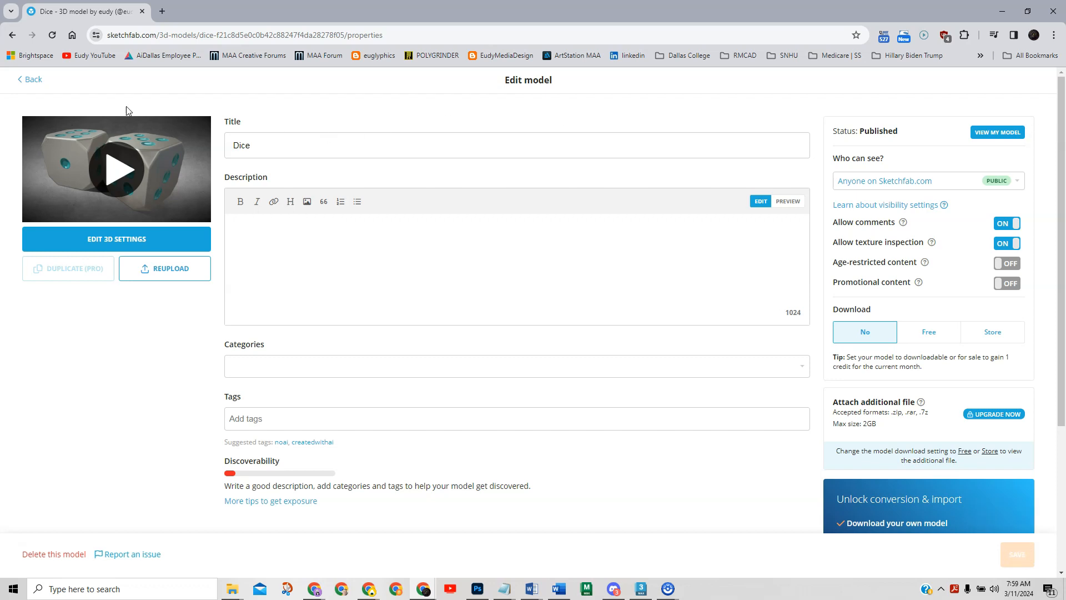
left_click(28, 79)
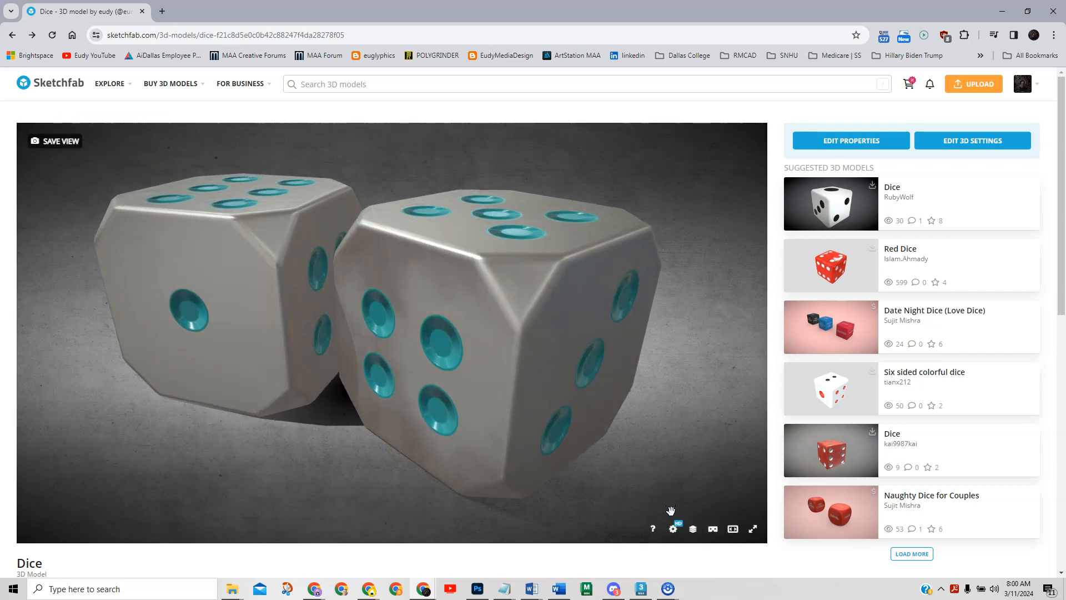
mouse_move(693, 529)
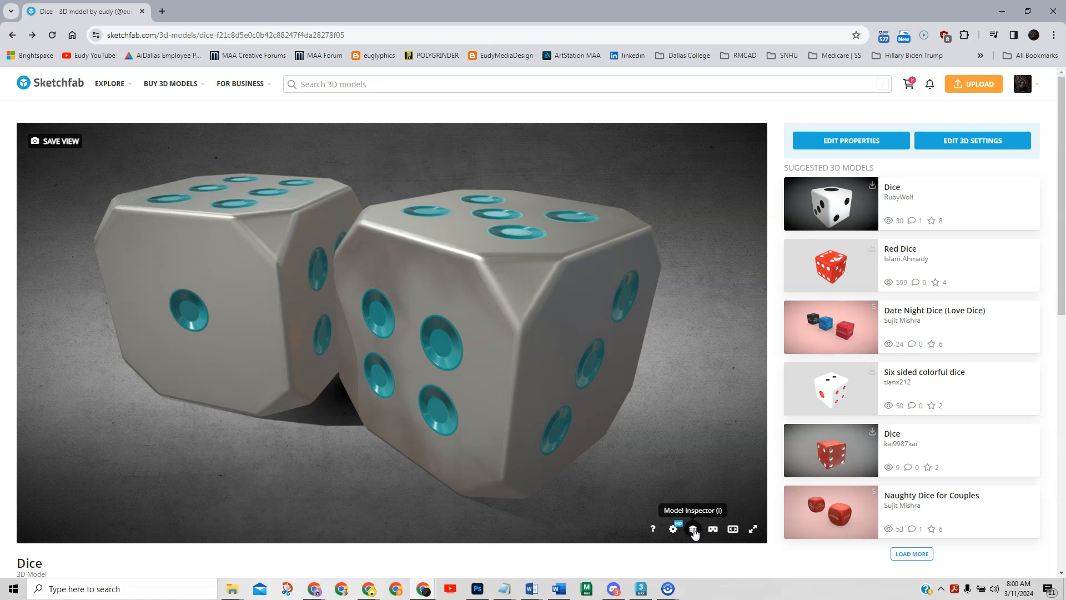
mouse_move(388, 303)
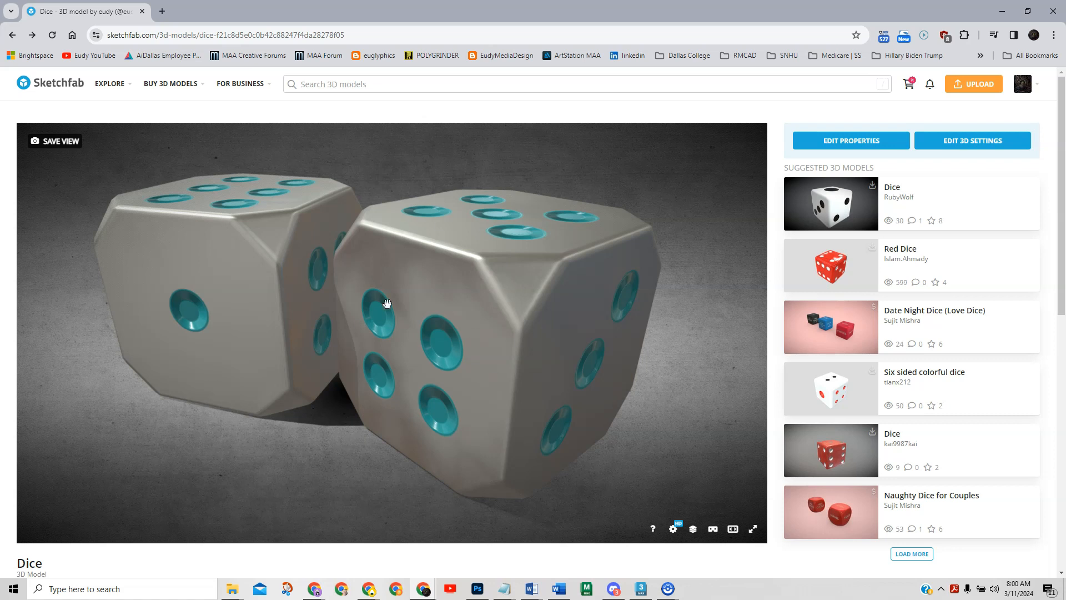
mouse_move(315, 432)
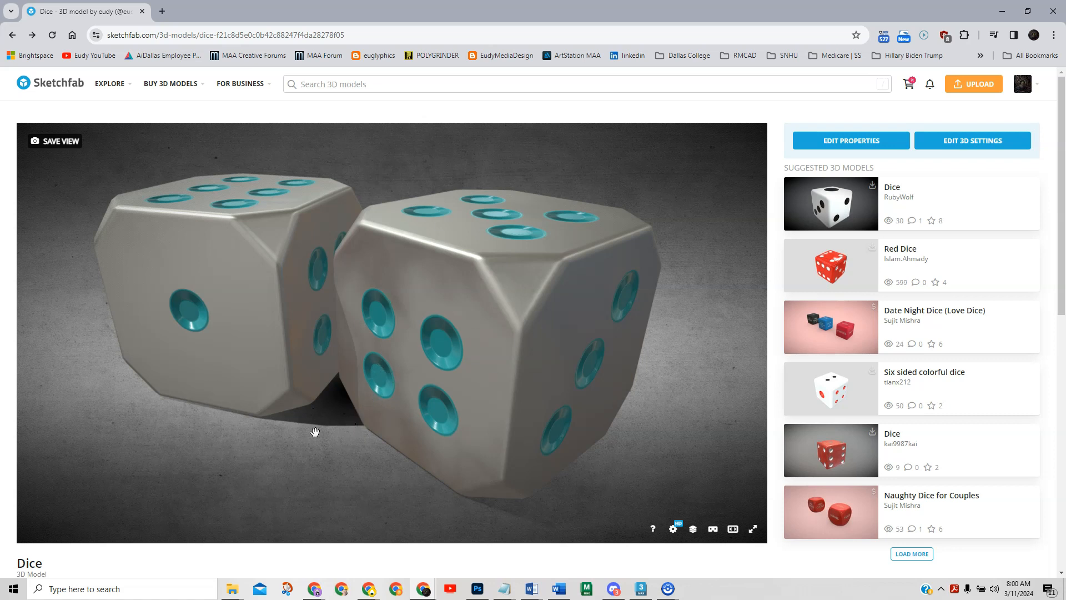
mouse_move(382, 388)
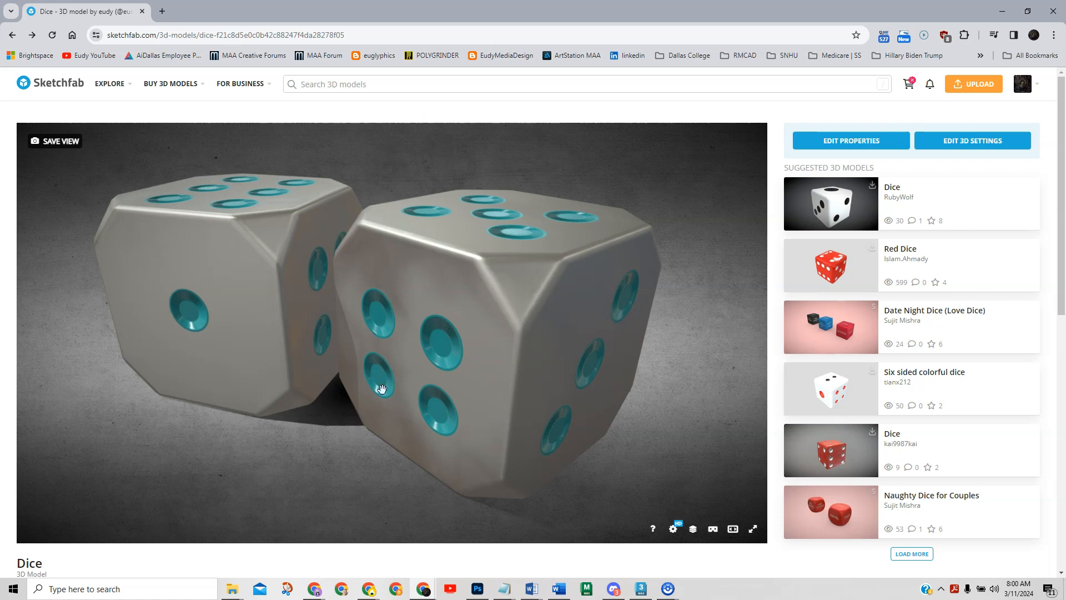
mouse_move(430, 390)
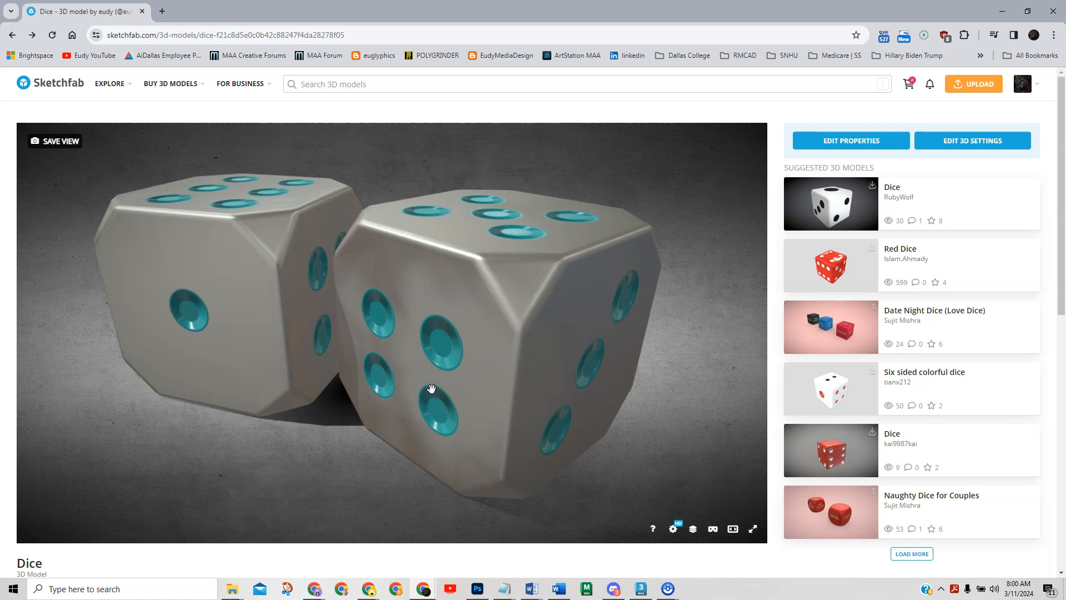
mouse_move(438, 363)
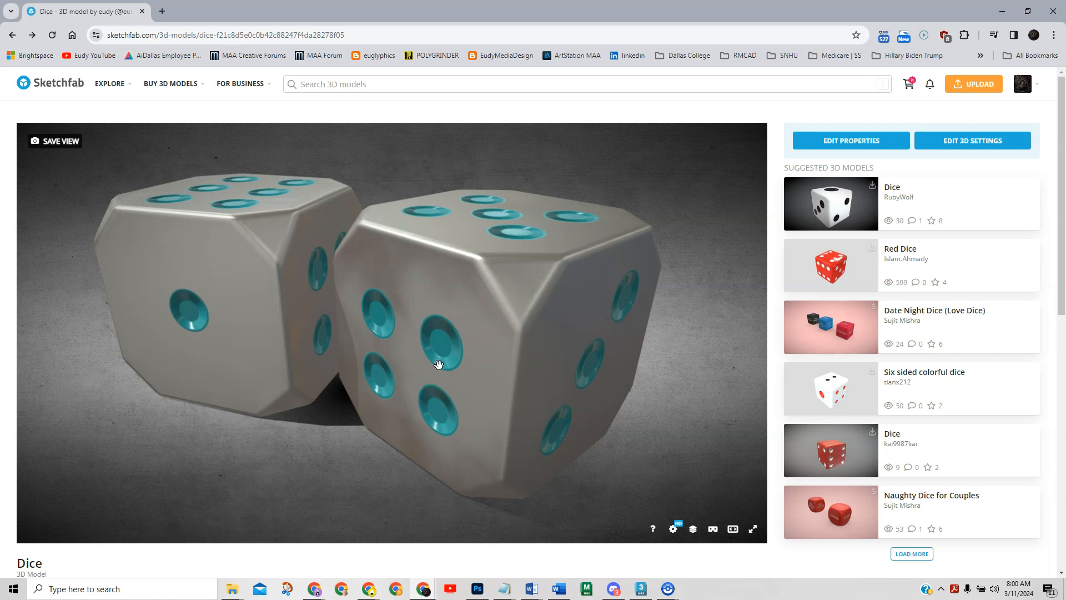
mouse_move(434, 377)
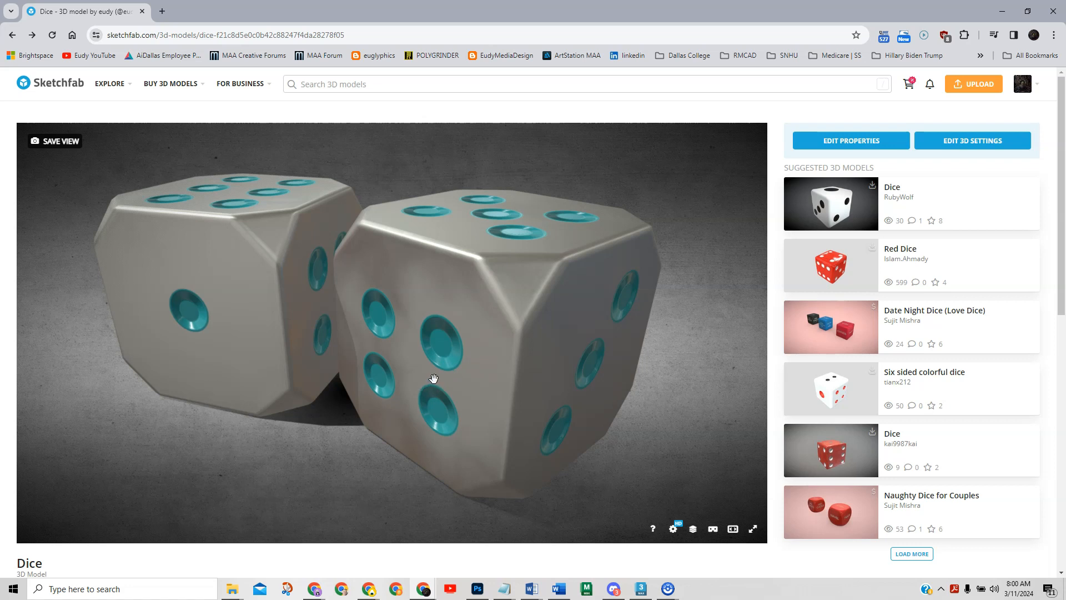
mouse_move(465, 375)
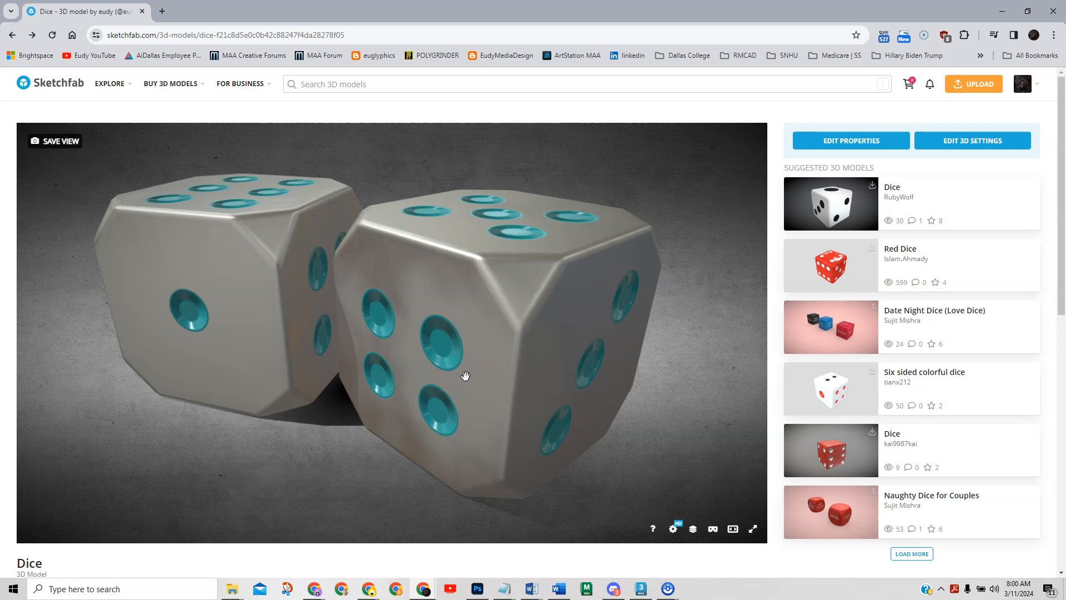
mouse_move(482, 380)
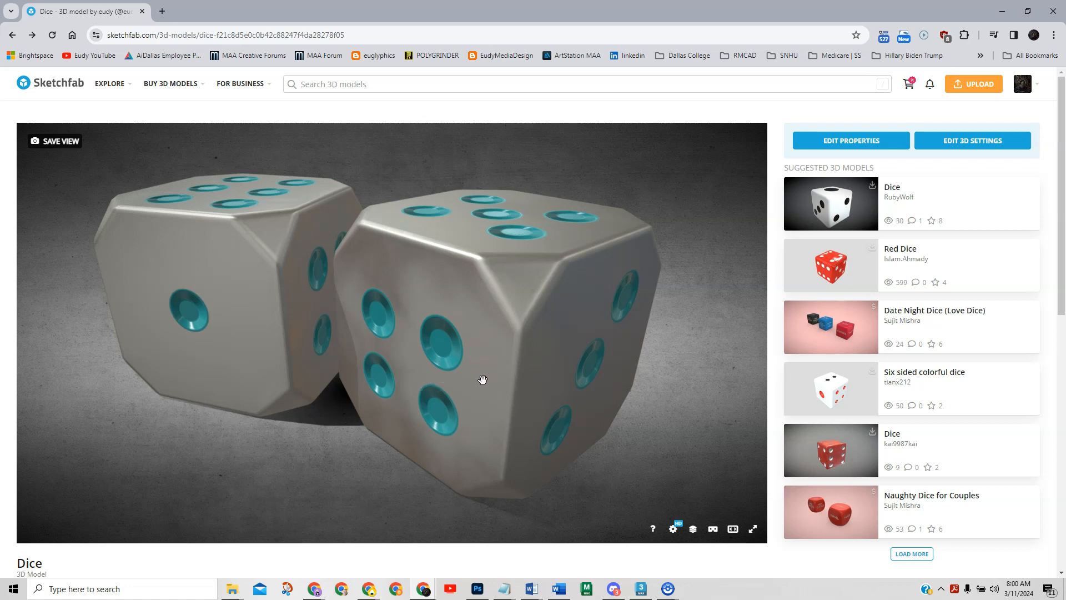
mouse_move(487, 383)
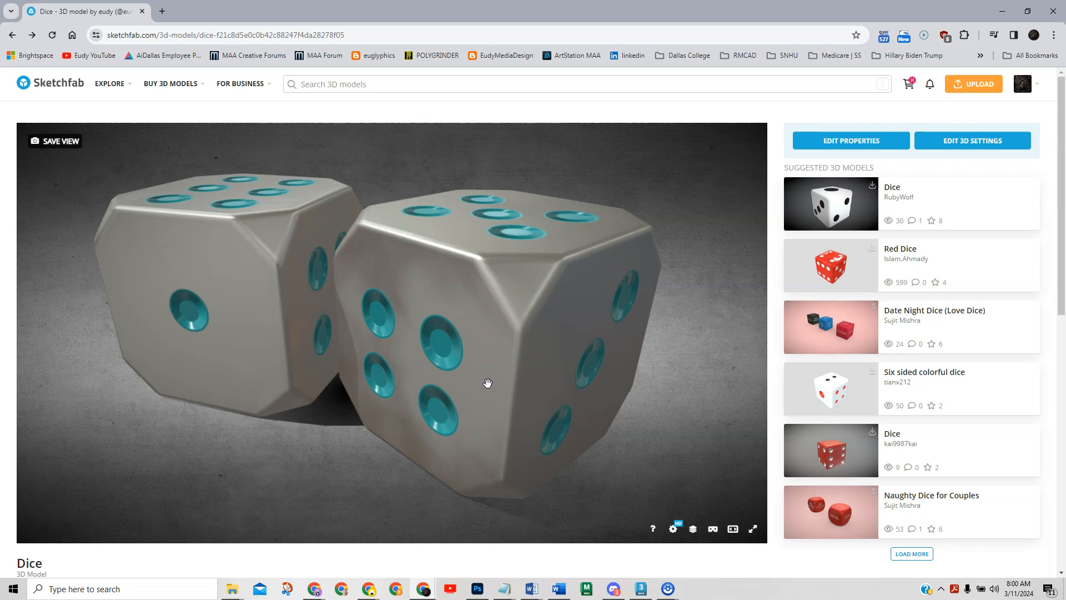
mouse_move(597, 458)
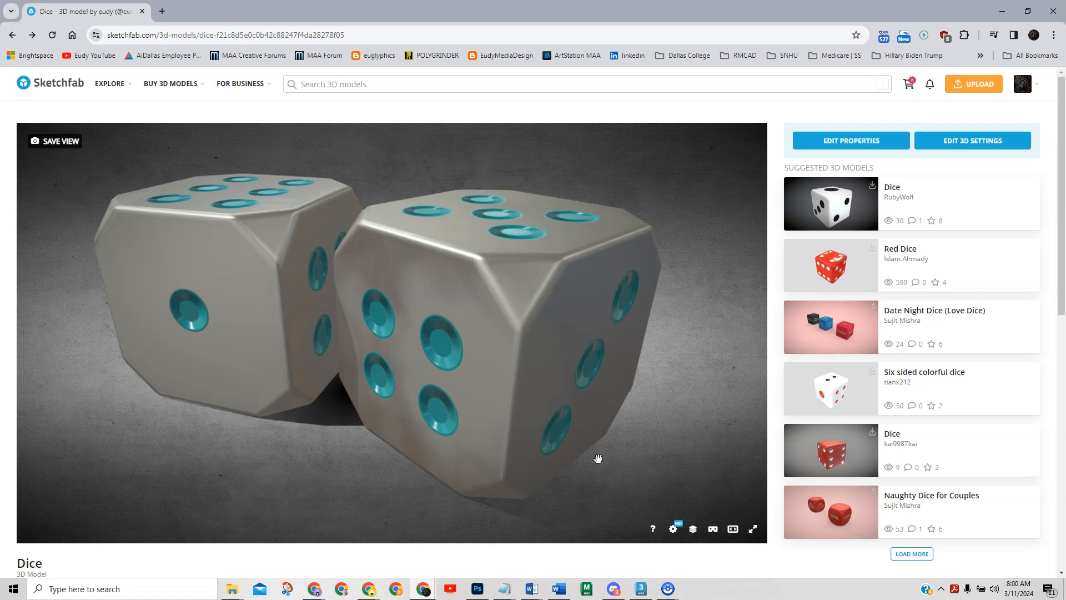
mouse_move(303, 340)
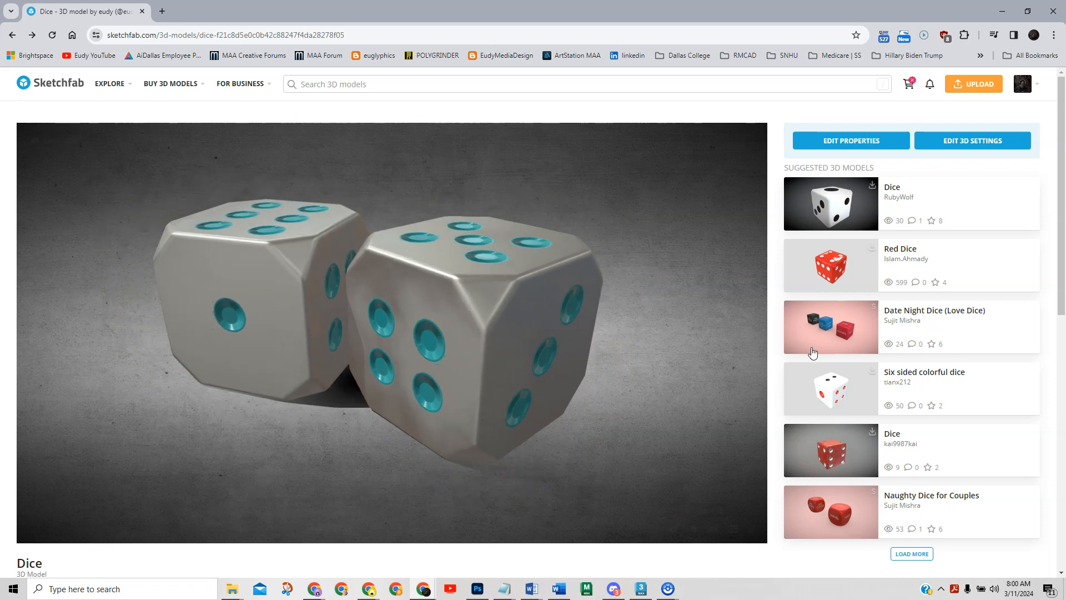
Step: Copy the Dice model's embed code with a fixed 640×480 size
scroll("down", 3)
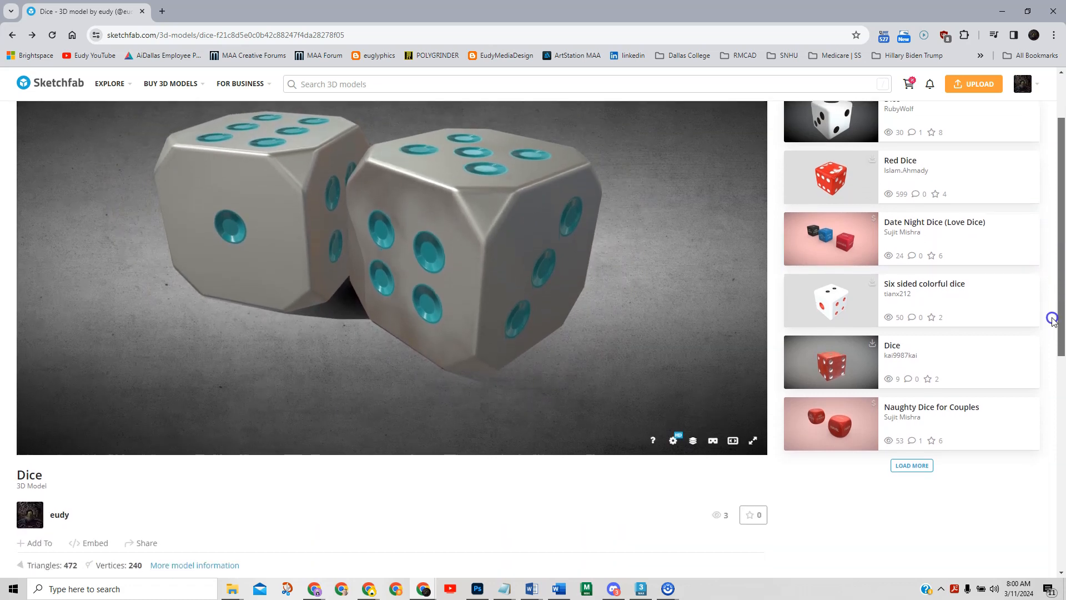
scroll("down", 3)
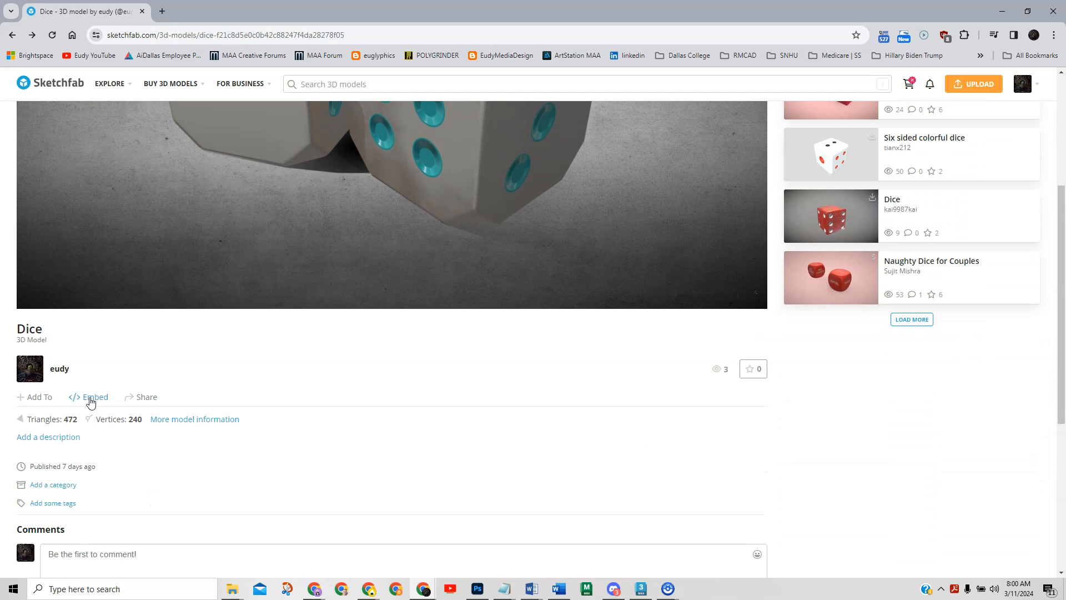
left_click(93, 396)
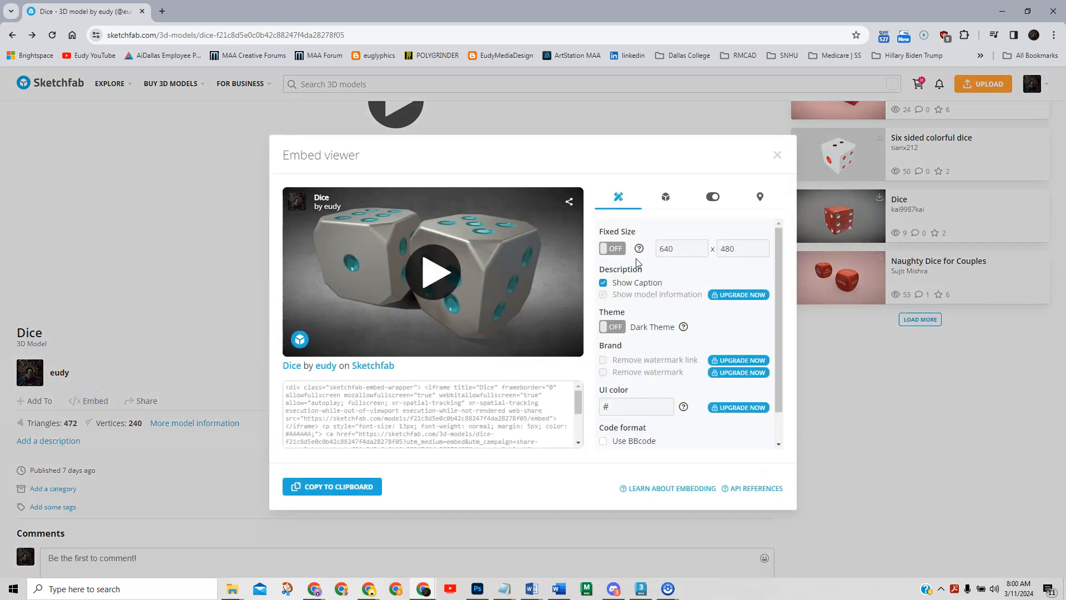
left_click(611, 248)
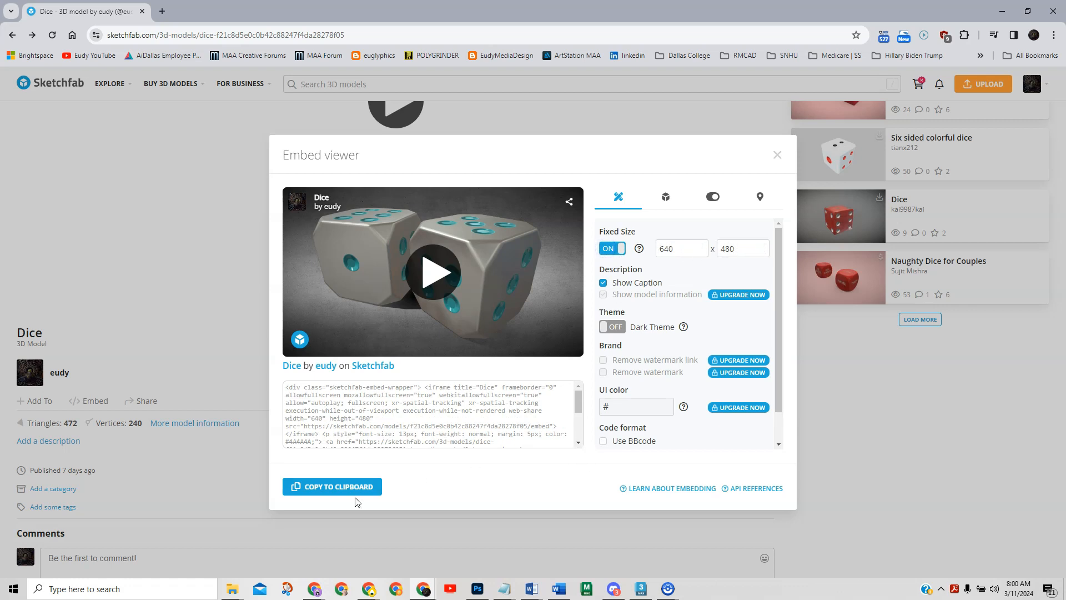
left_click(332, 485)
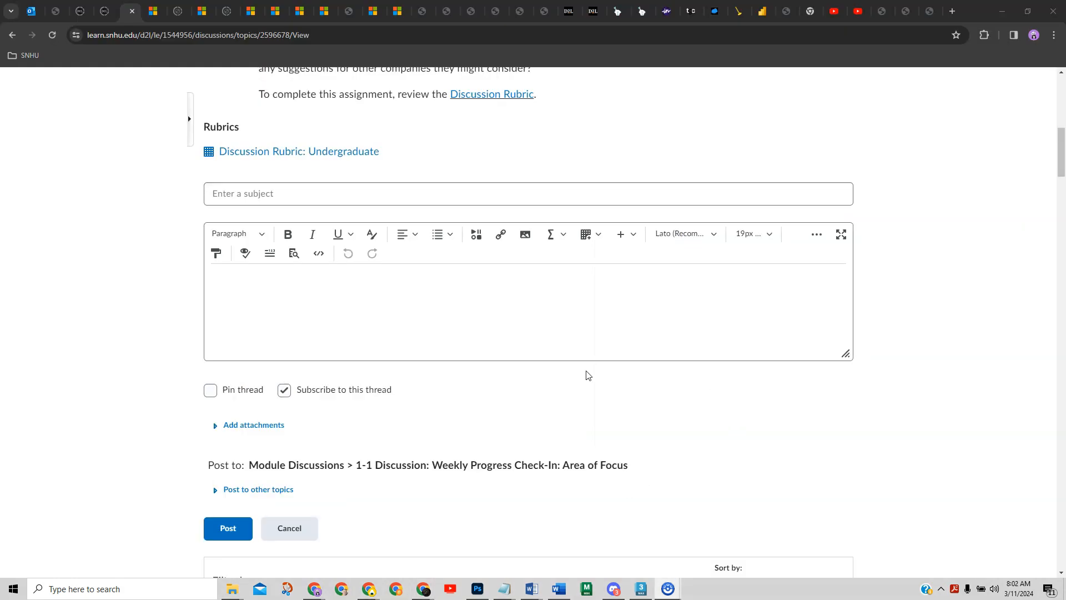
mouse_move(778, 376)
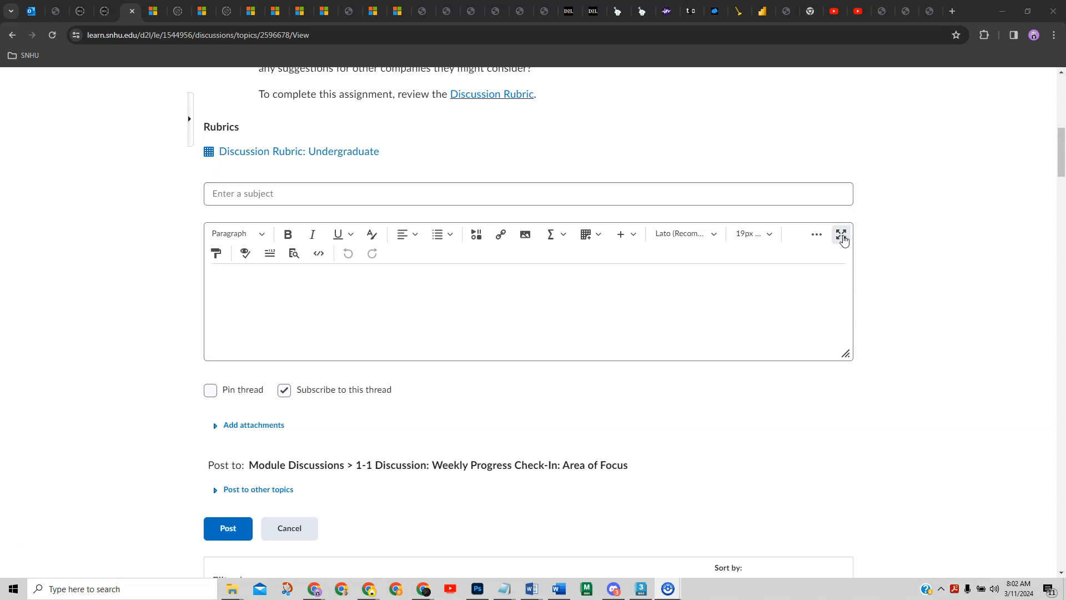
Step: Switch the Brightspace reply editor to full-screen mode
left_click(842, 234)
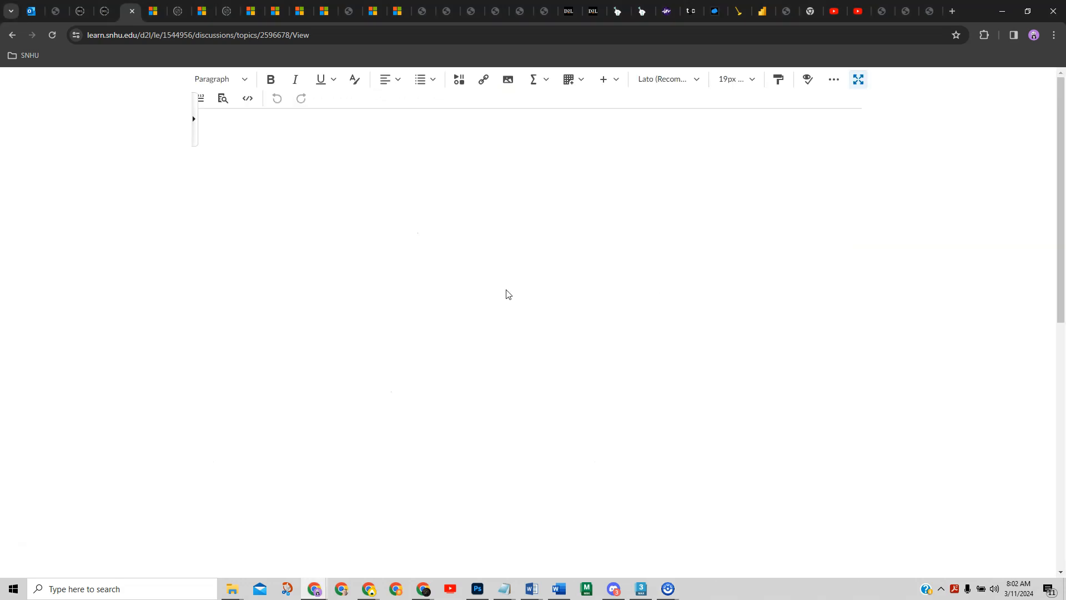
mouse_move(459, 79)
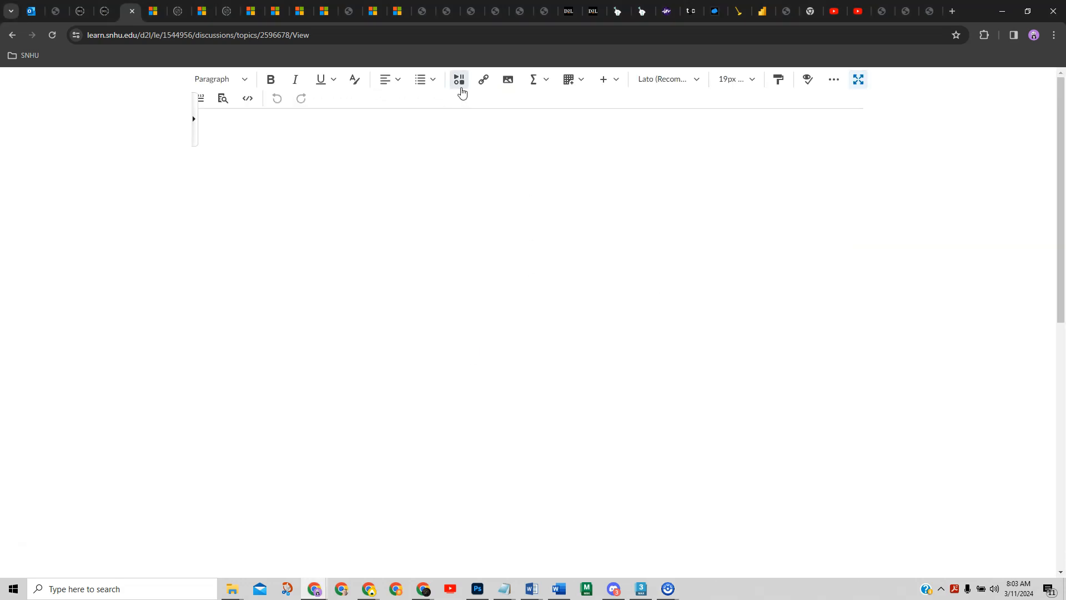
mouse_move(458, 79)
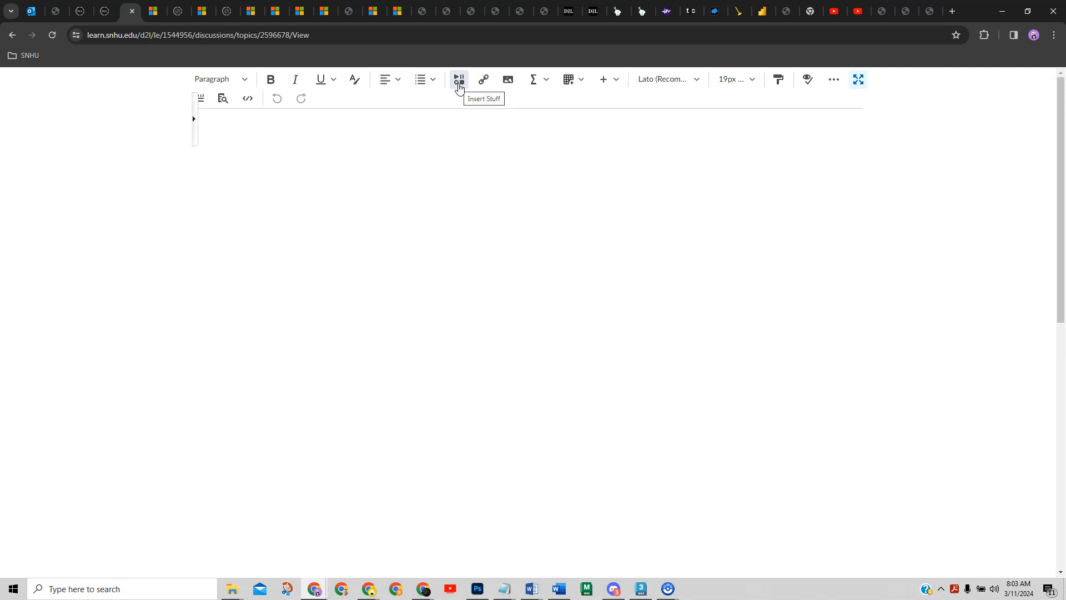
Step: Insert the Sketchfab Dice viewer into the reply via pasted embed code, allowing its content
left_click(457, 79)
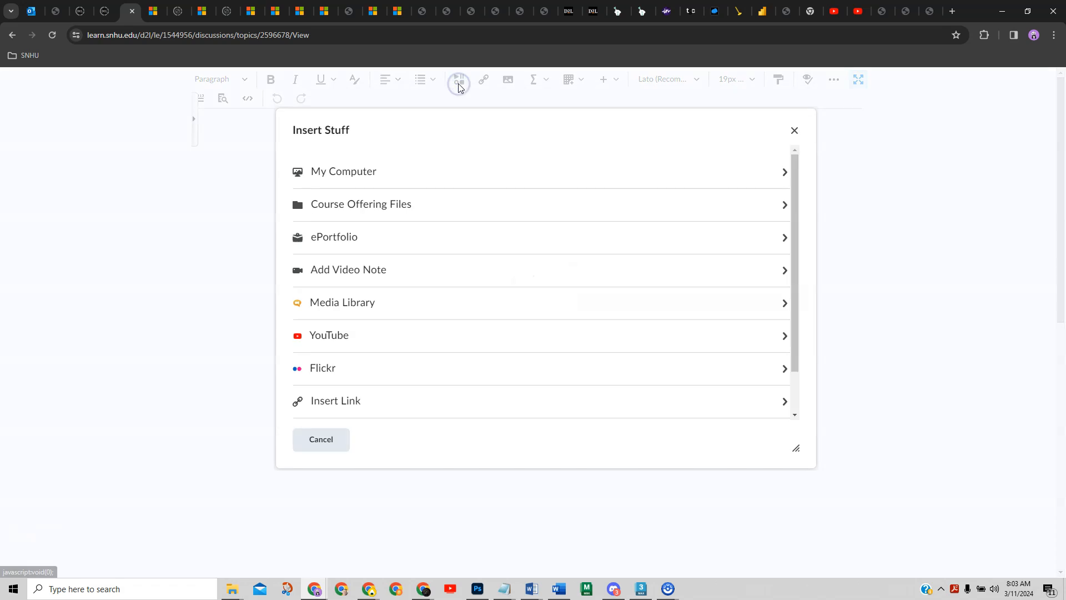
scroll("down", 3)
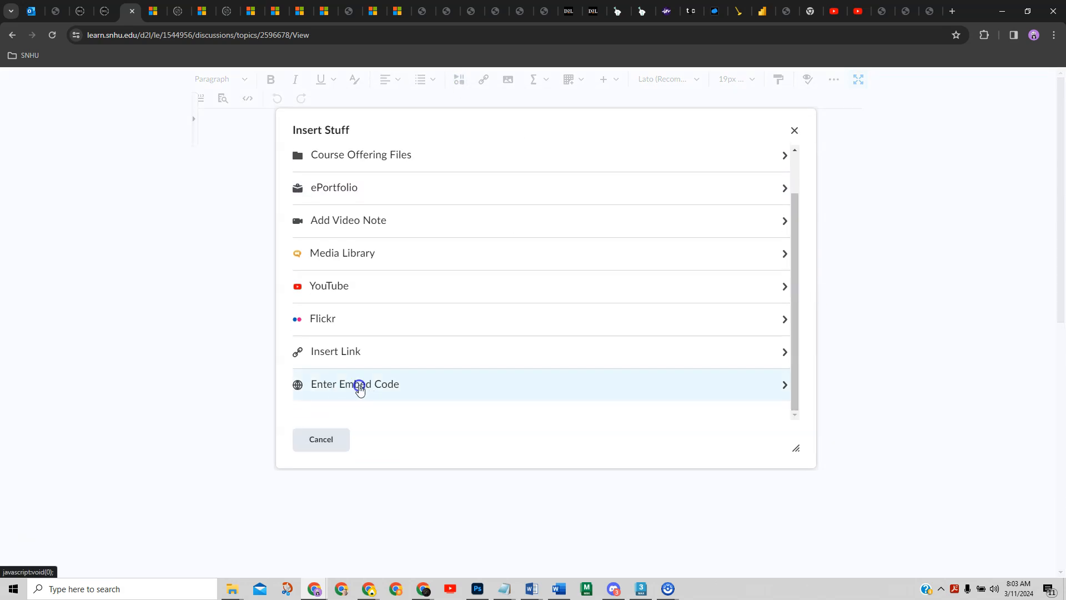
left_click(355, 384)
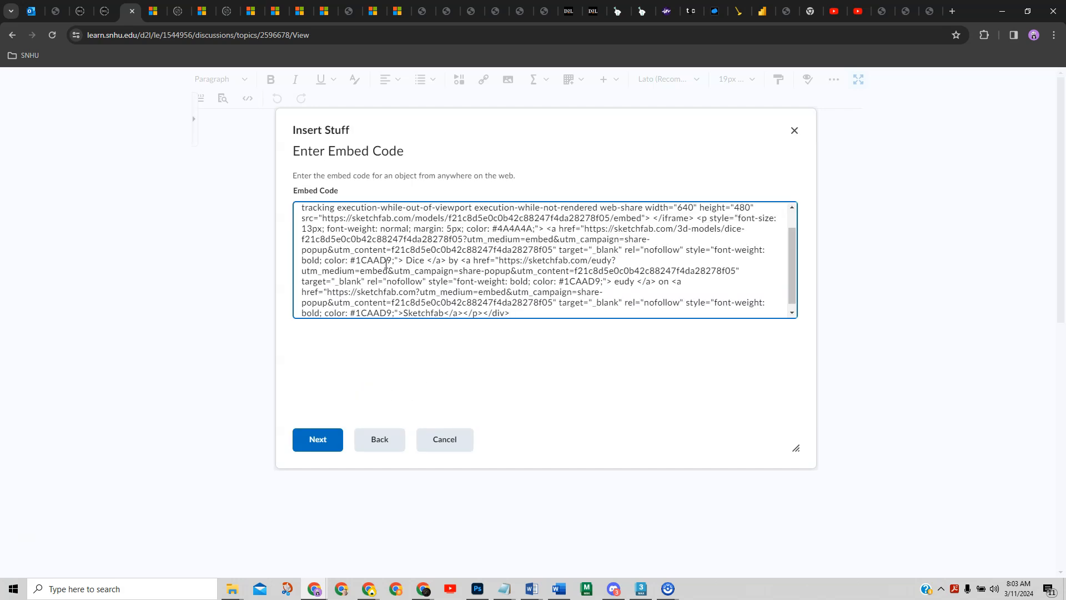
left_click(317, 438)
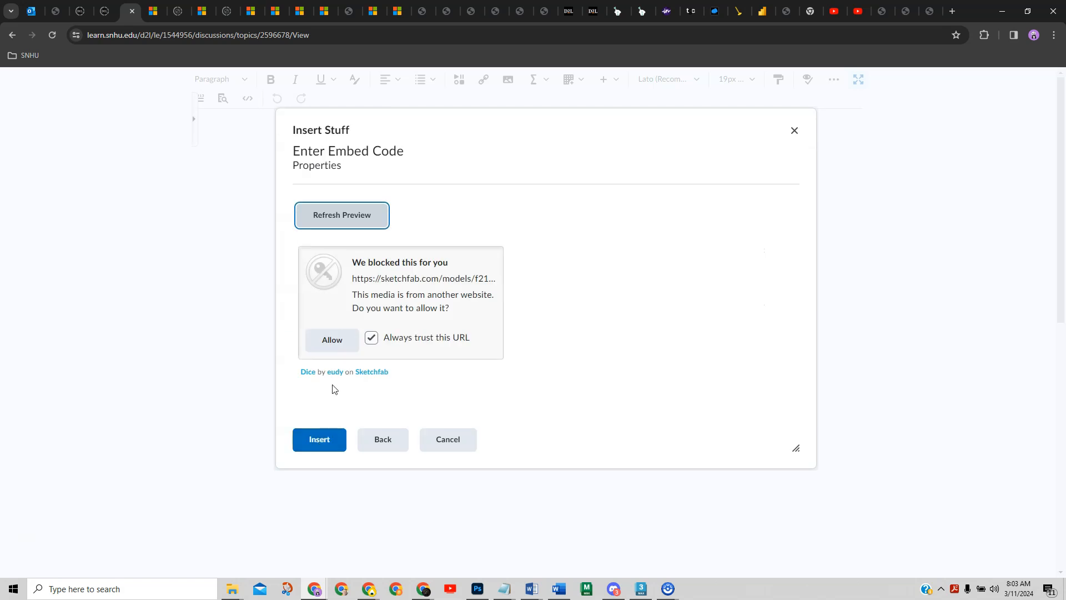
left_click(331, 339)
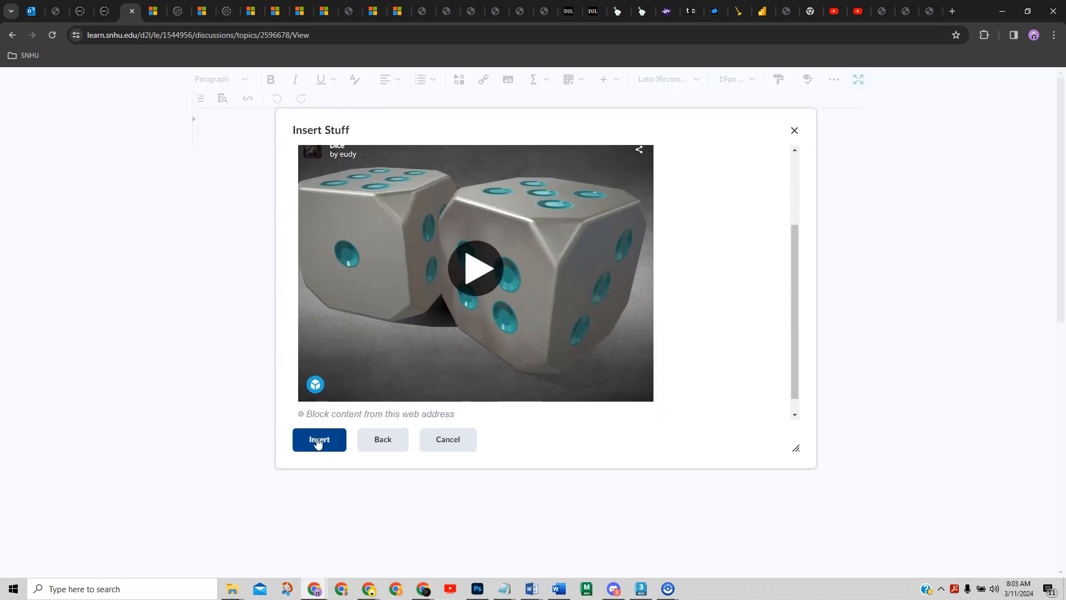
left_click(319, 439)
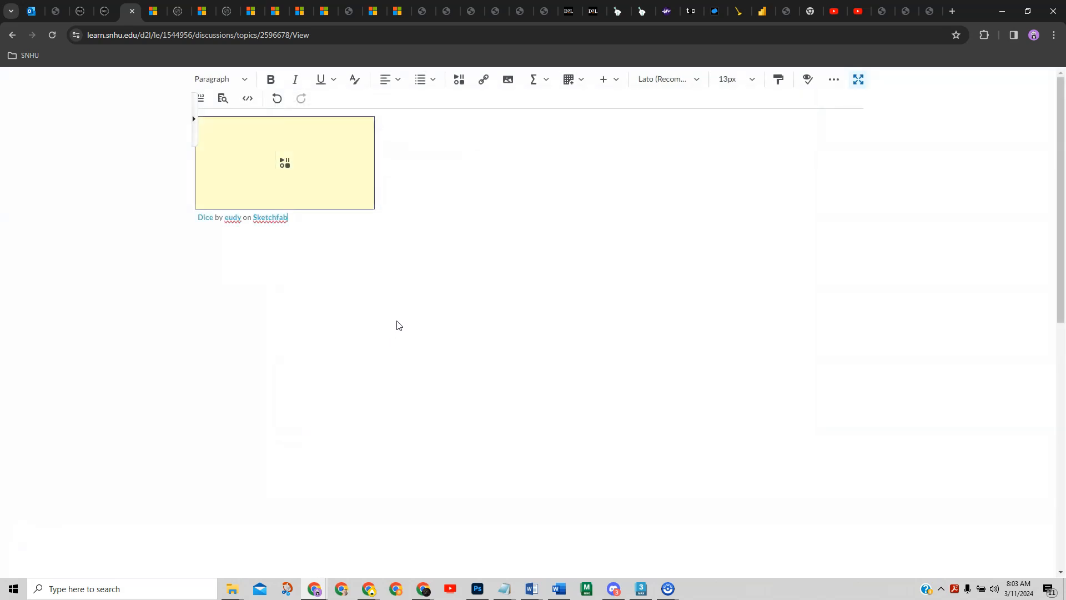
mouse_move(377, 161)
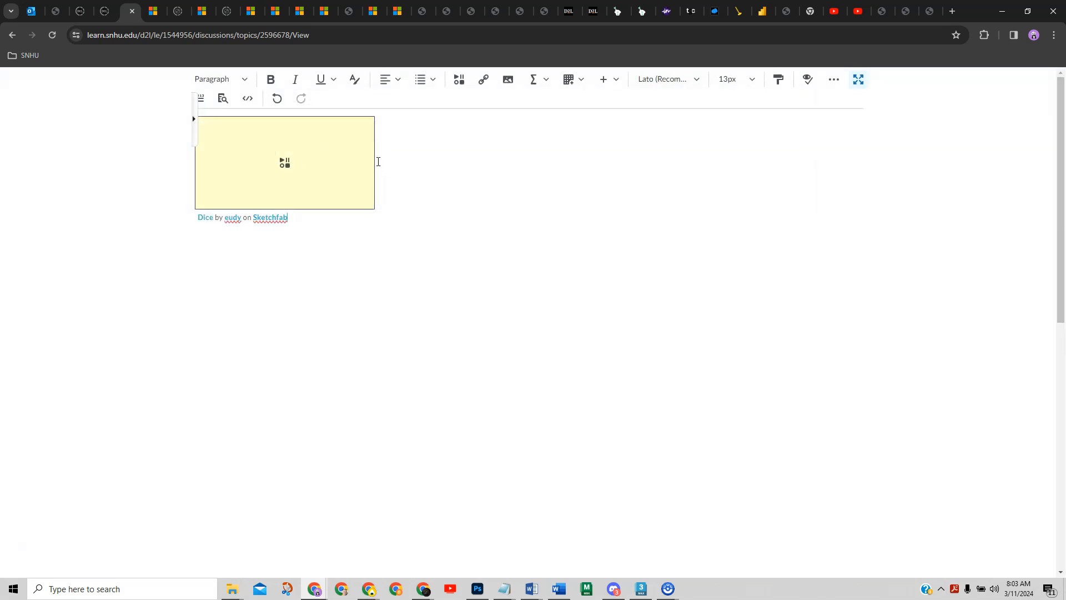
mouse_move(317, 124)
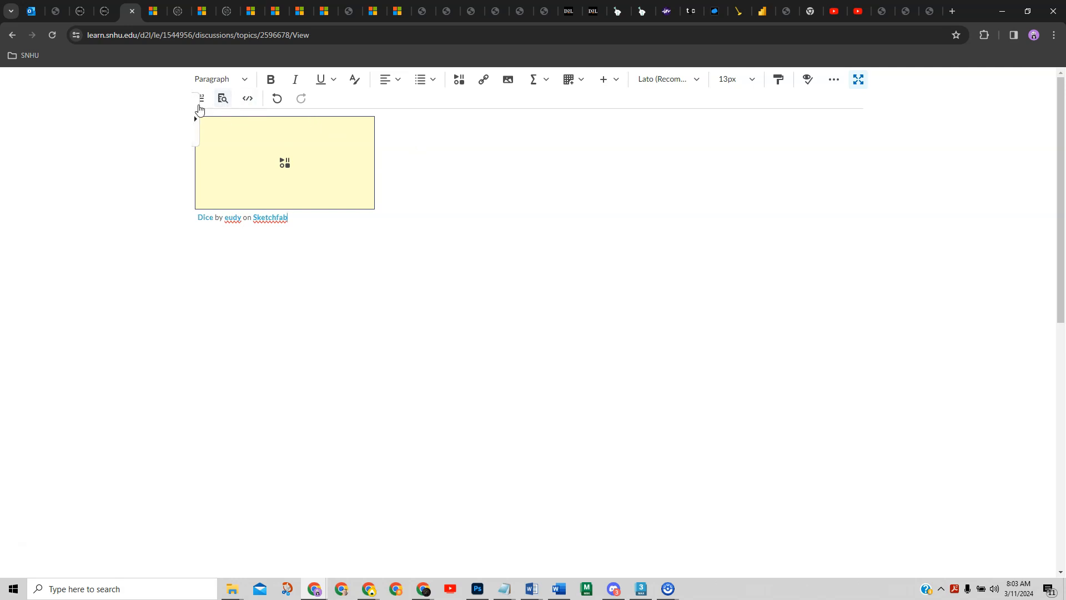
Step: Preview the reply to see the embedded Sketchfab Dice viewer
left_click(222, 99)
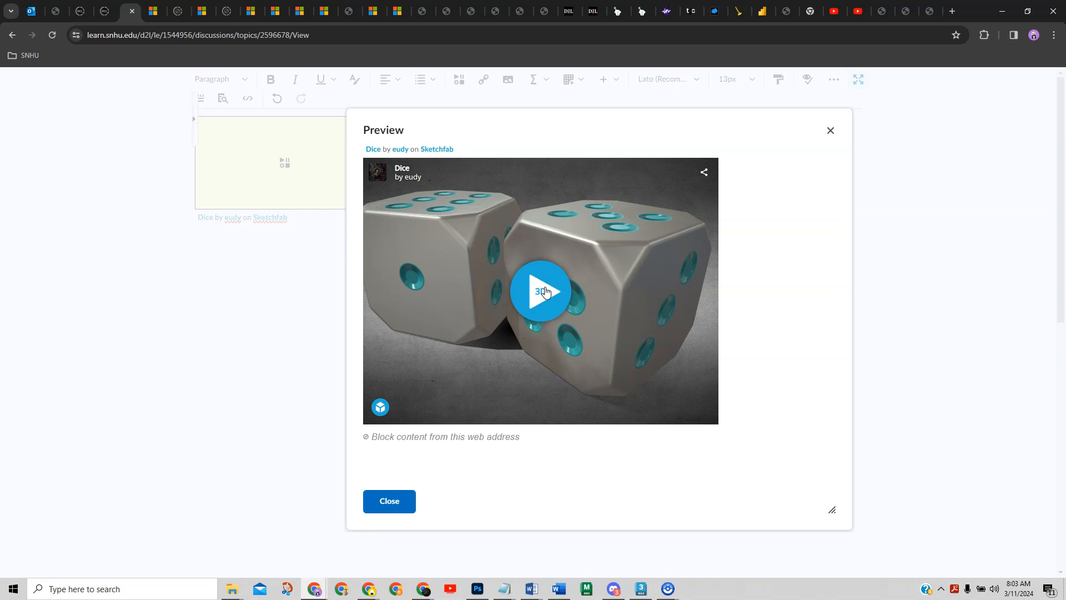
Step: Start the Sketchfab player in the preview and rotate the dice to a new angle
left_click(540, 291)
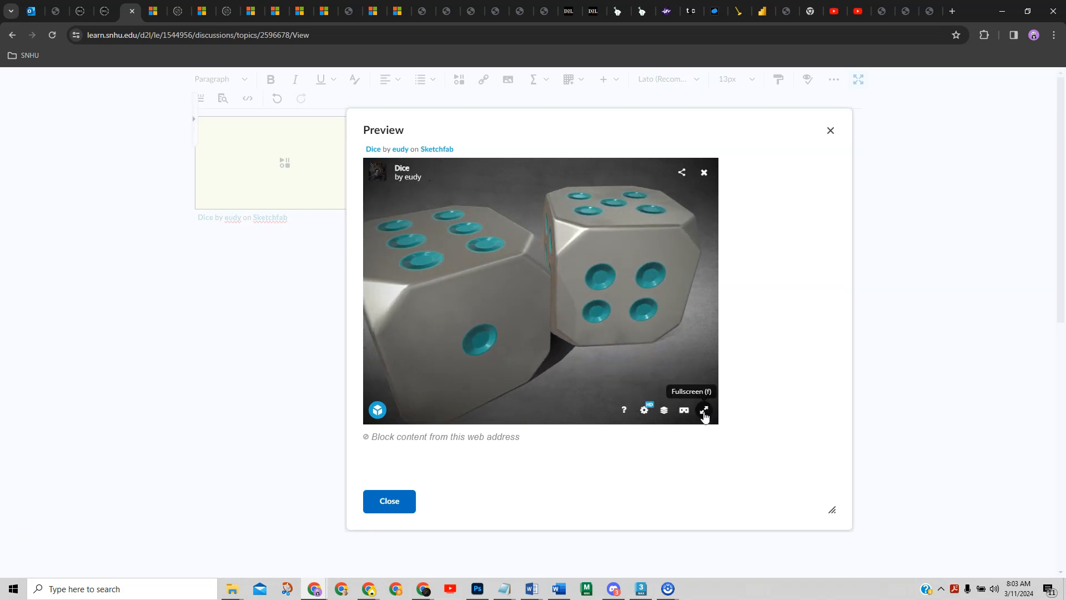
mouse_move(664, 412)
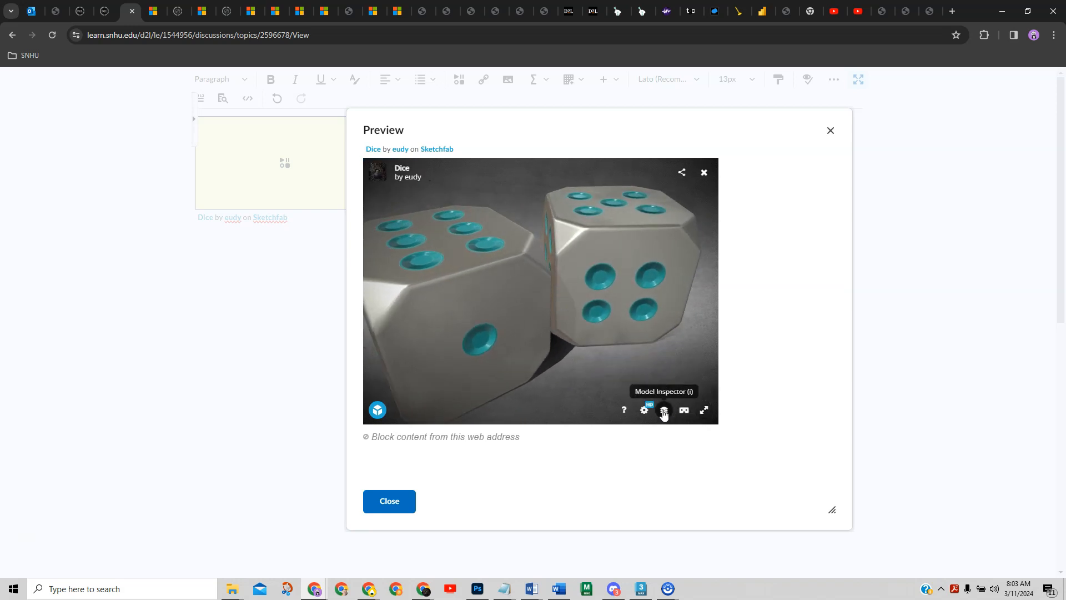
left_click(664, 409)
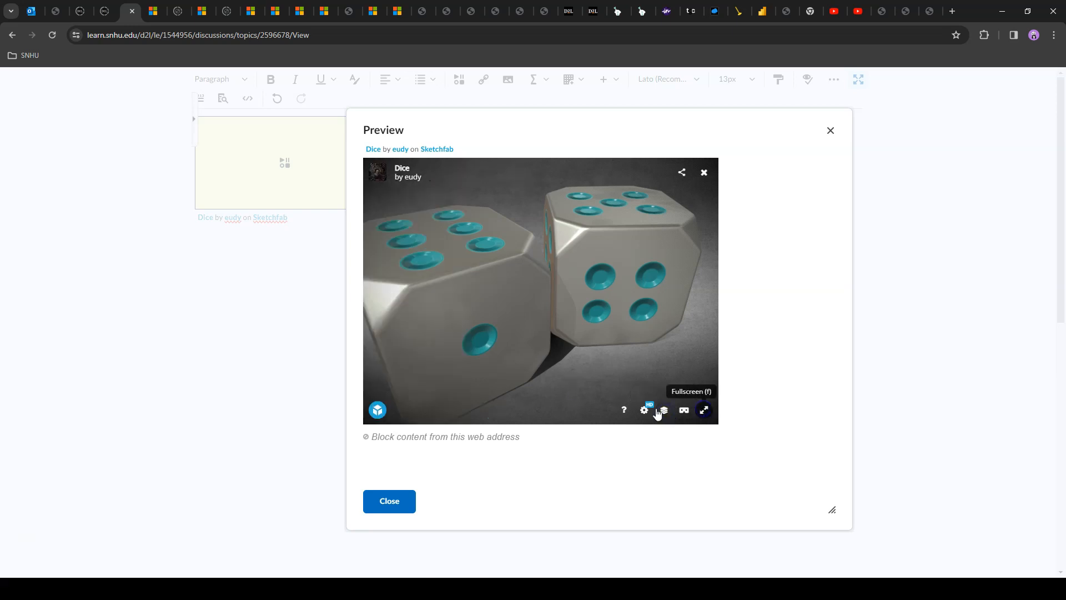
left_click(704, 409)
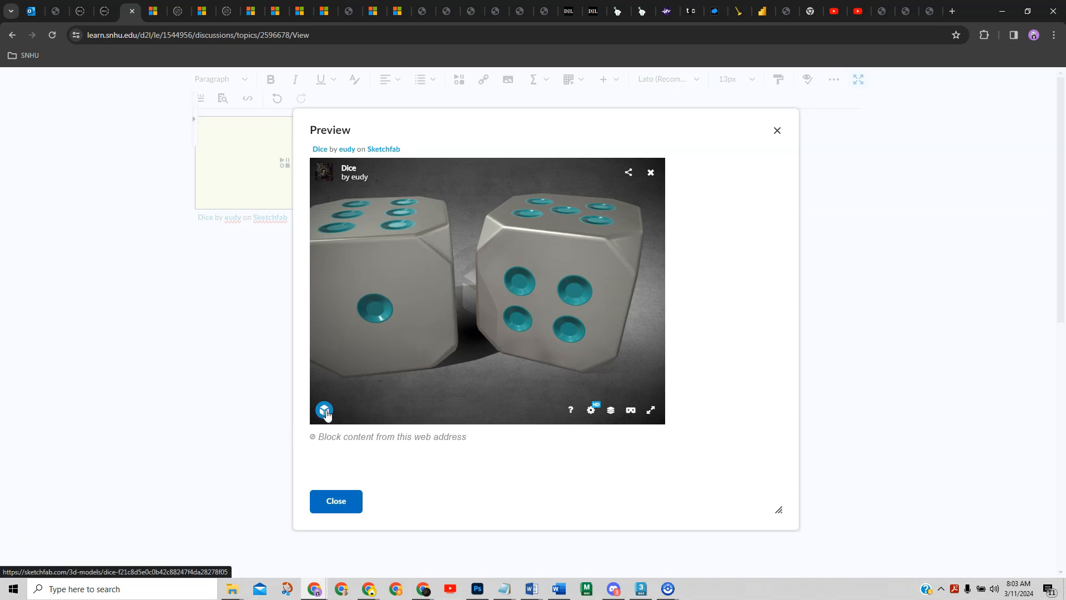
mouse_move(479, 391)
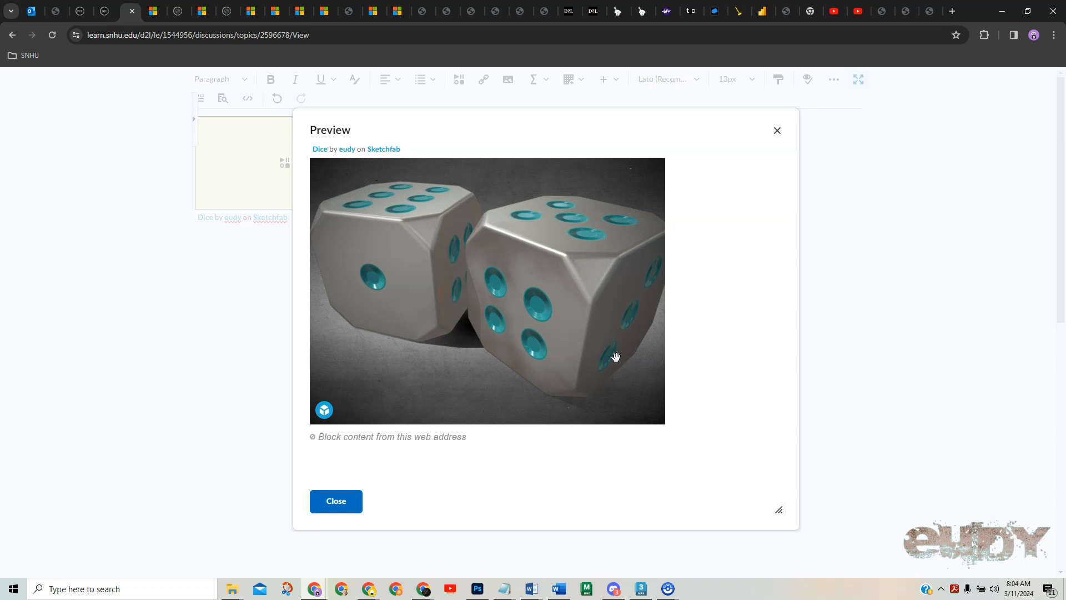
mouse_move(485, 415)
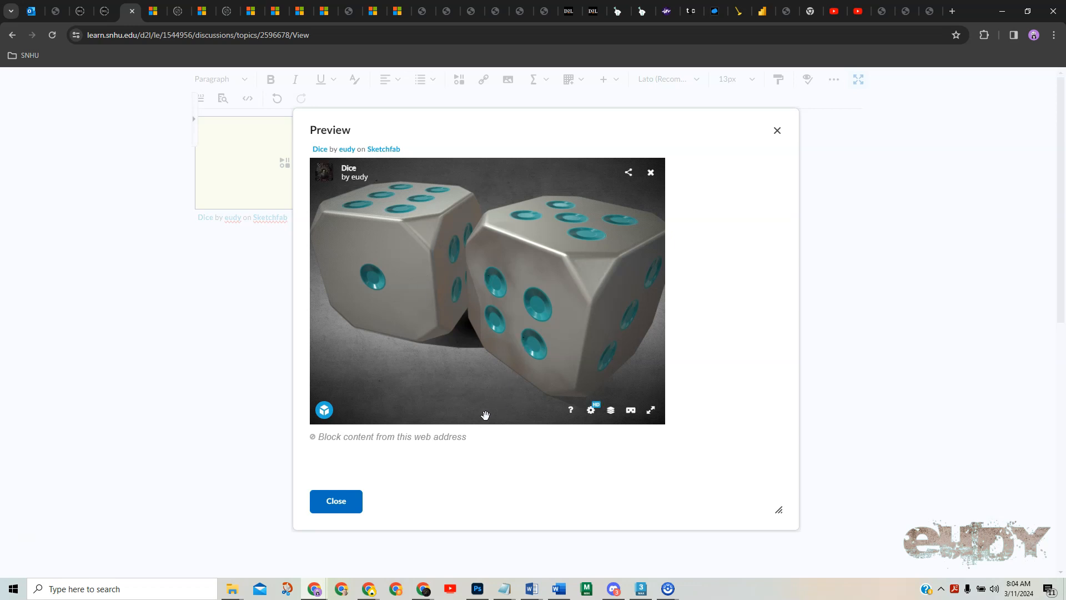